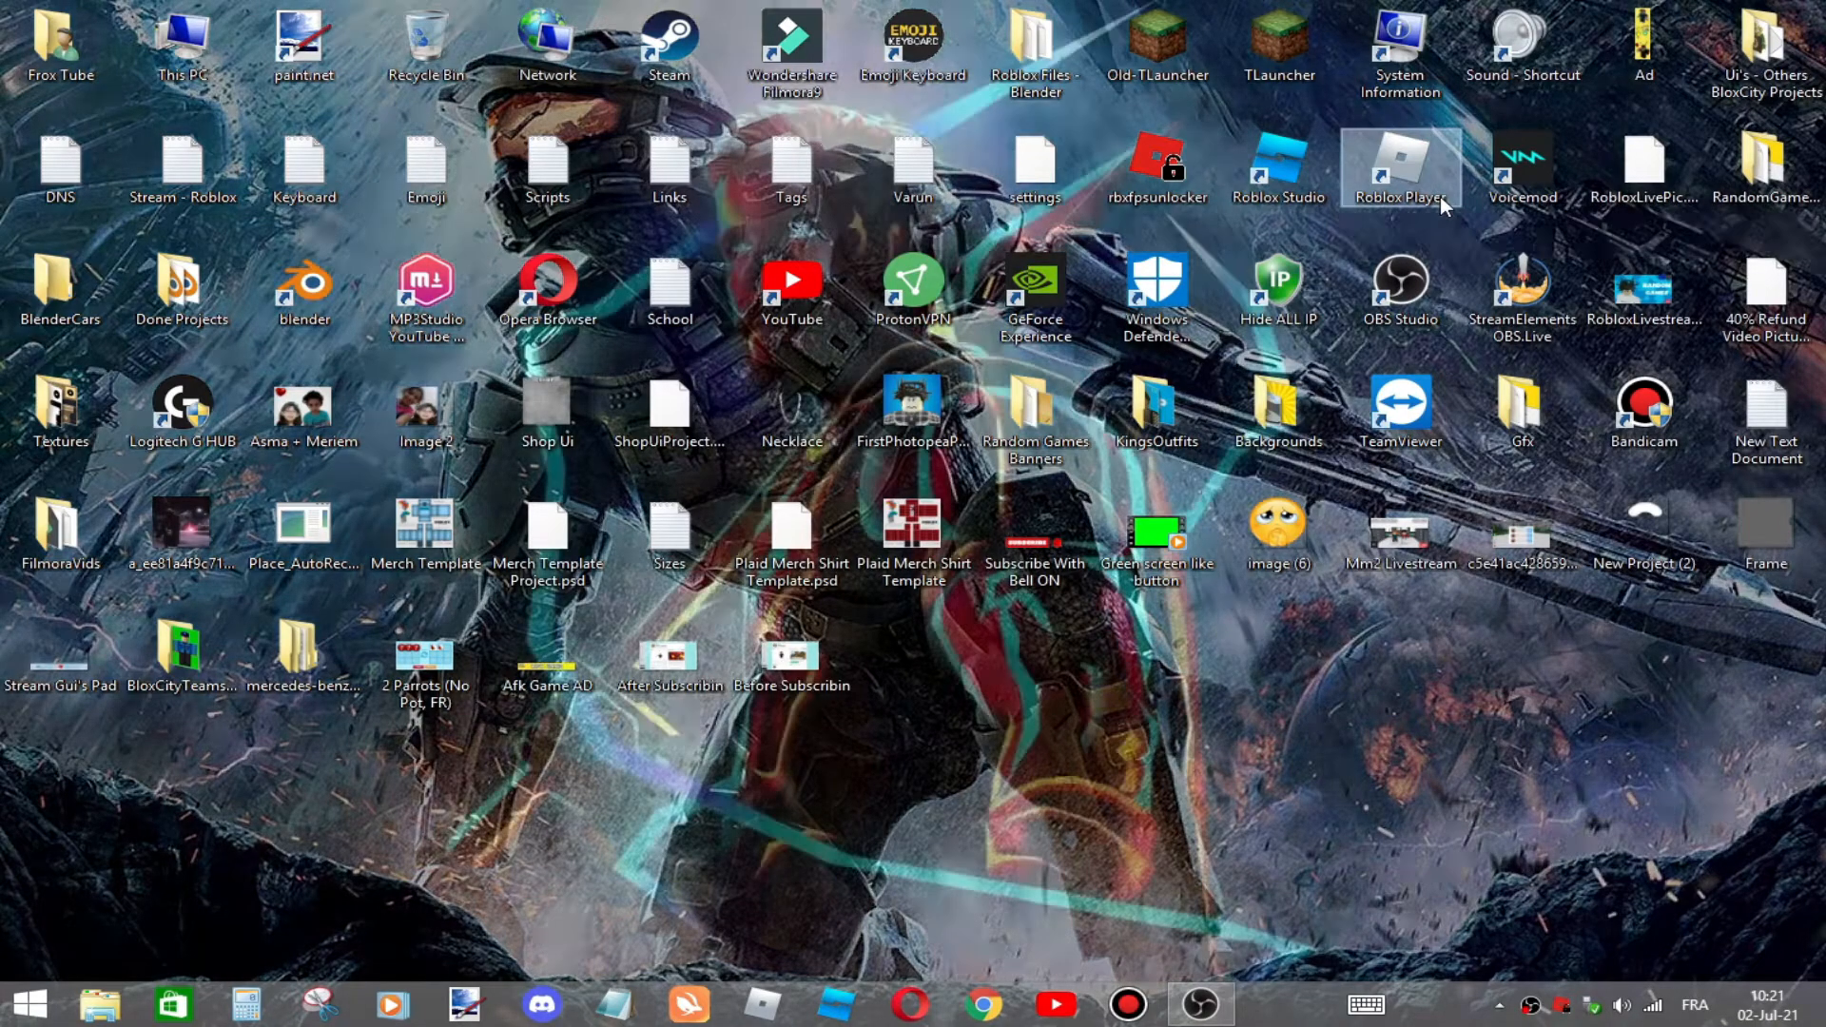
# Open Roblox Player's file location, then content > textures > Cursors > KeyboardMouse
pyautogui.rightClick(1401, 166)
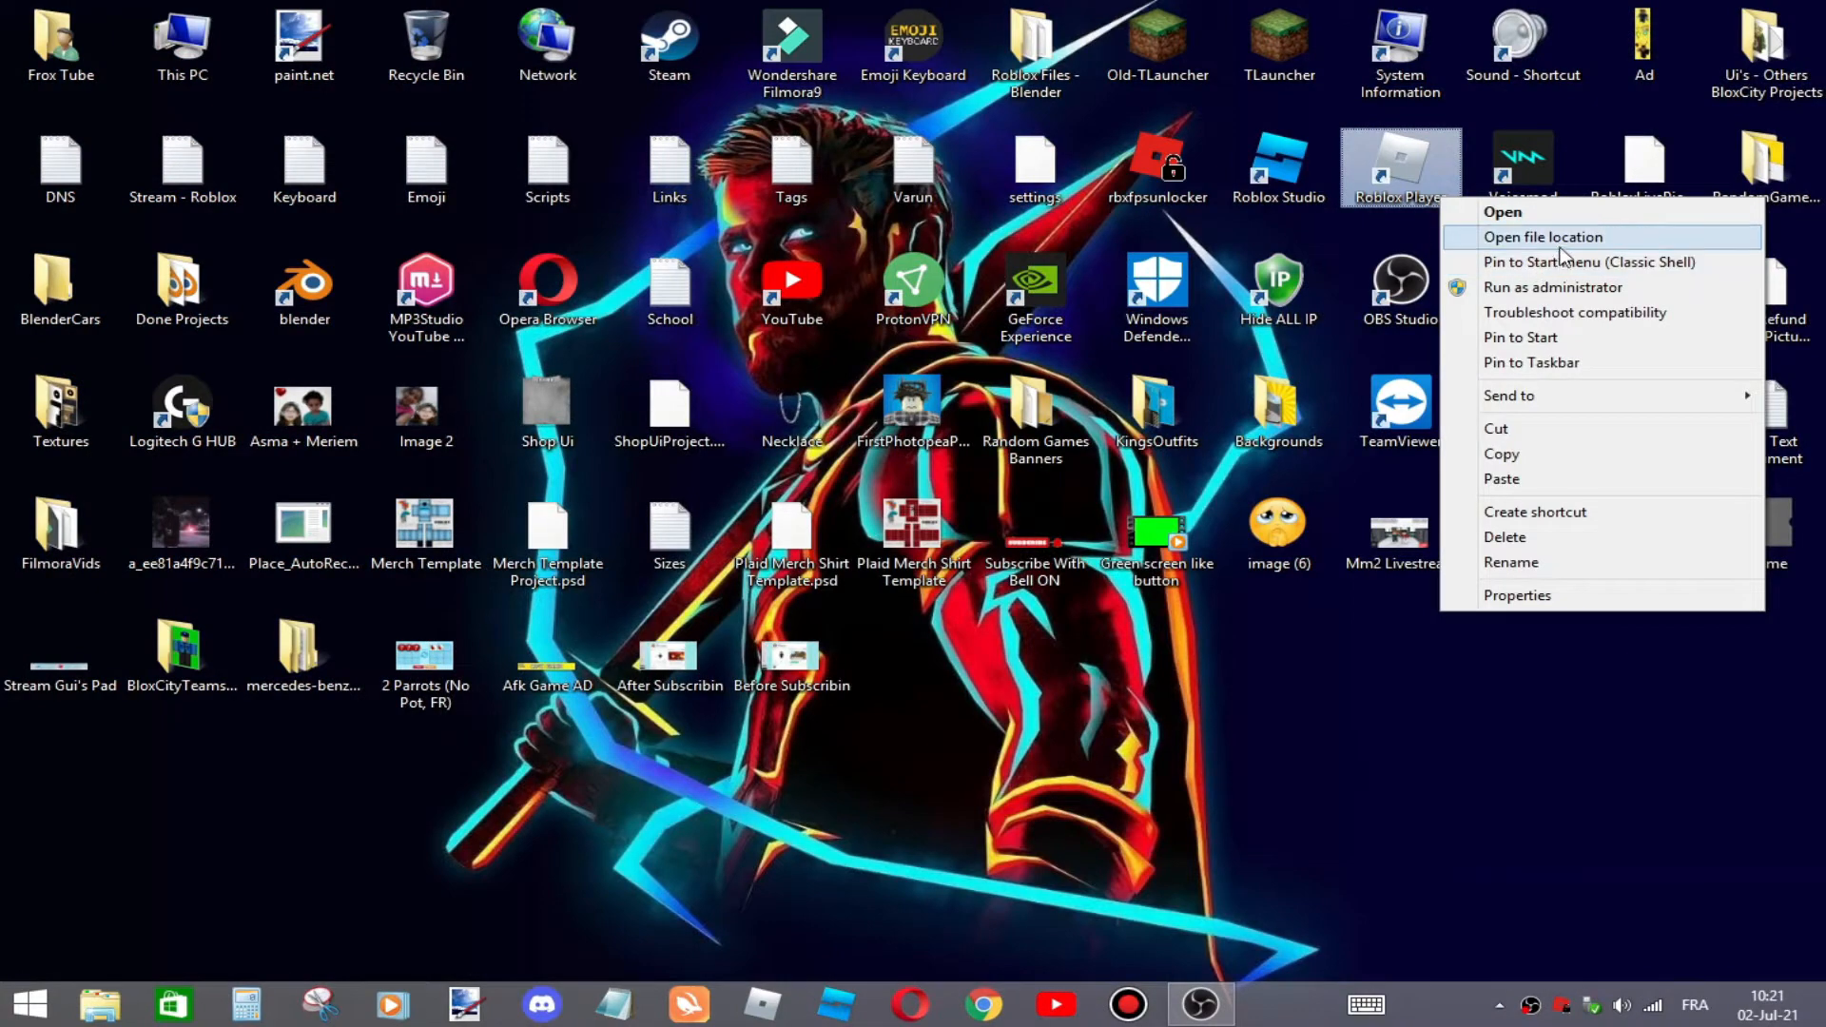
pyautogui.click(1545, 236)
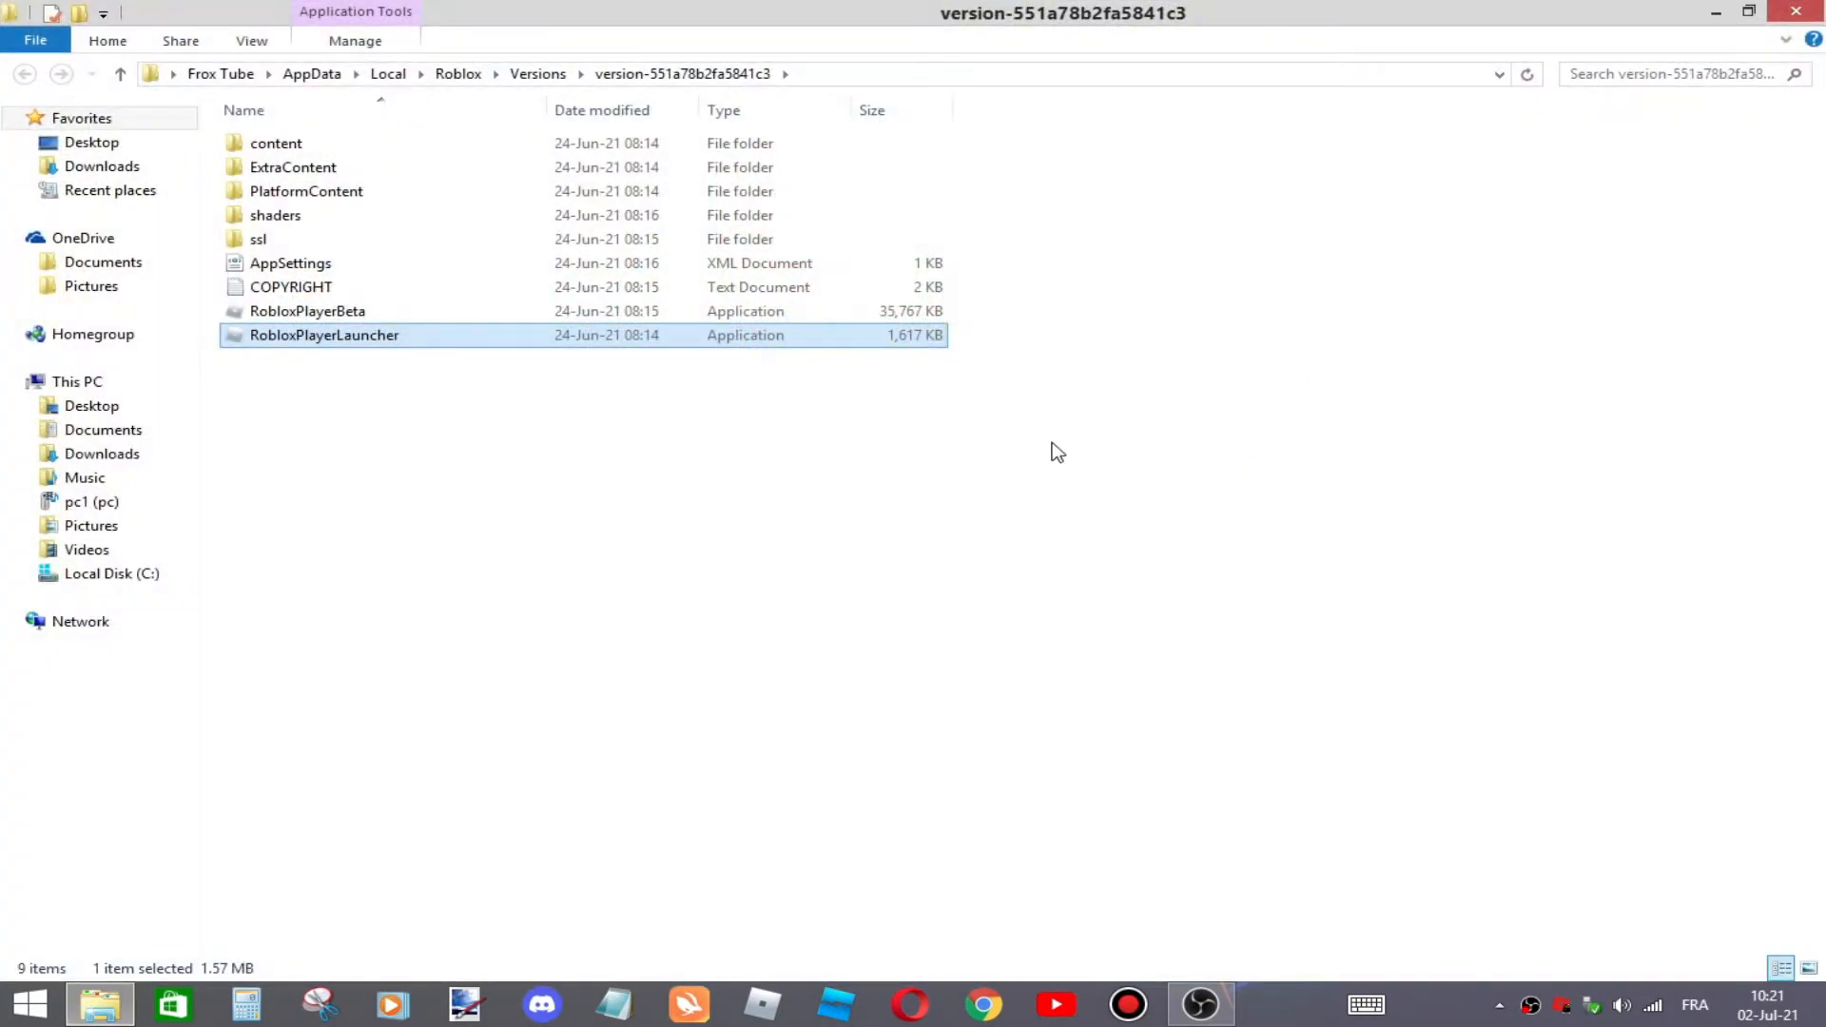
pyautogui.doubleClick(276, 142)
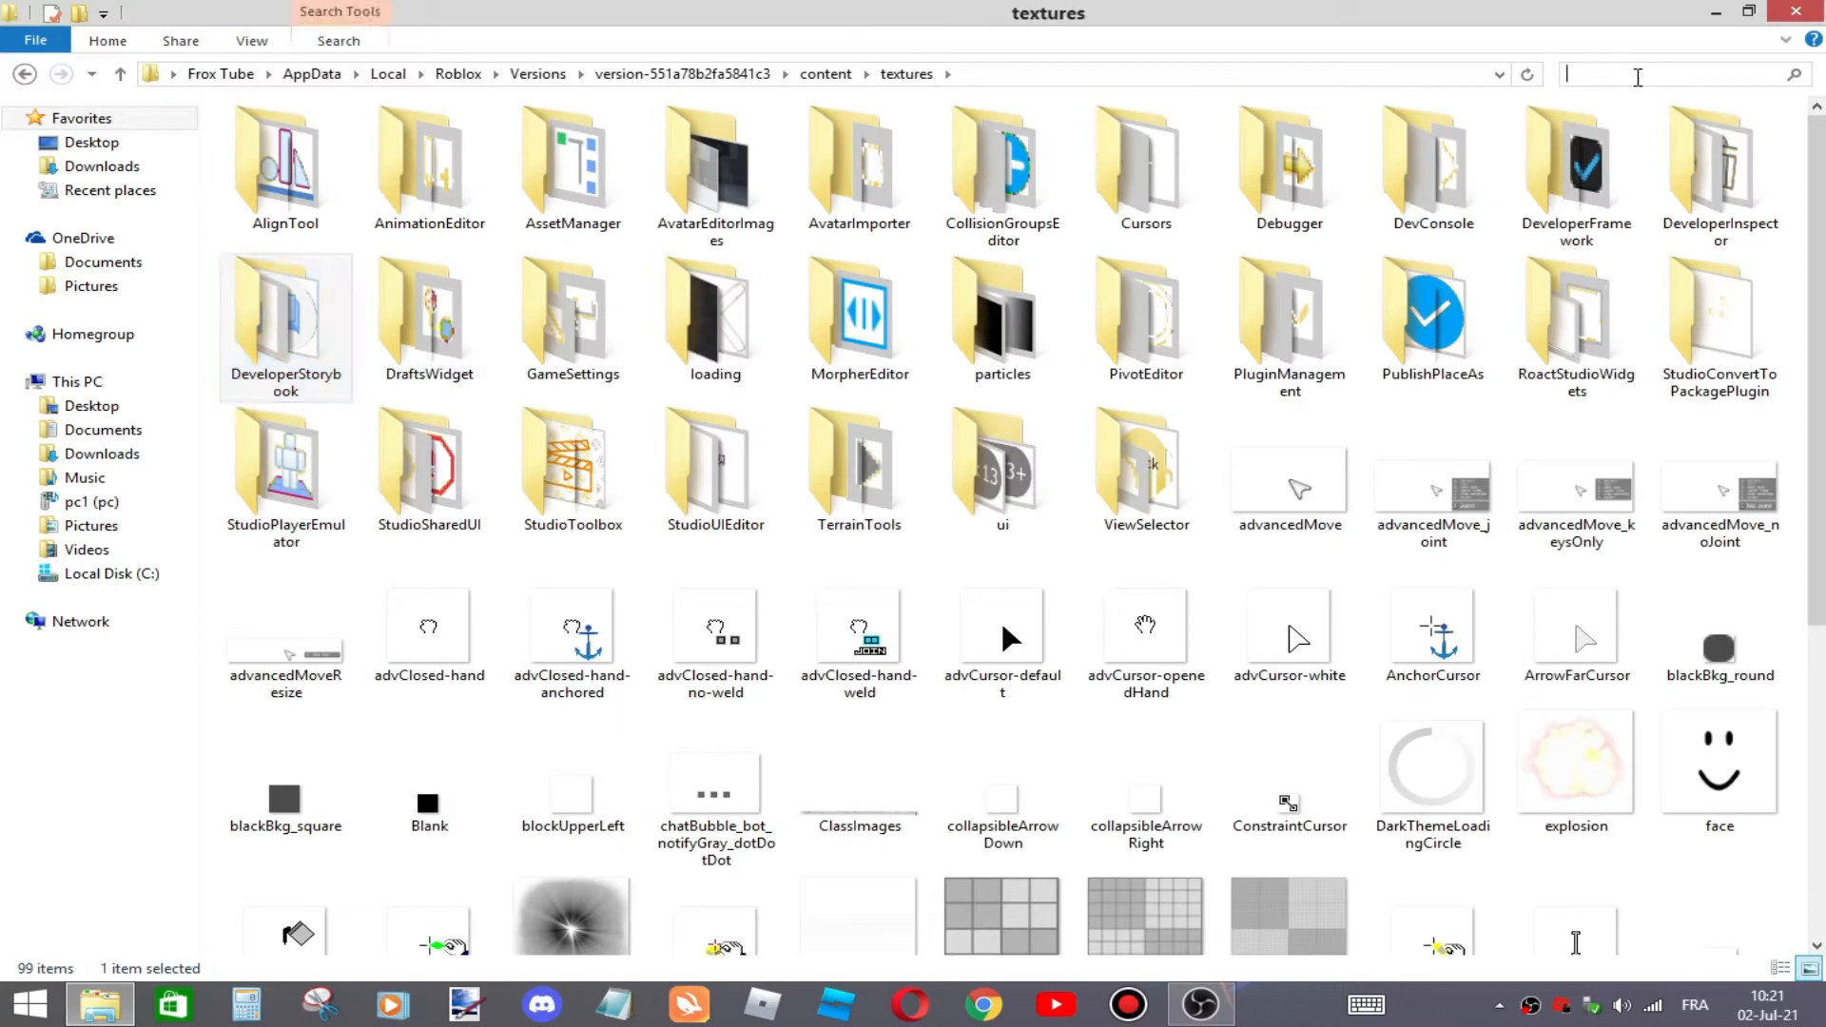
pyautogui.write('Cursors')
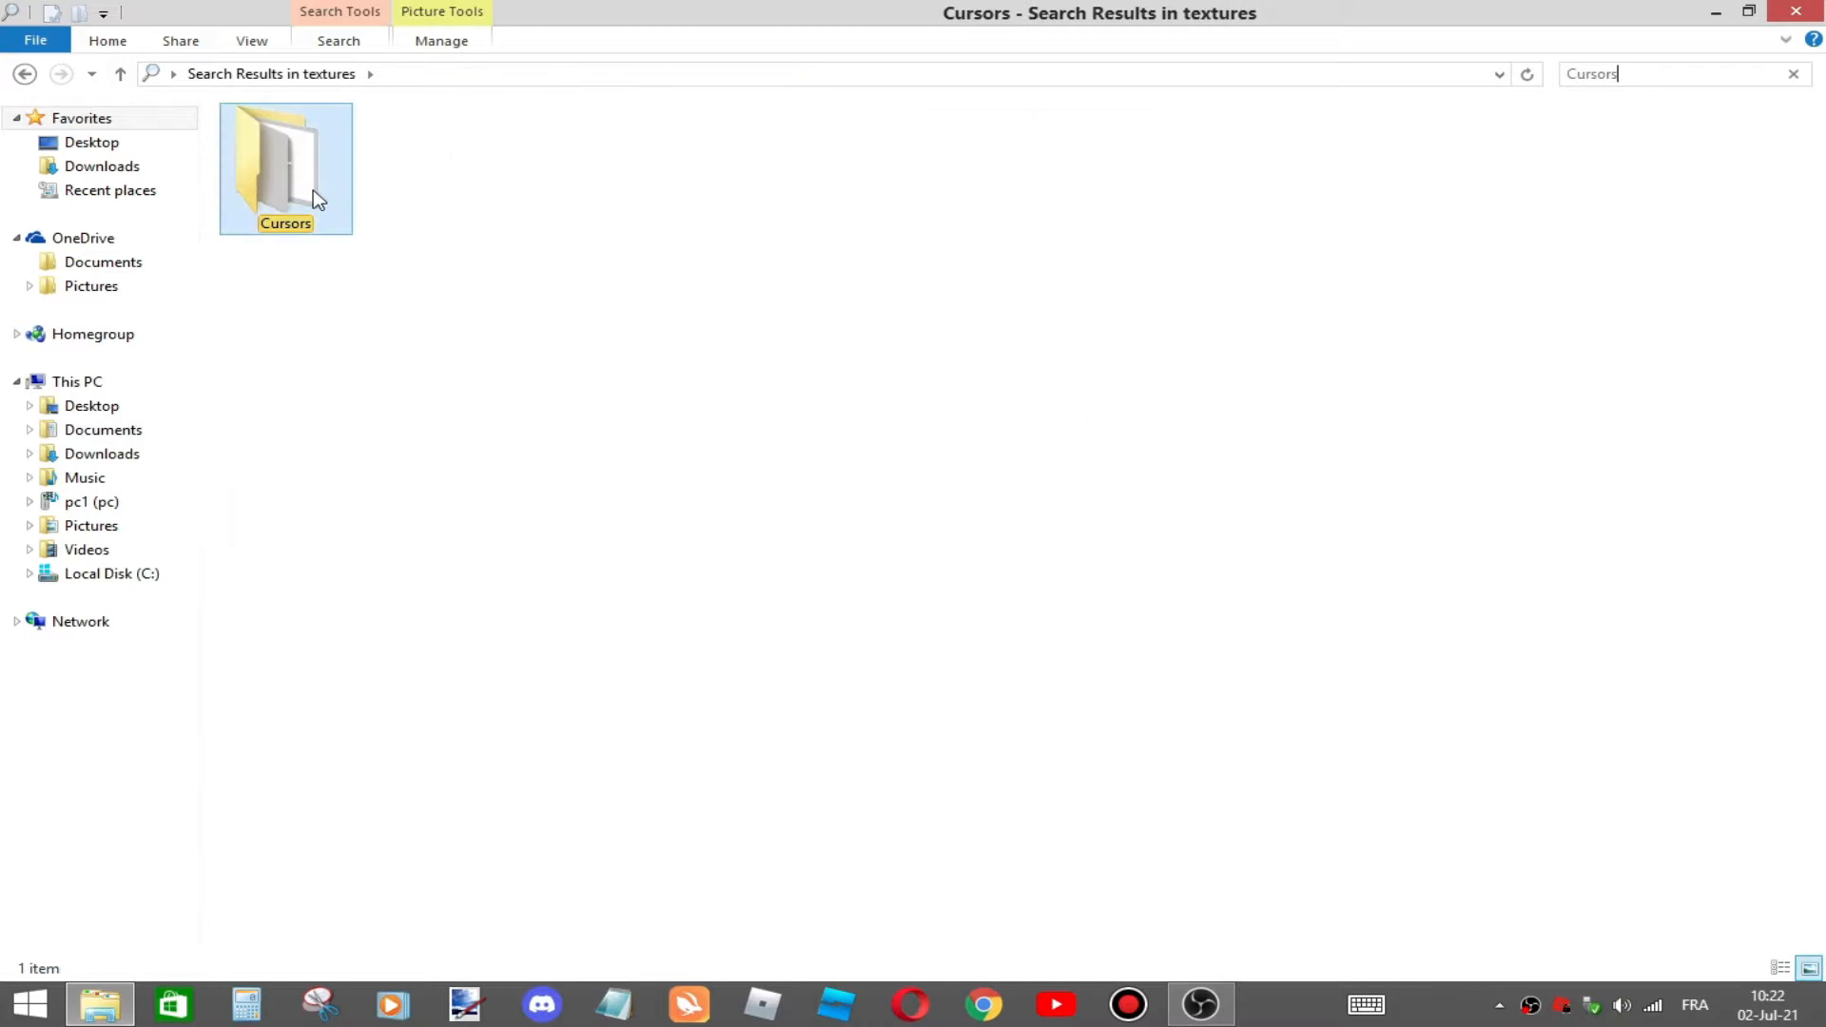
pyautogui.doubleClick(285, 169)
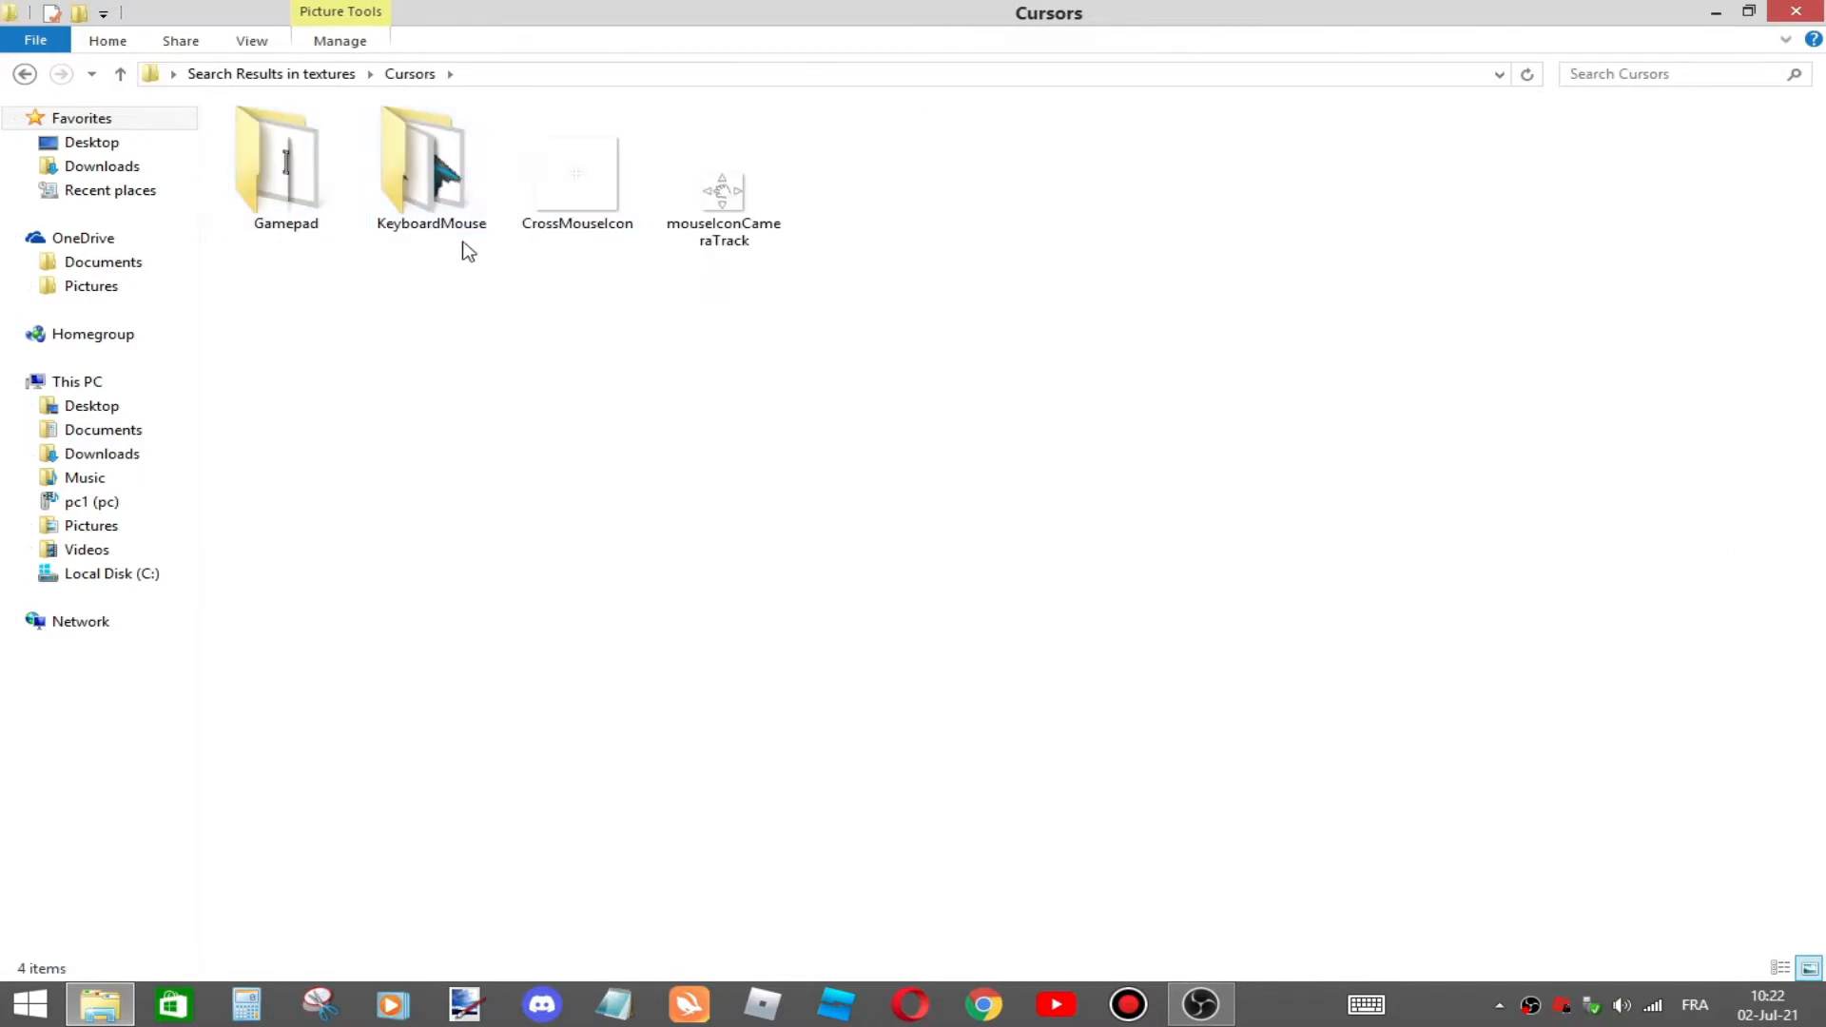
pyautogui.doubleClick(431, 169)
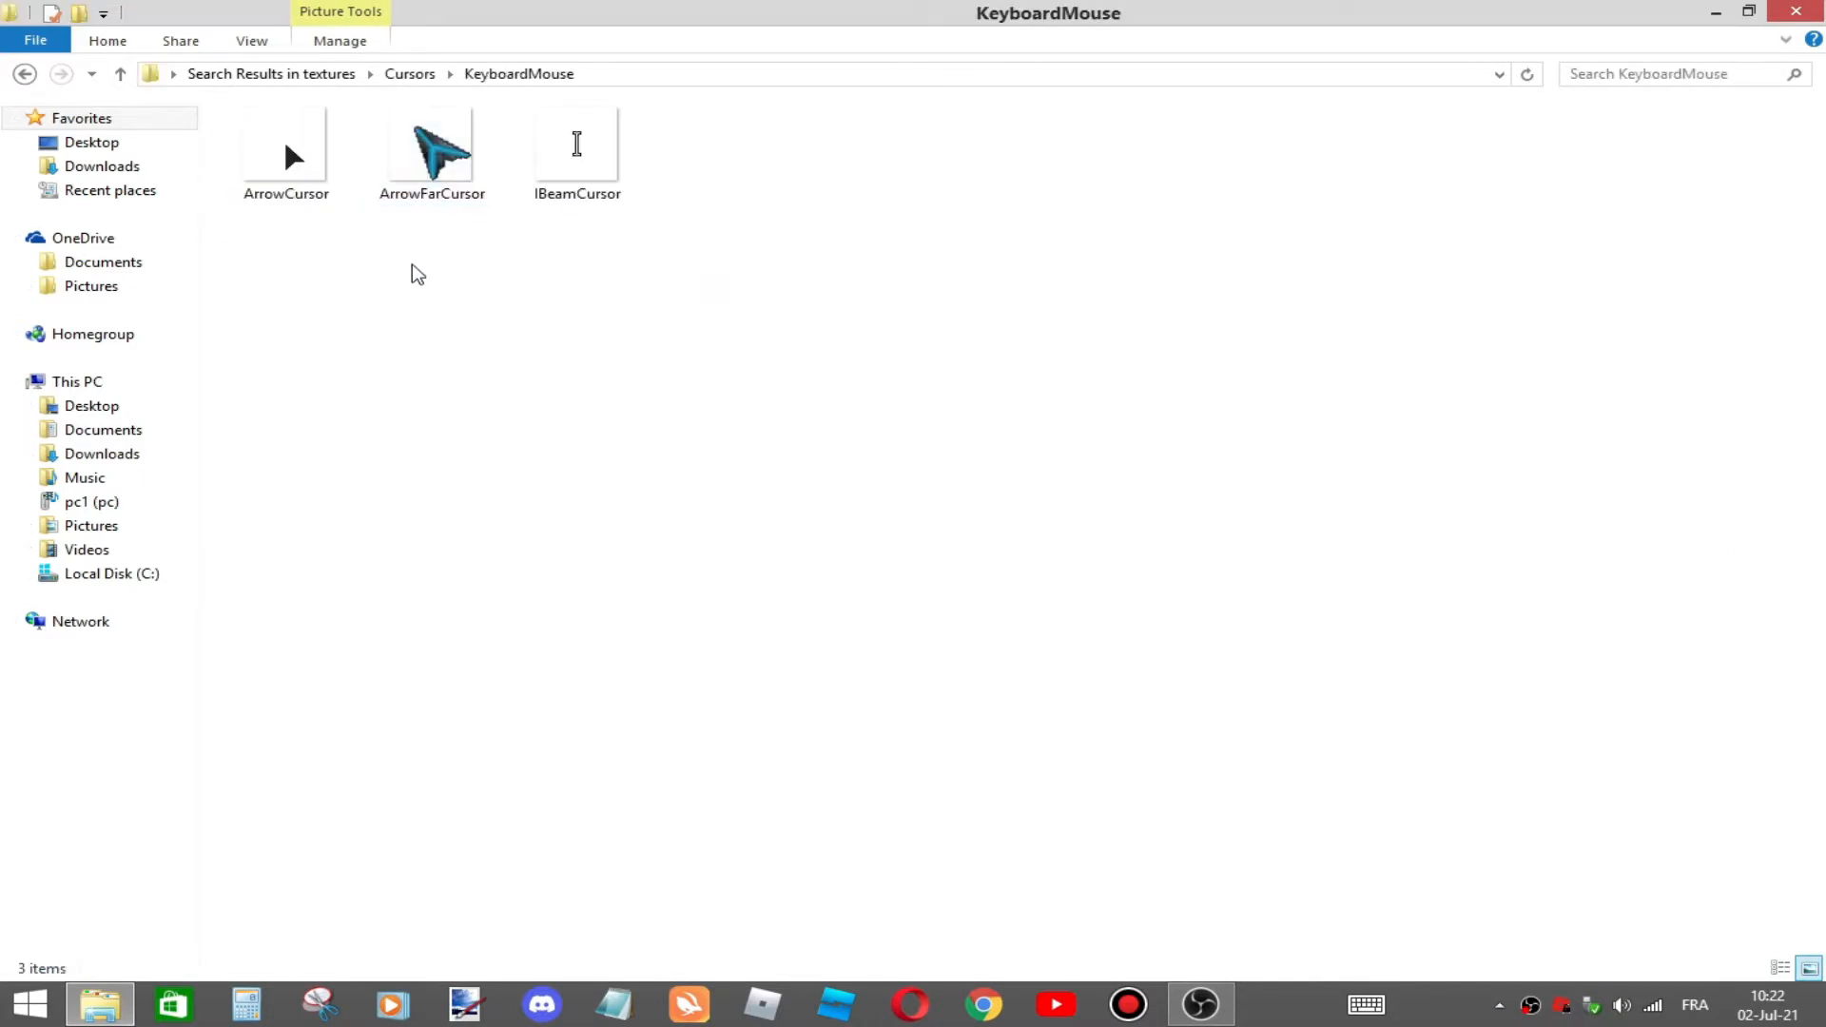
pyautogui.moveTo(417, 279)
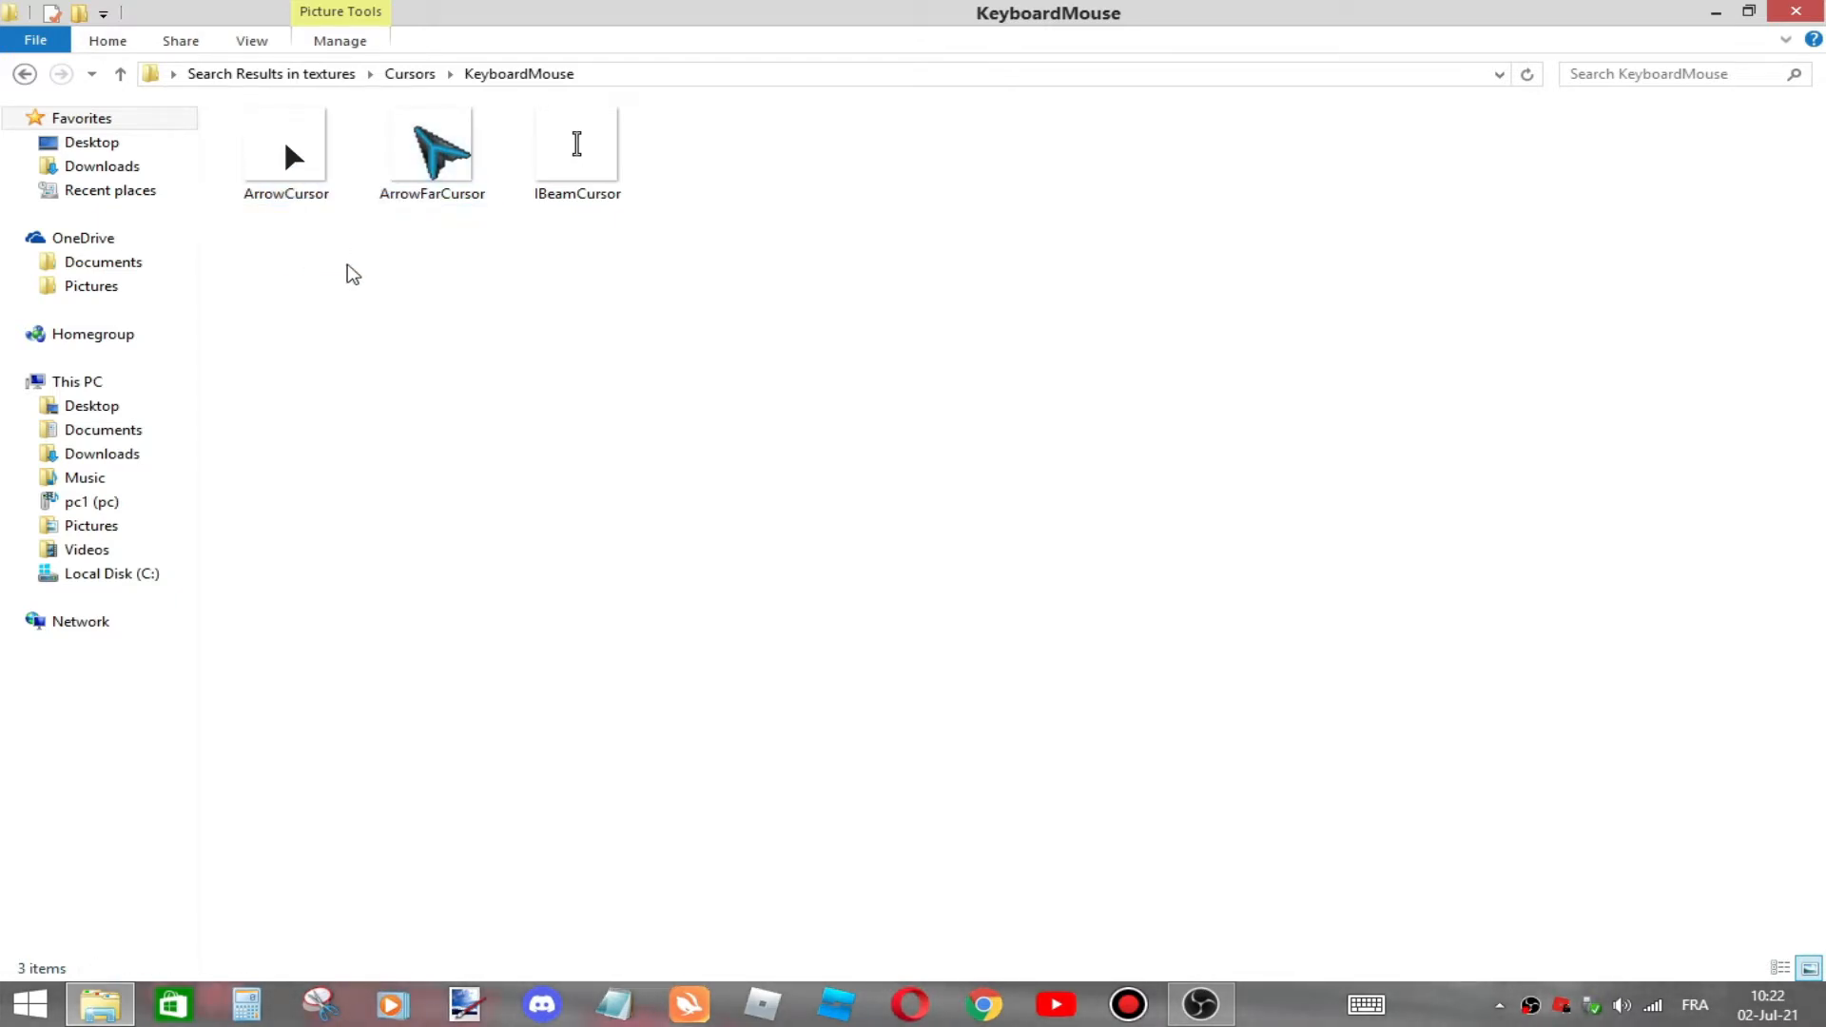
pyautogui.moveTo(419, 342)
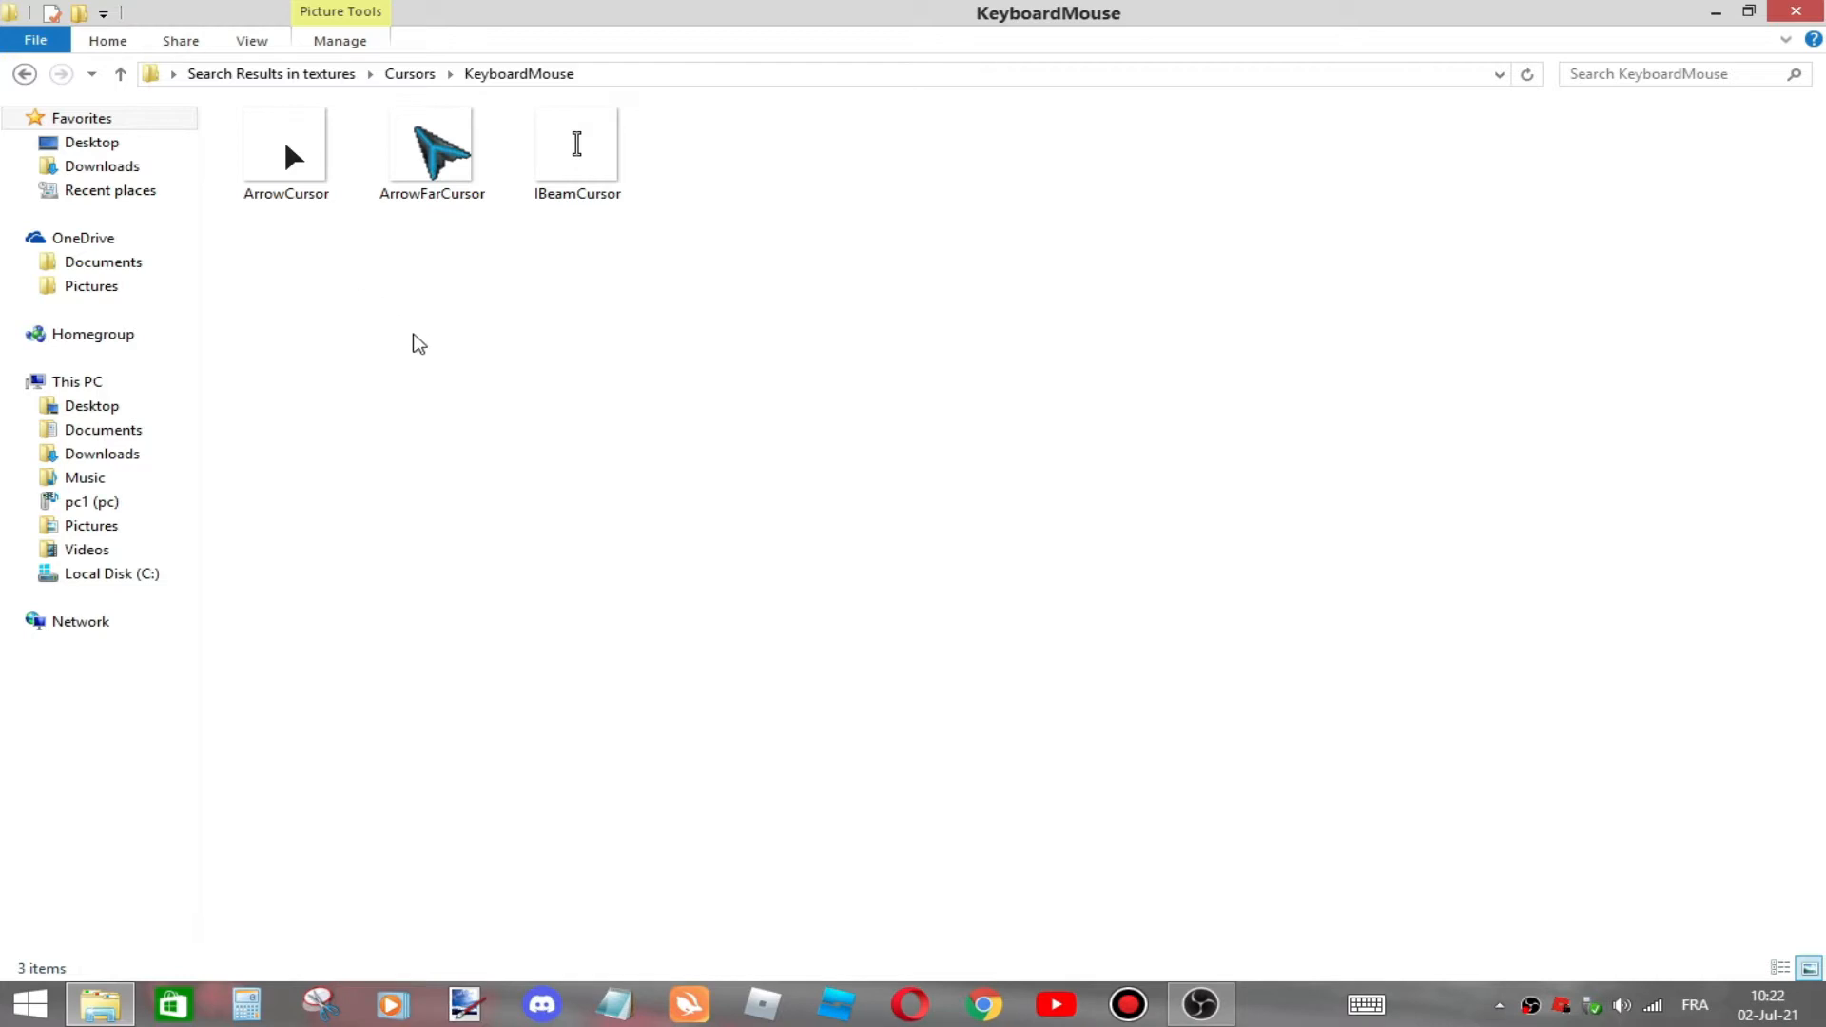
pyautogui.moveTo(437, 275)
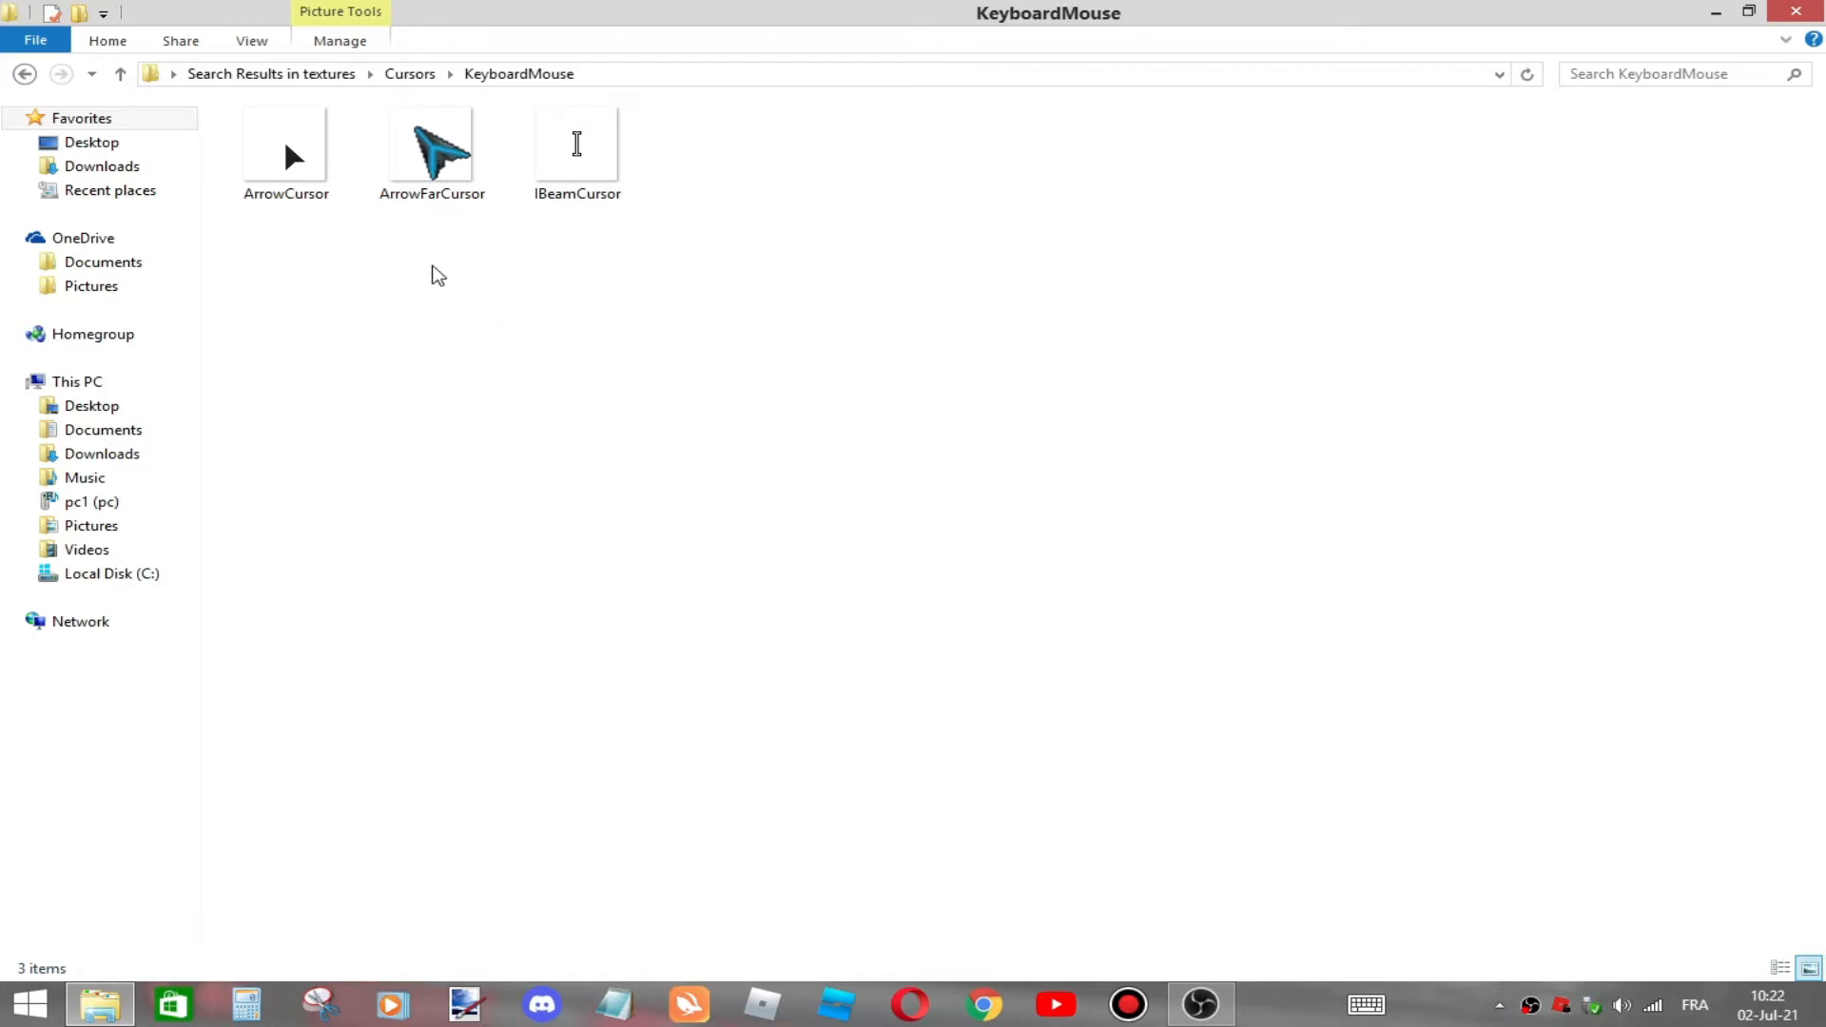
pyautogui.rightClick(431, 151)
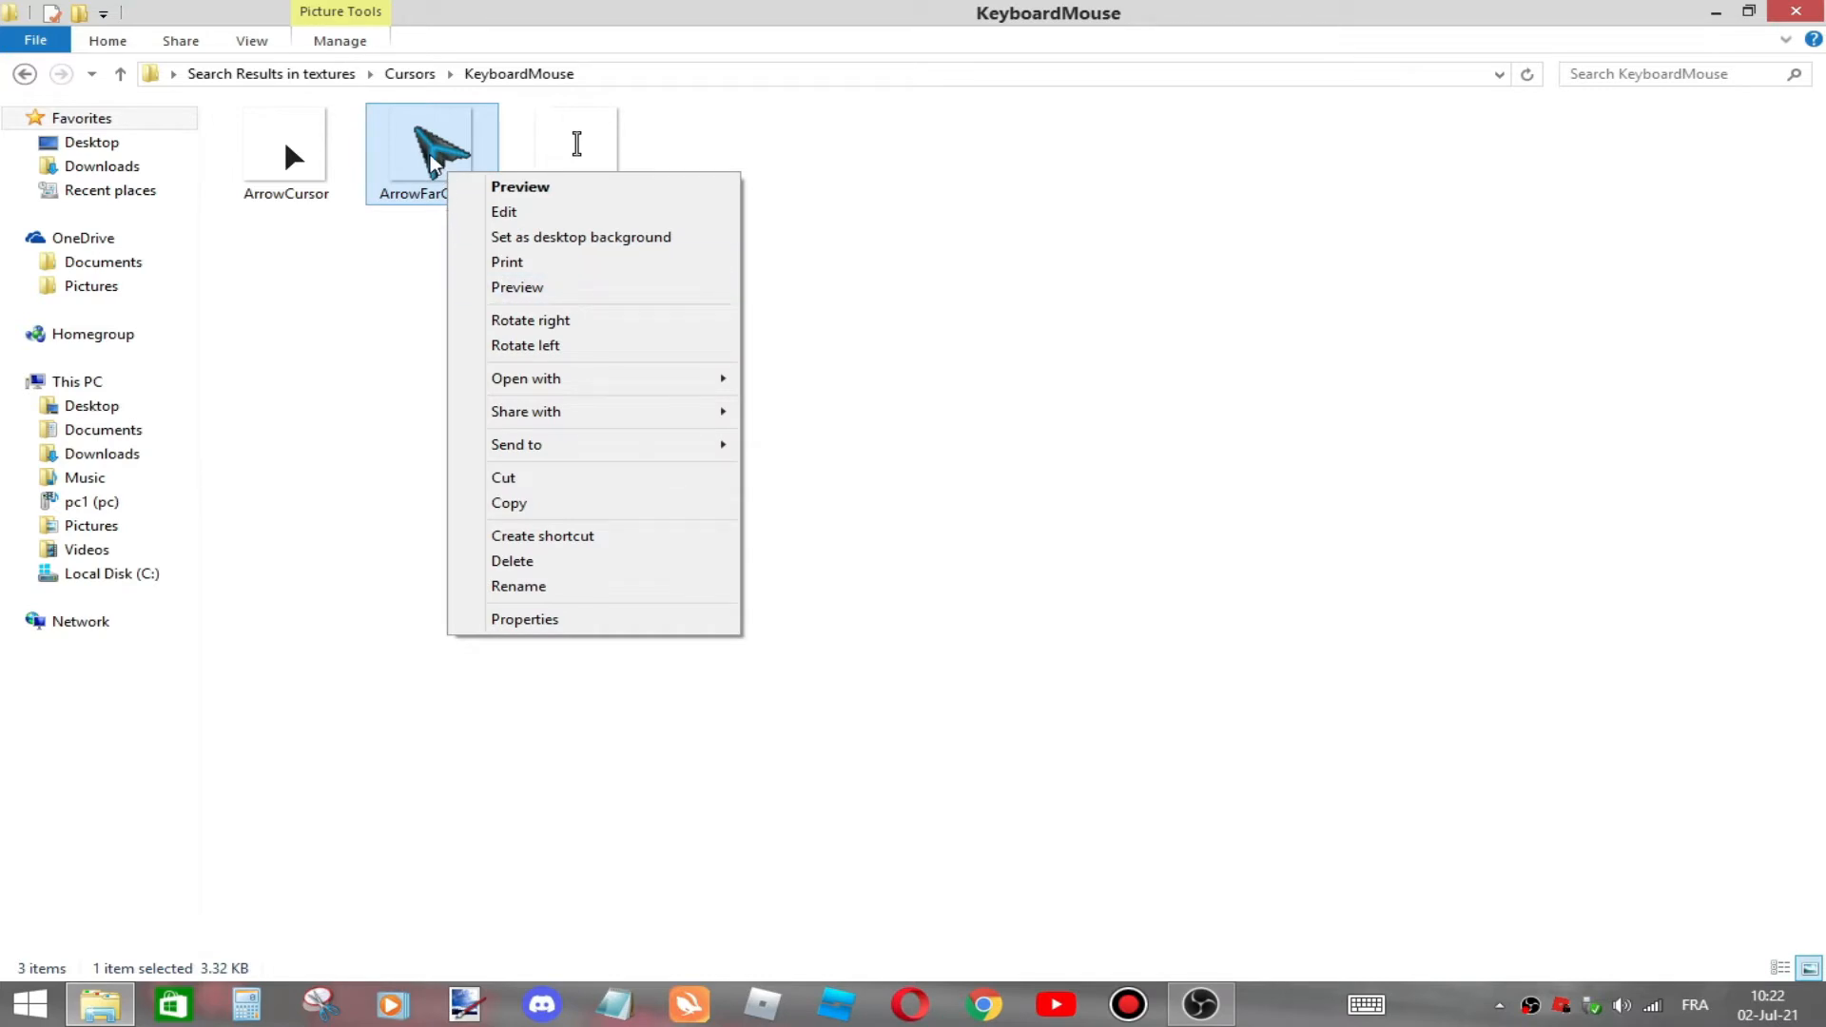
pyautogui.moveTo(515, 444)
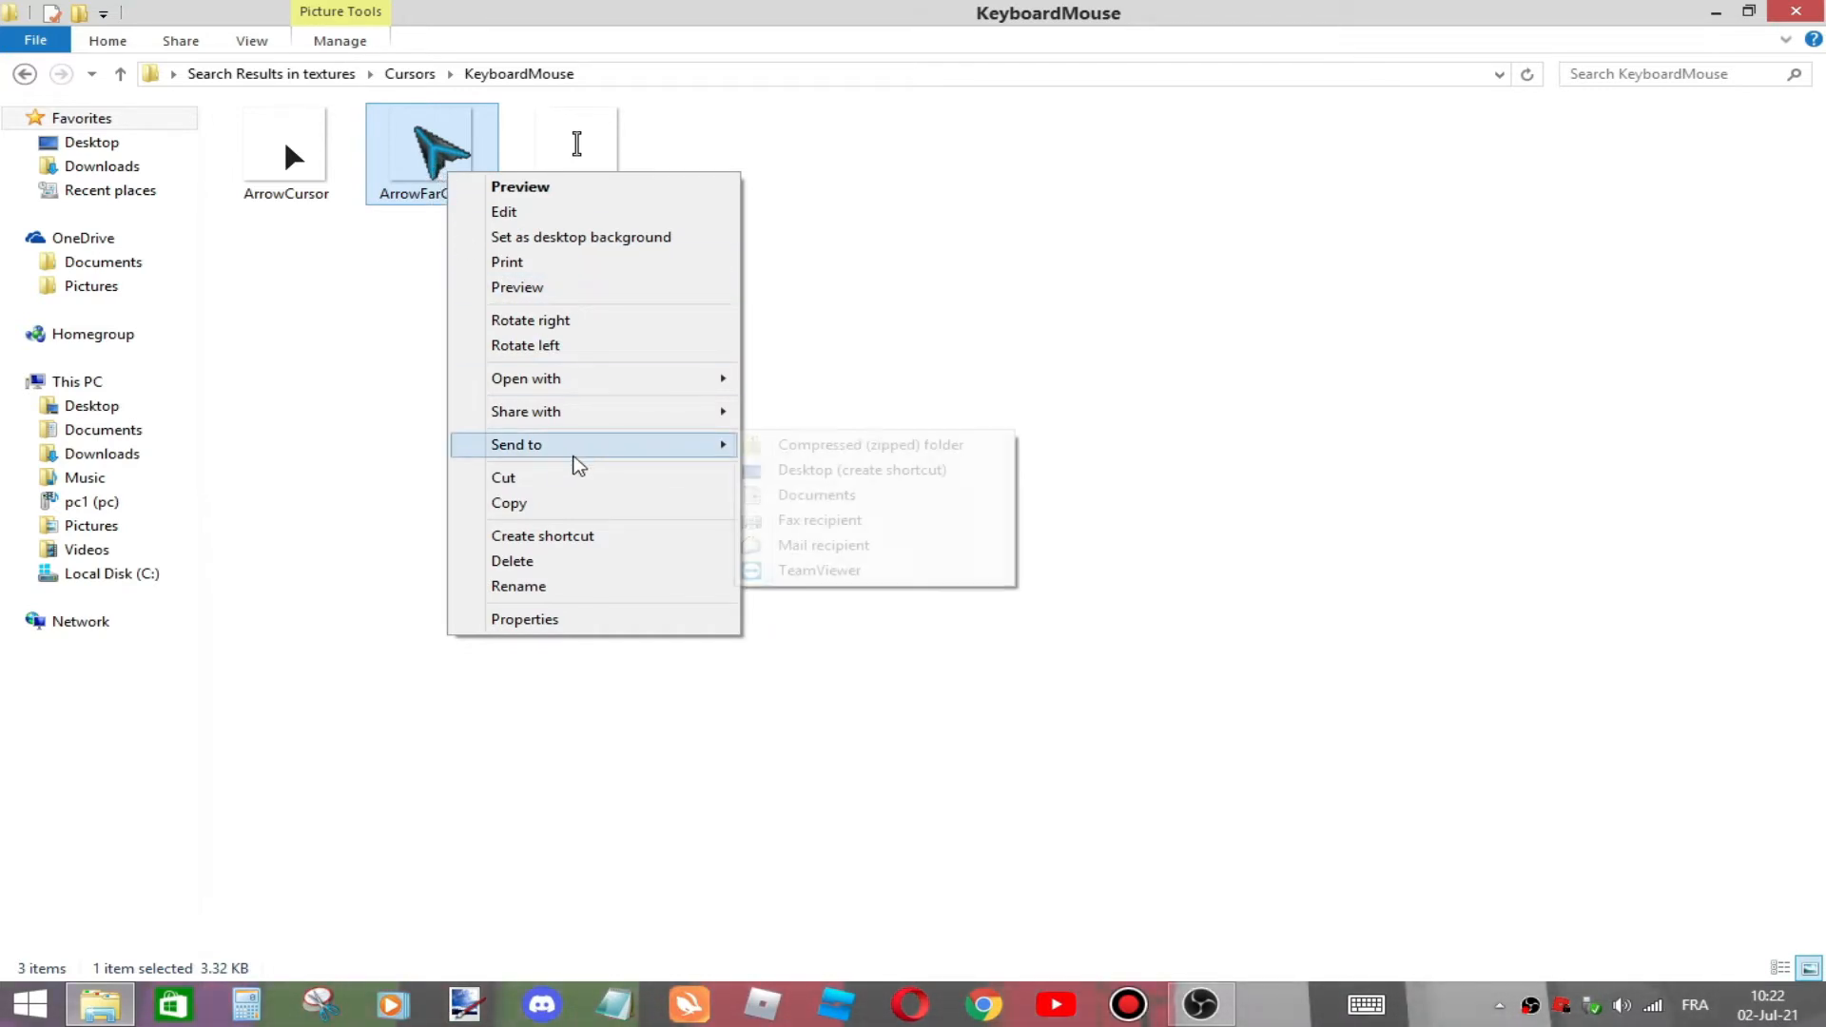
pyautogui.moveTo(525, 378)
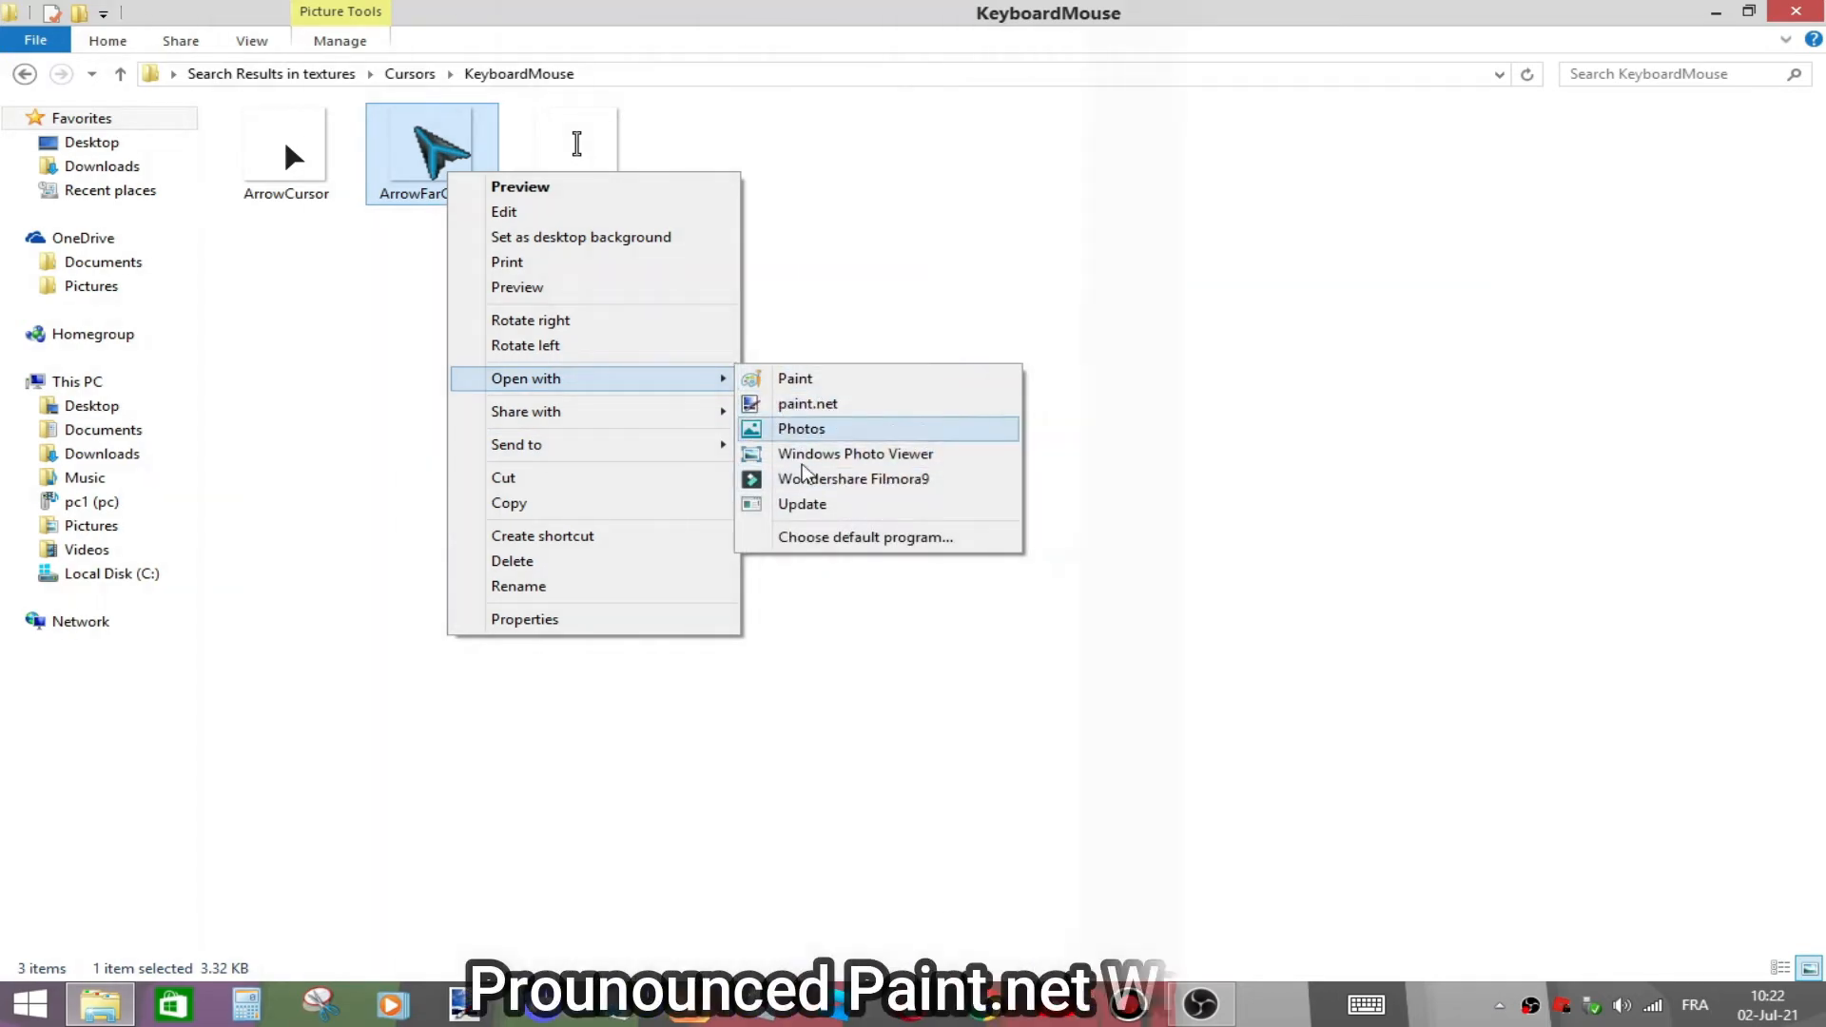
pyautogui.moveTo(807, 403)
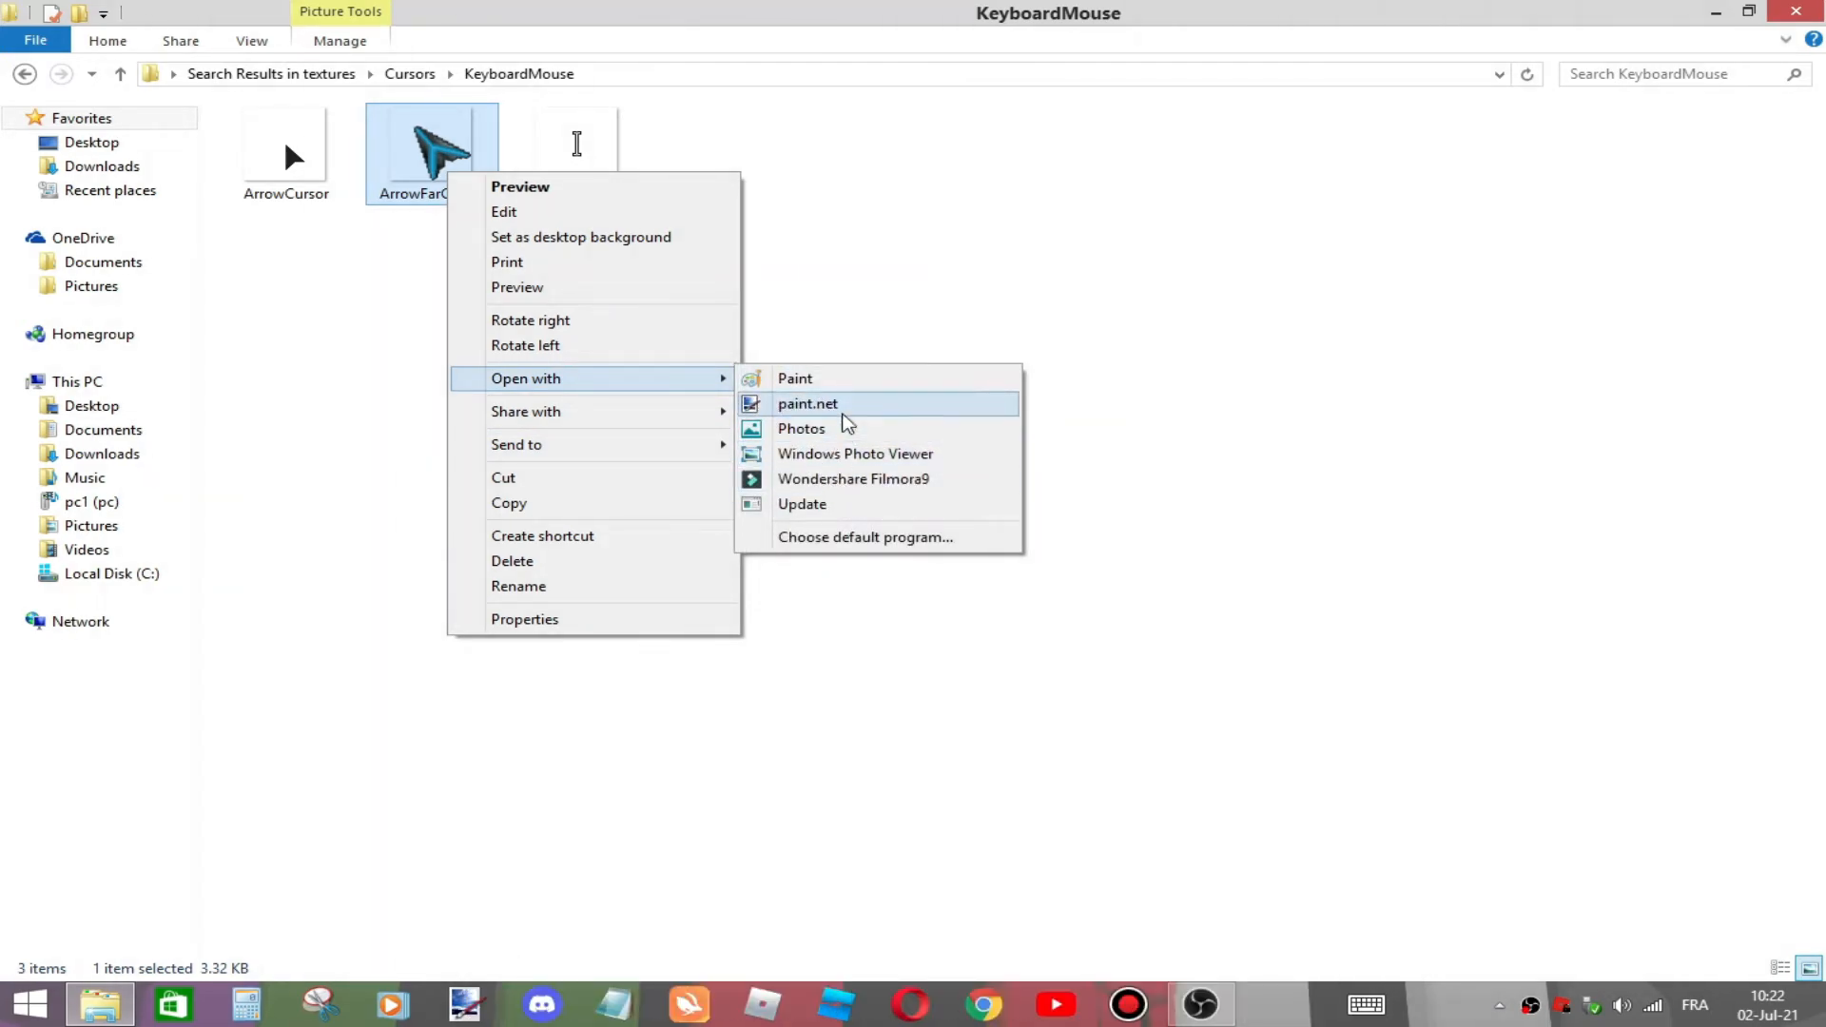
pyautogui.moveTo(823, 408)
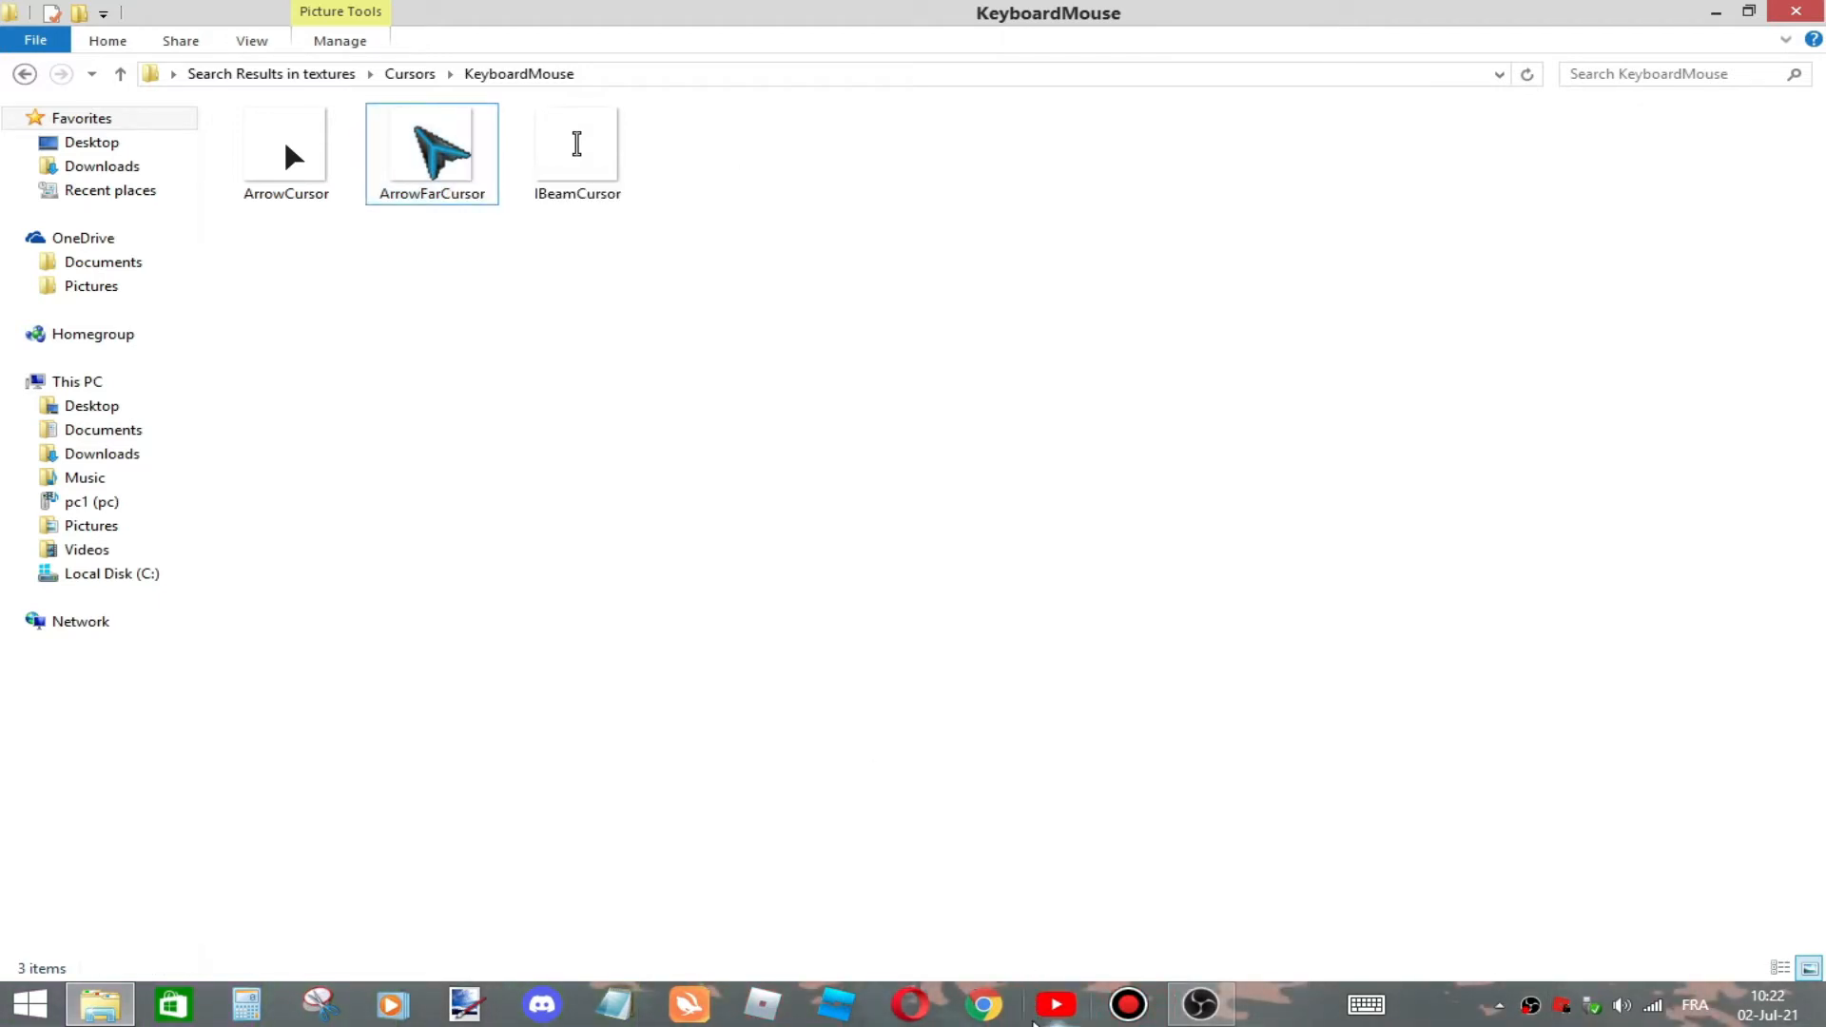
# Open photopea.com from a Chrome search and load ArrowFarCursor as a document
pyautogui.click(982, 1004)
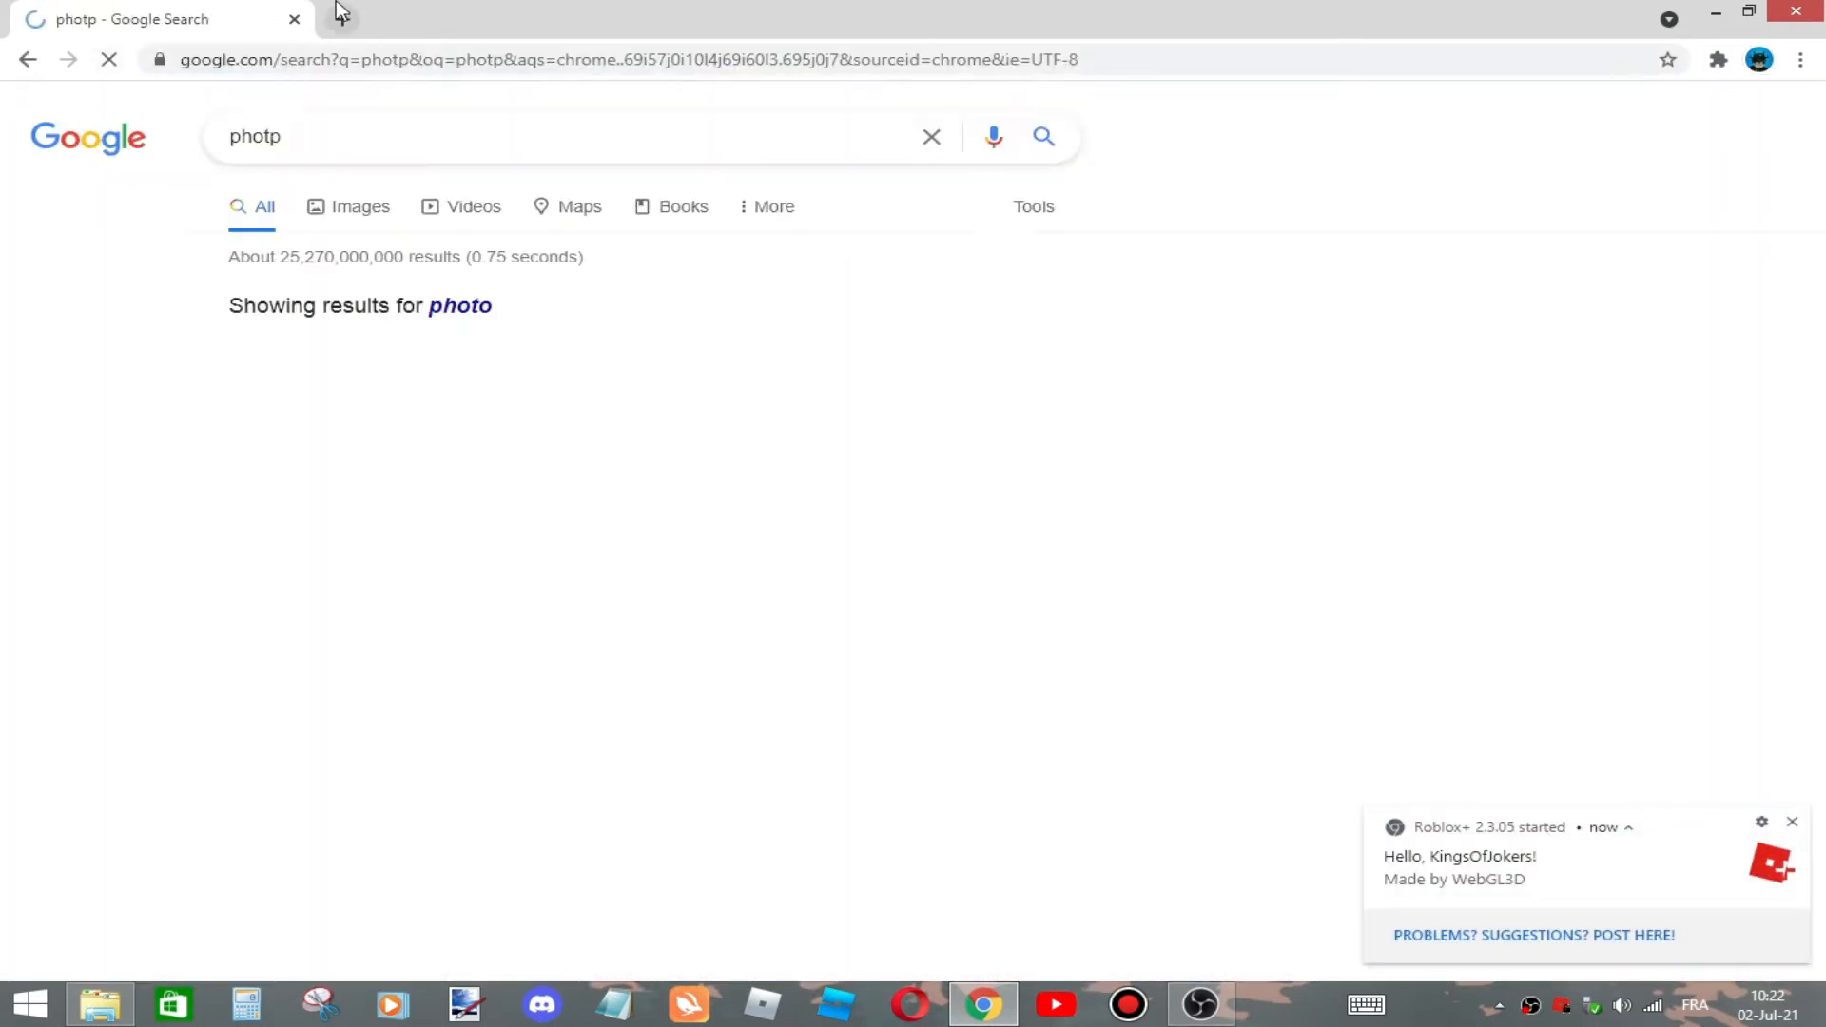
pyautogui.click(294, 20)
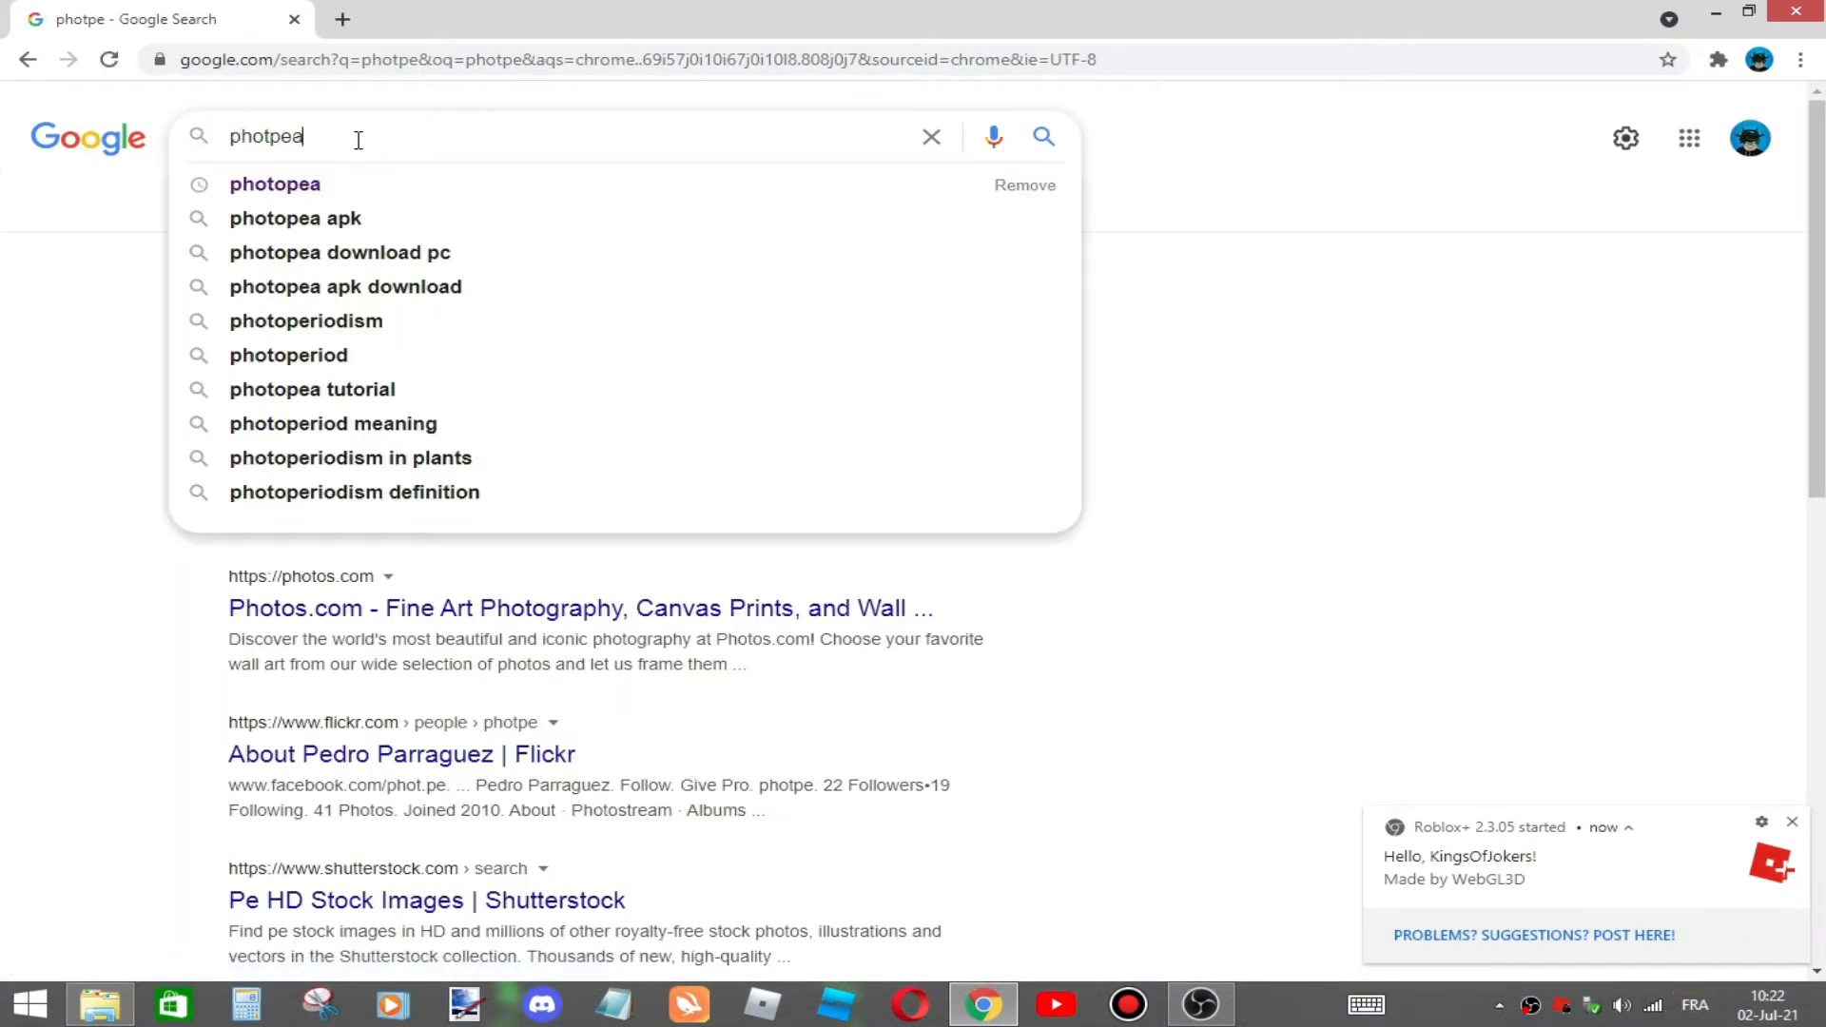
pyautogui.click(275, 184)
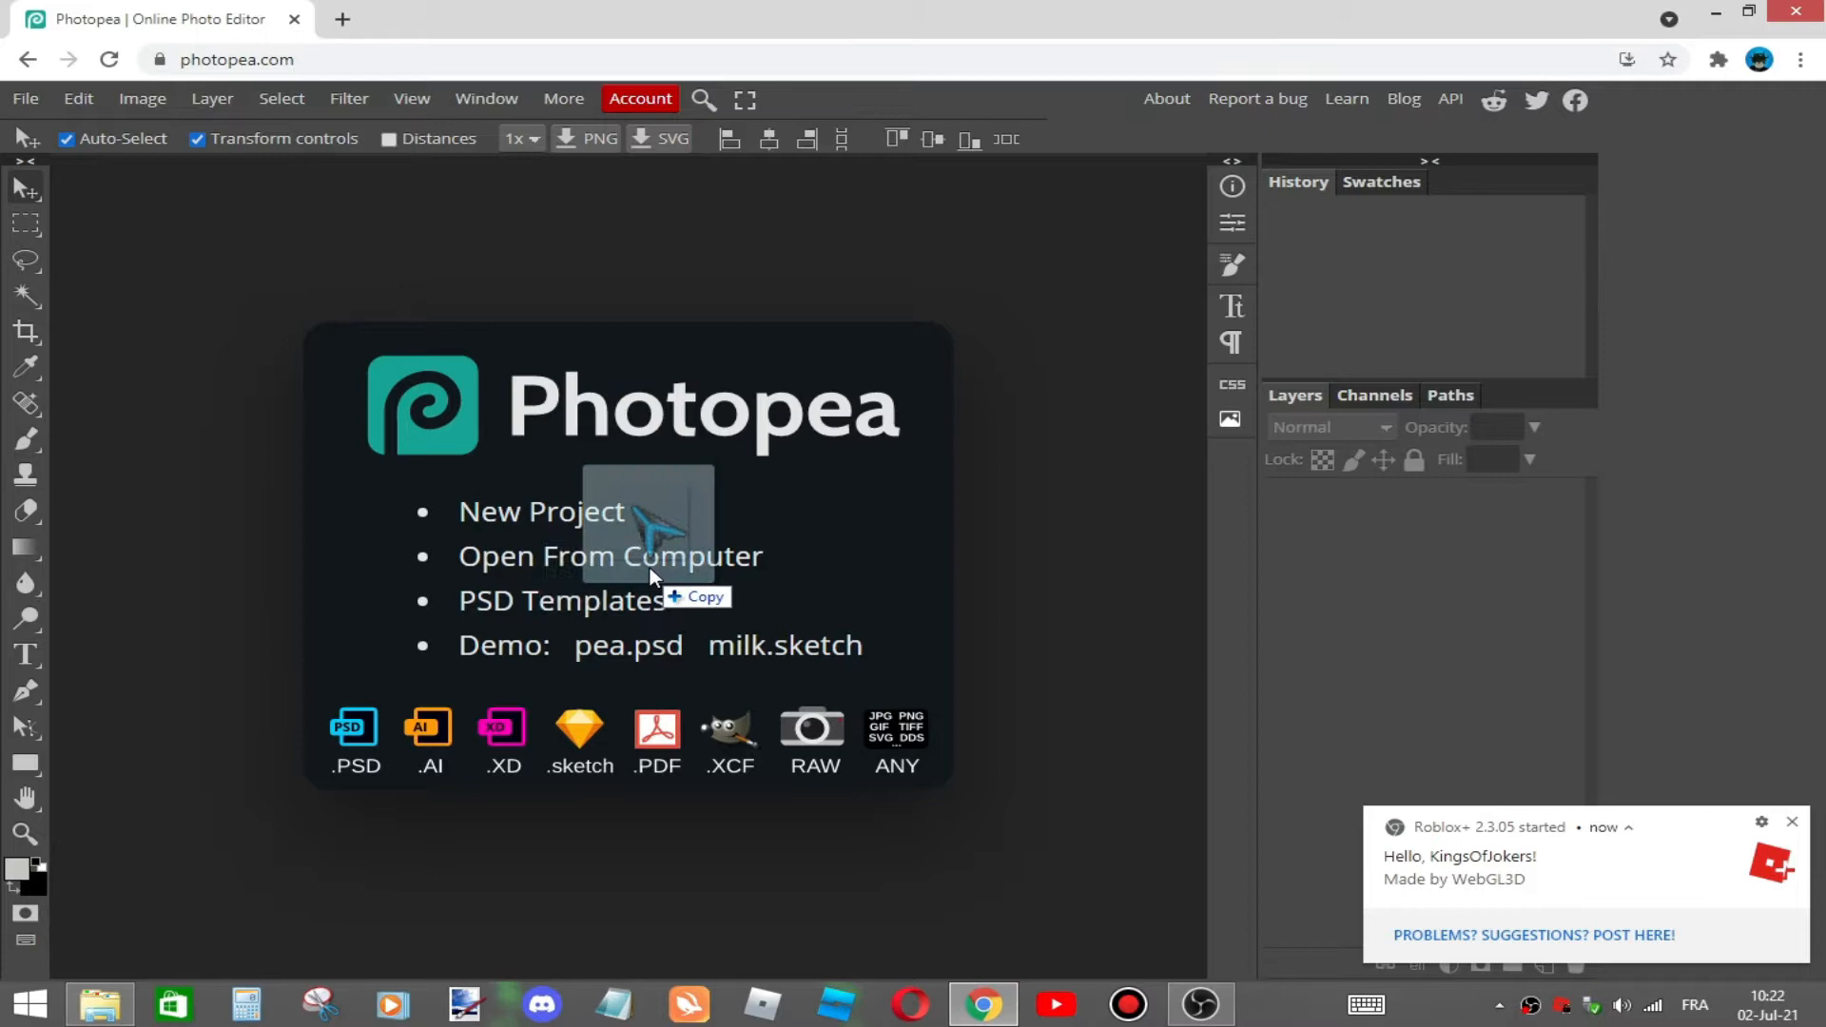
pyautogui.click(648, 524)
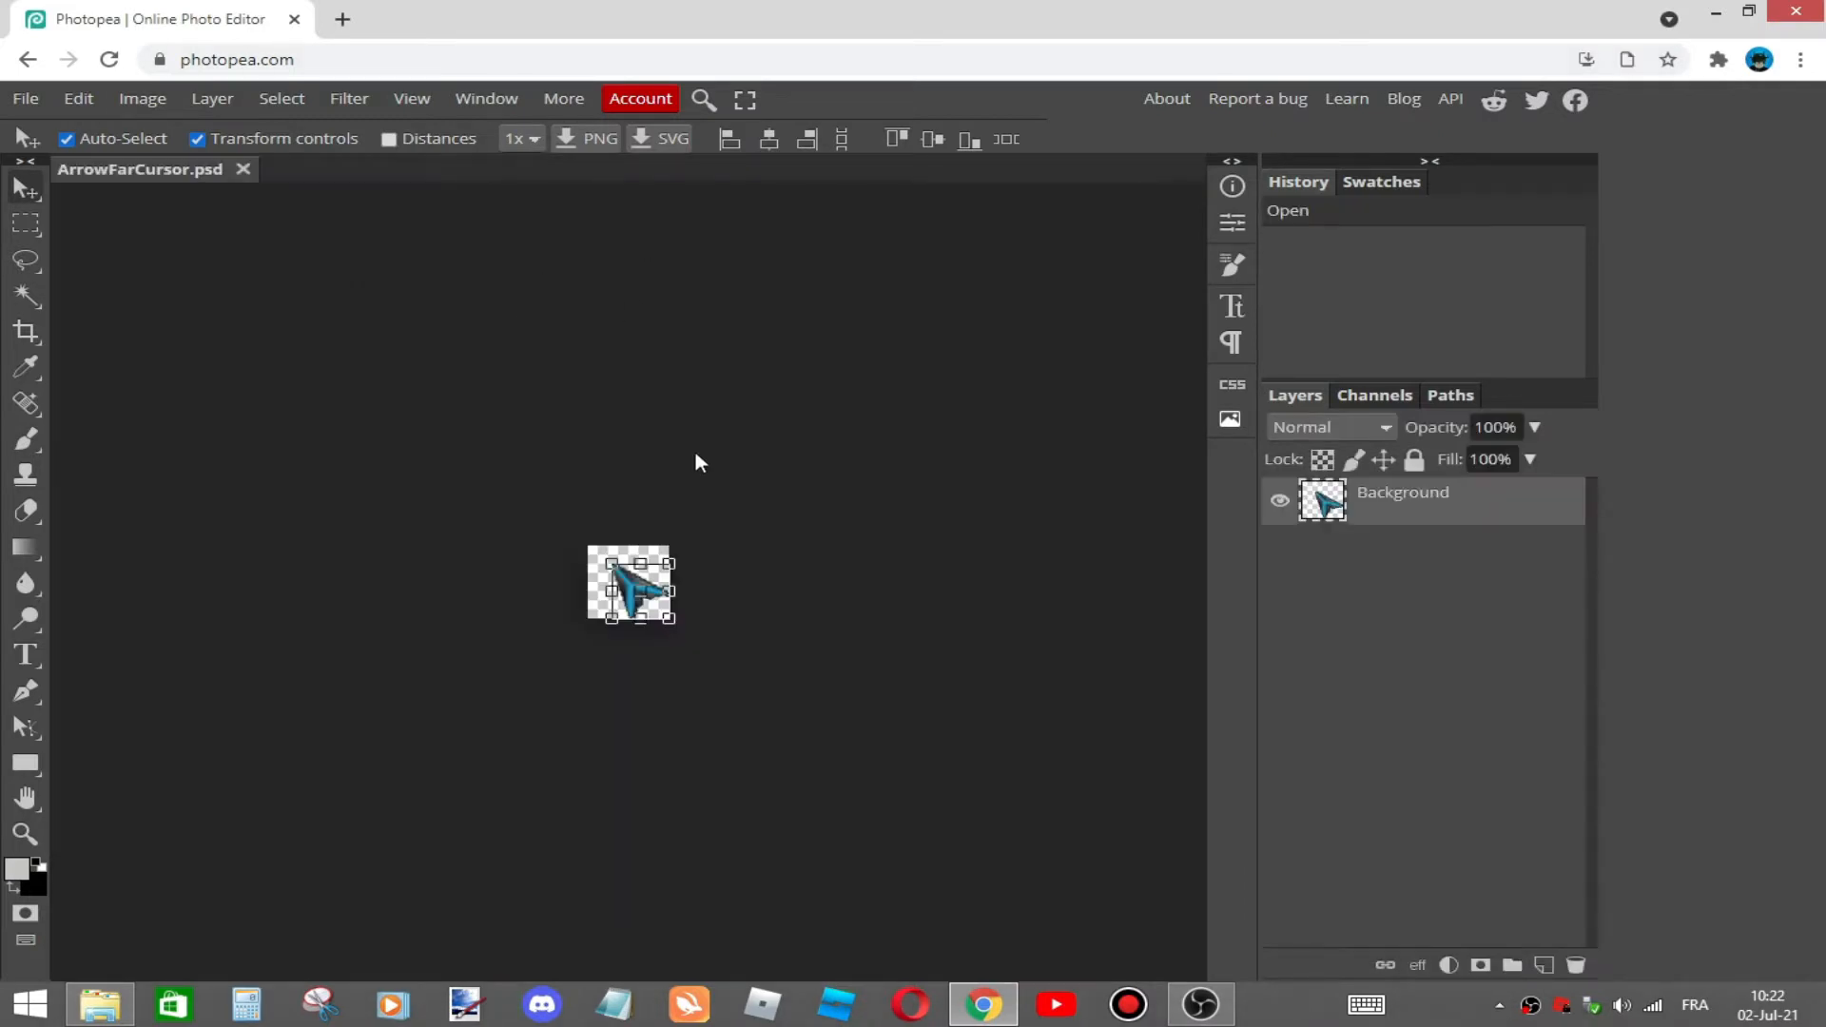
pyautogui.moveTo(305, 12)
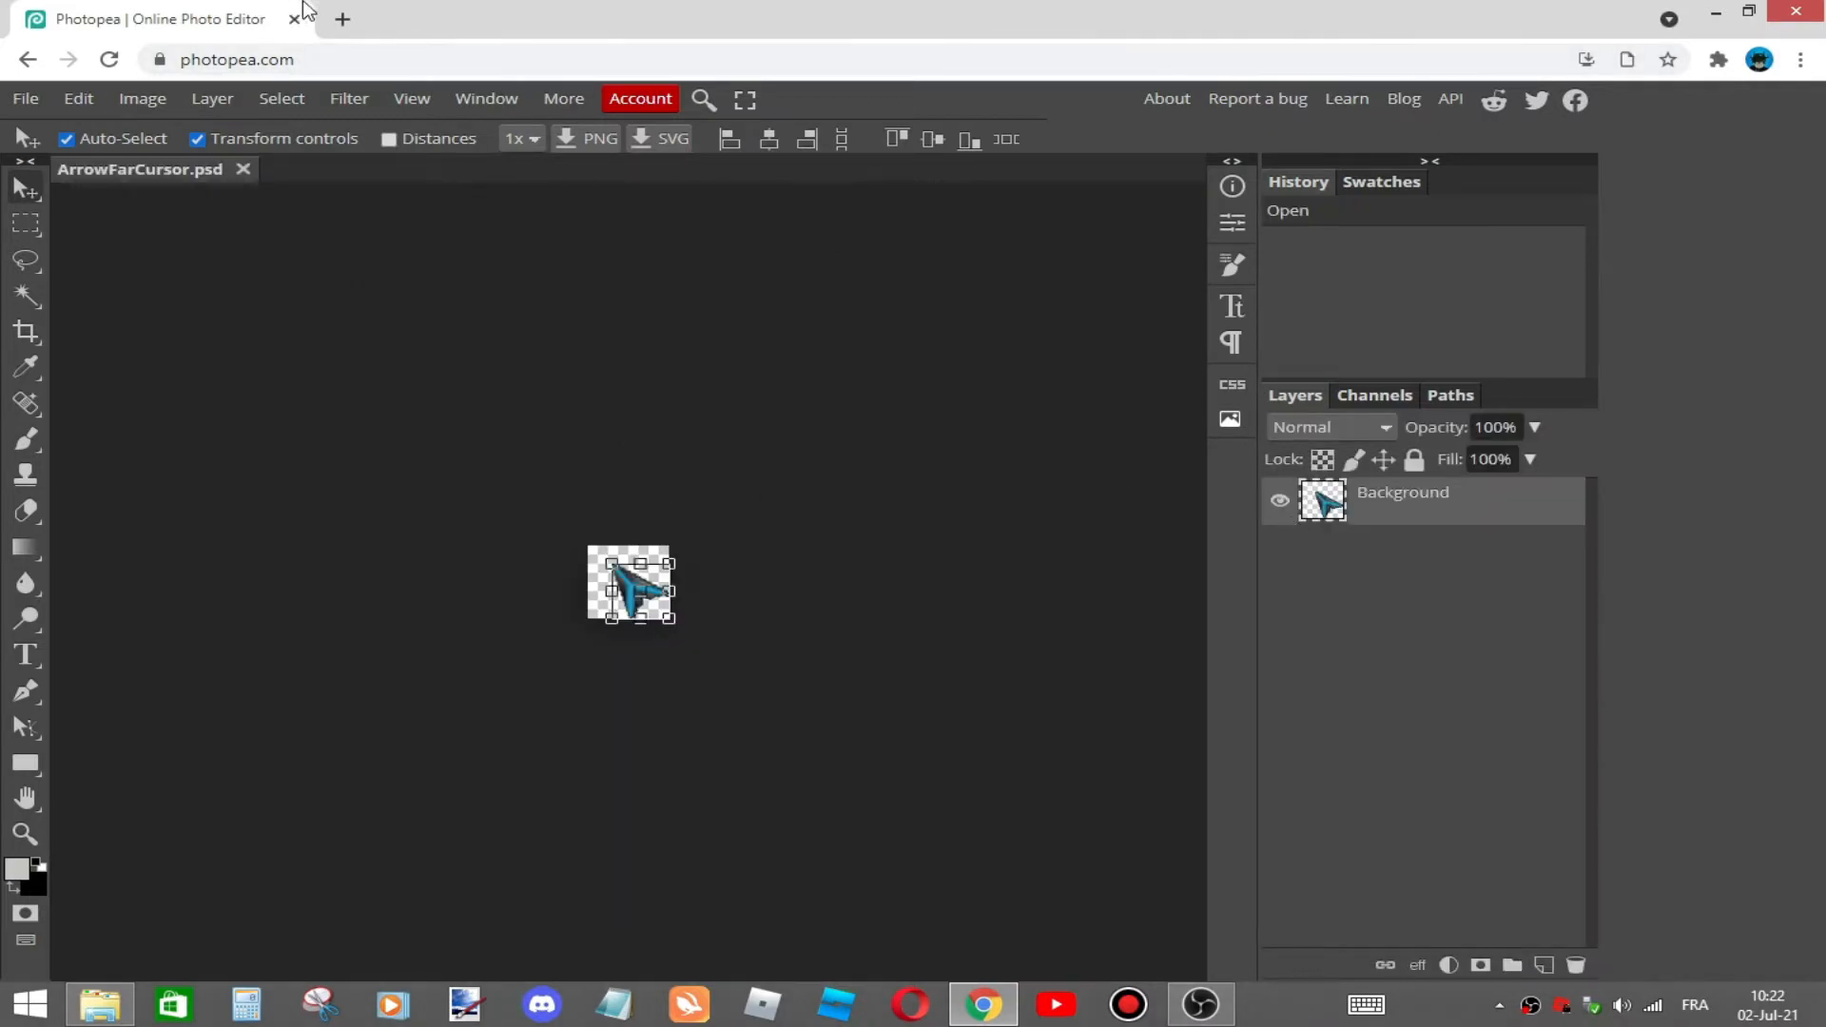
# Search Google Images for '2020 roblox cursor' and preview the solid black arrow pointer
pyautogui.click(342, 19)
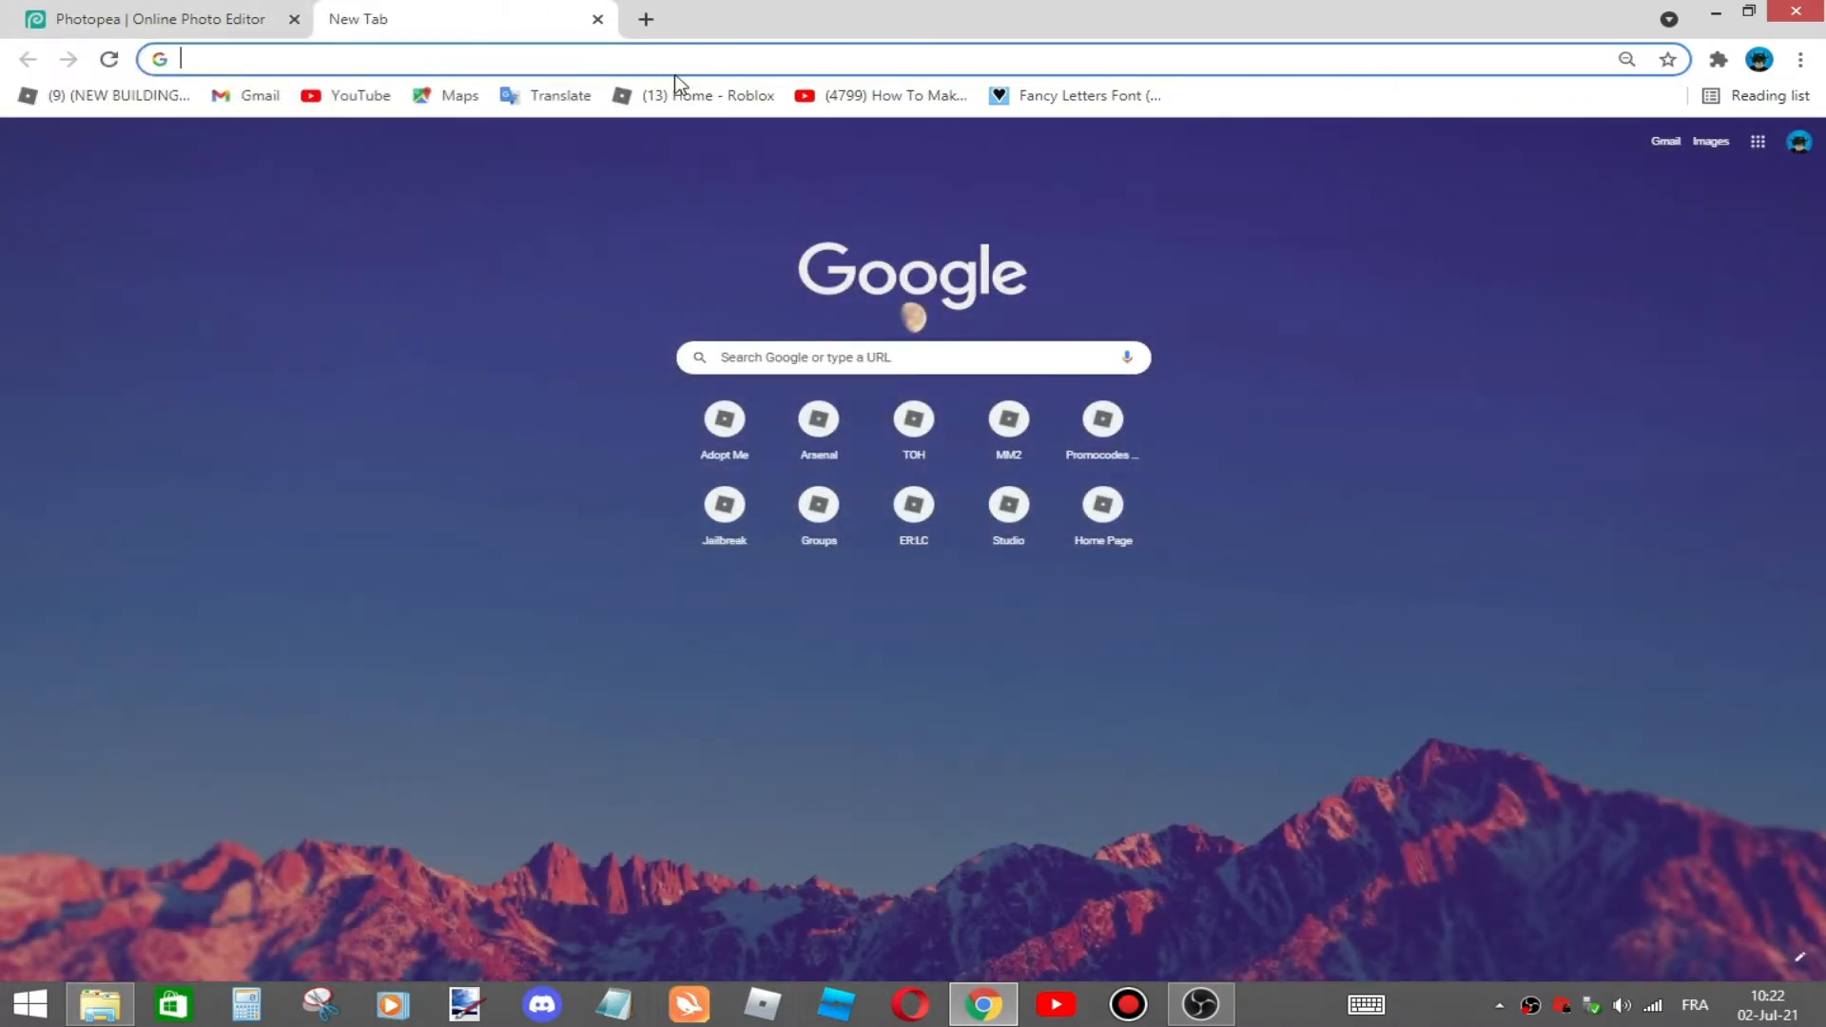
pyautogui.write('cur')
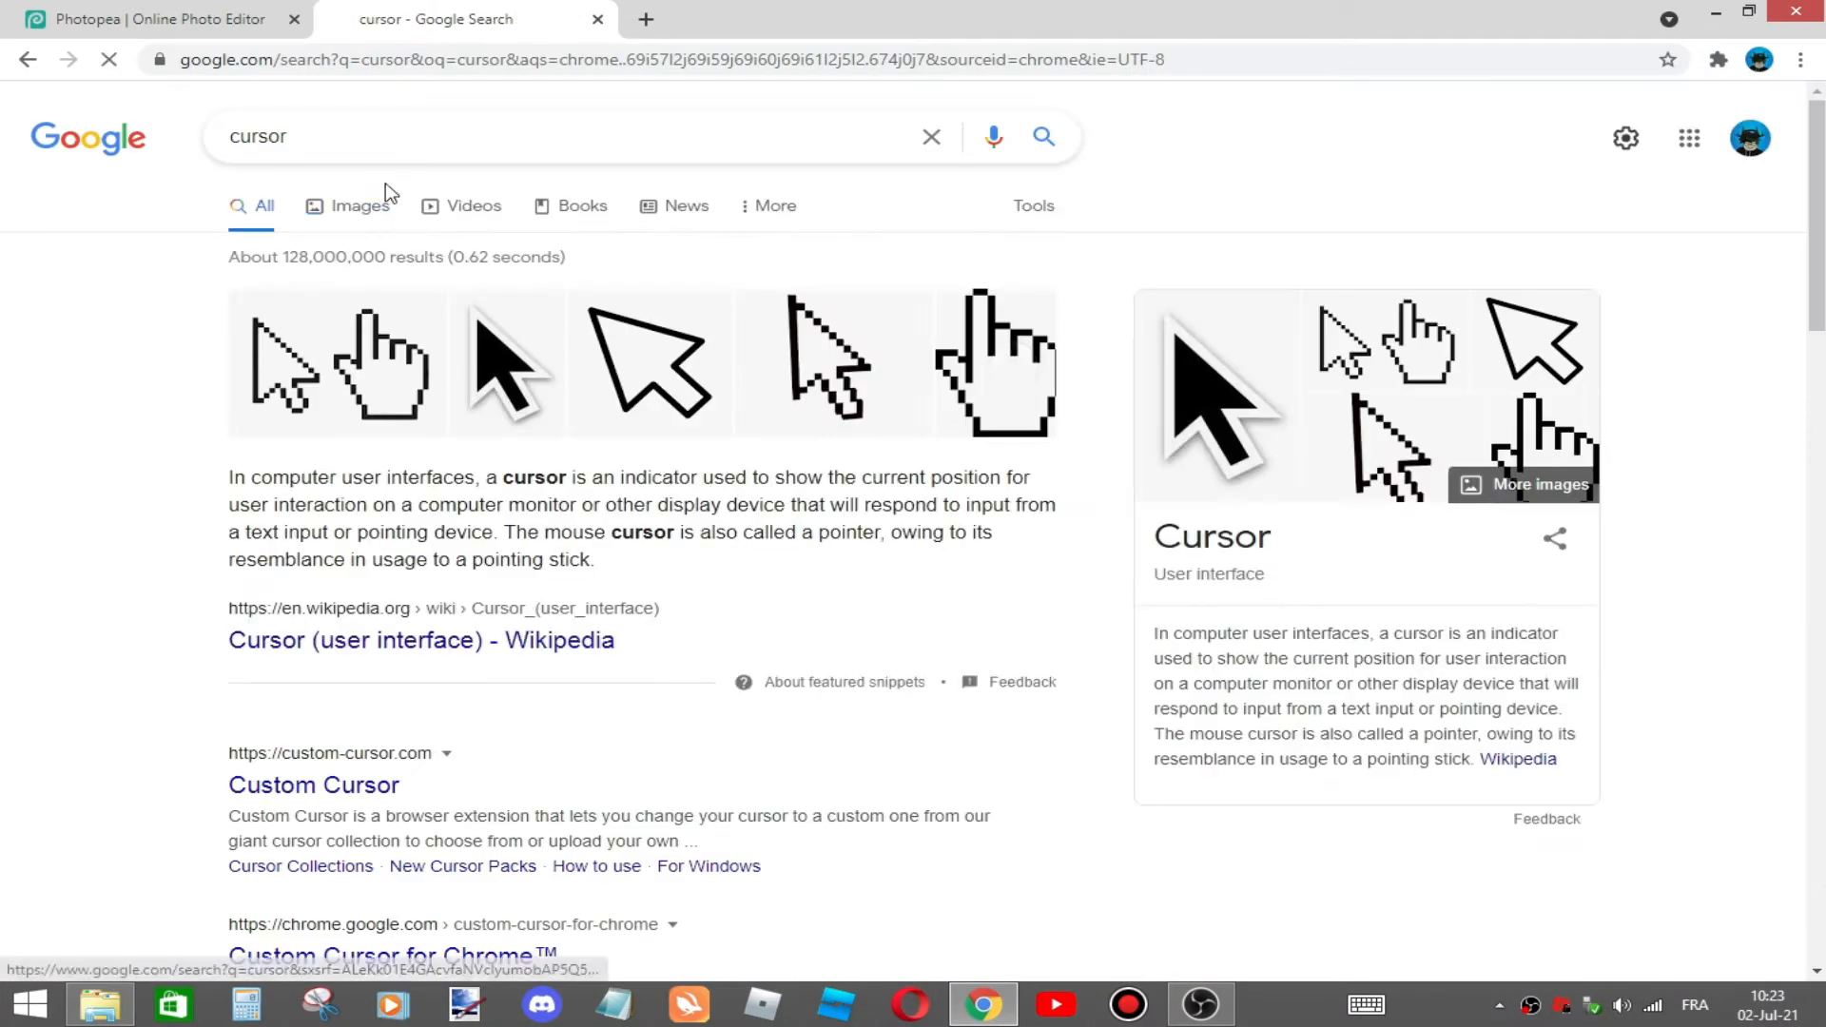
pyautogui.click(360, 206)
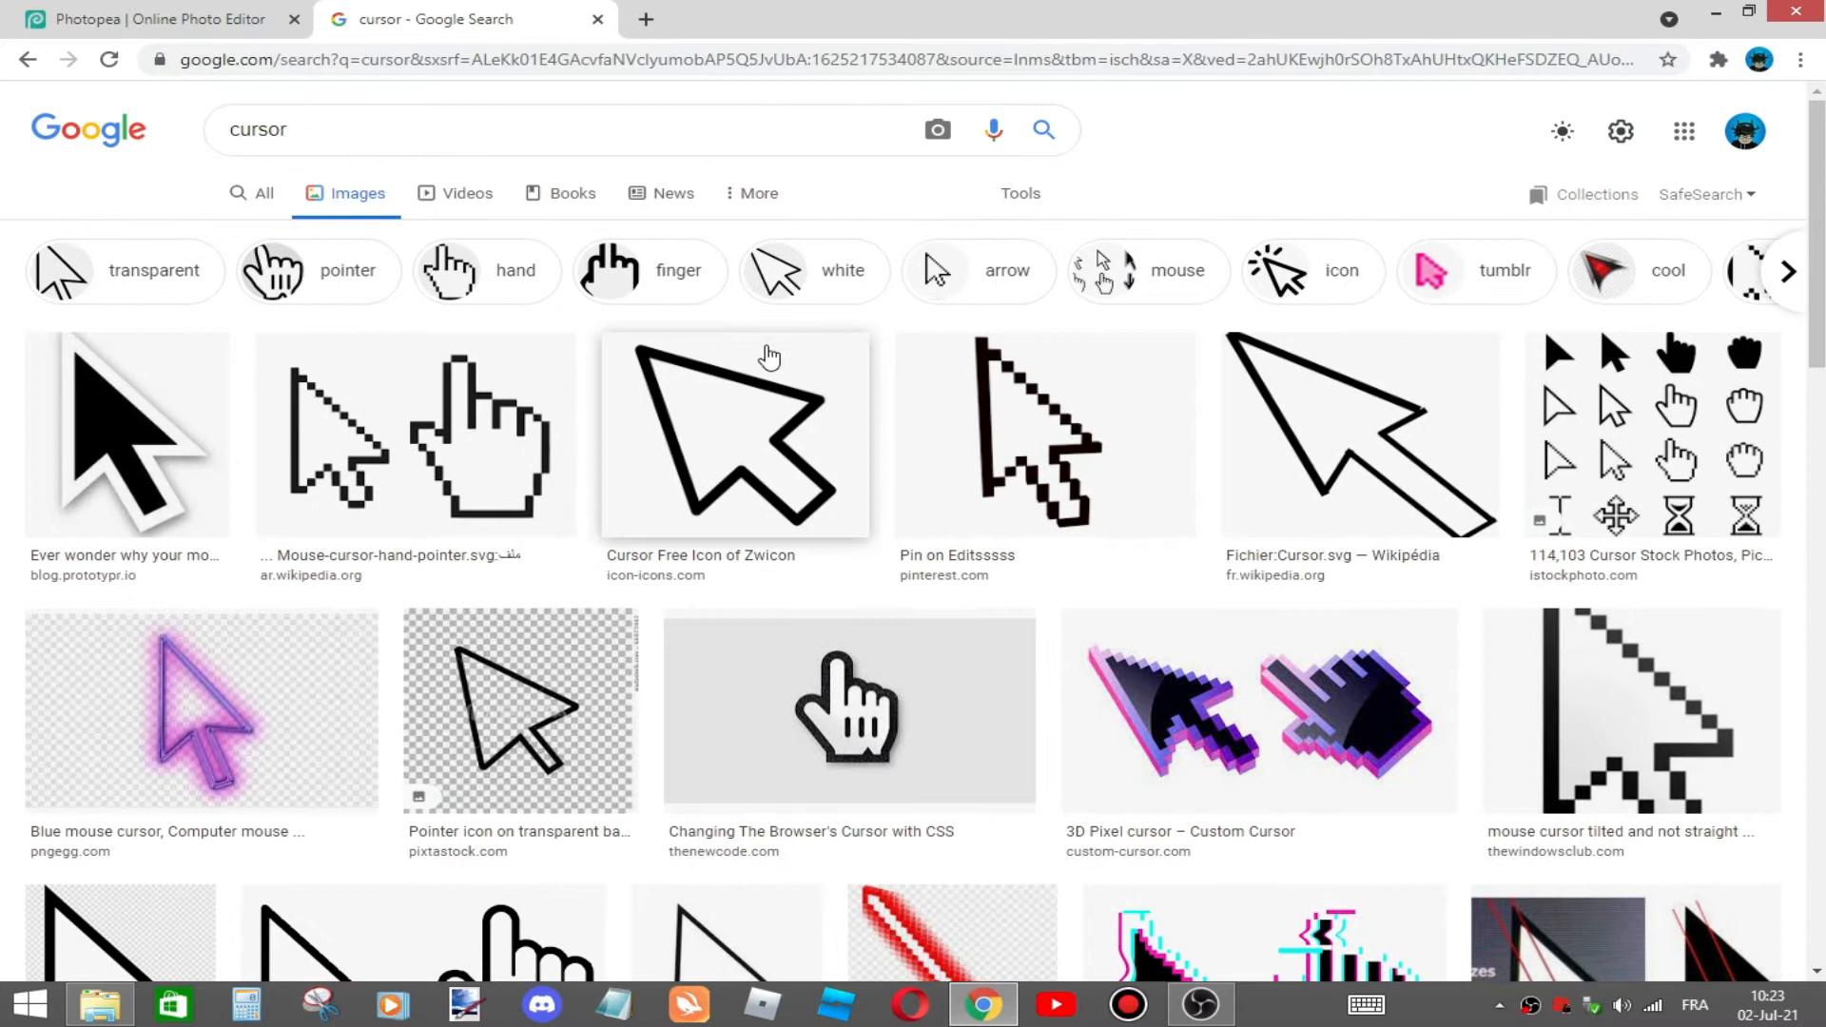
pyautogui.click(566, 130)
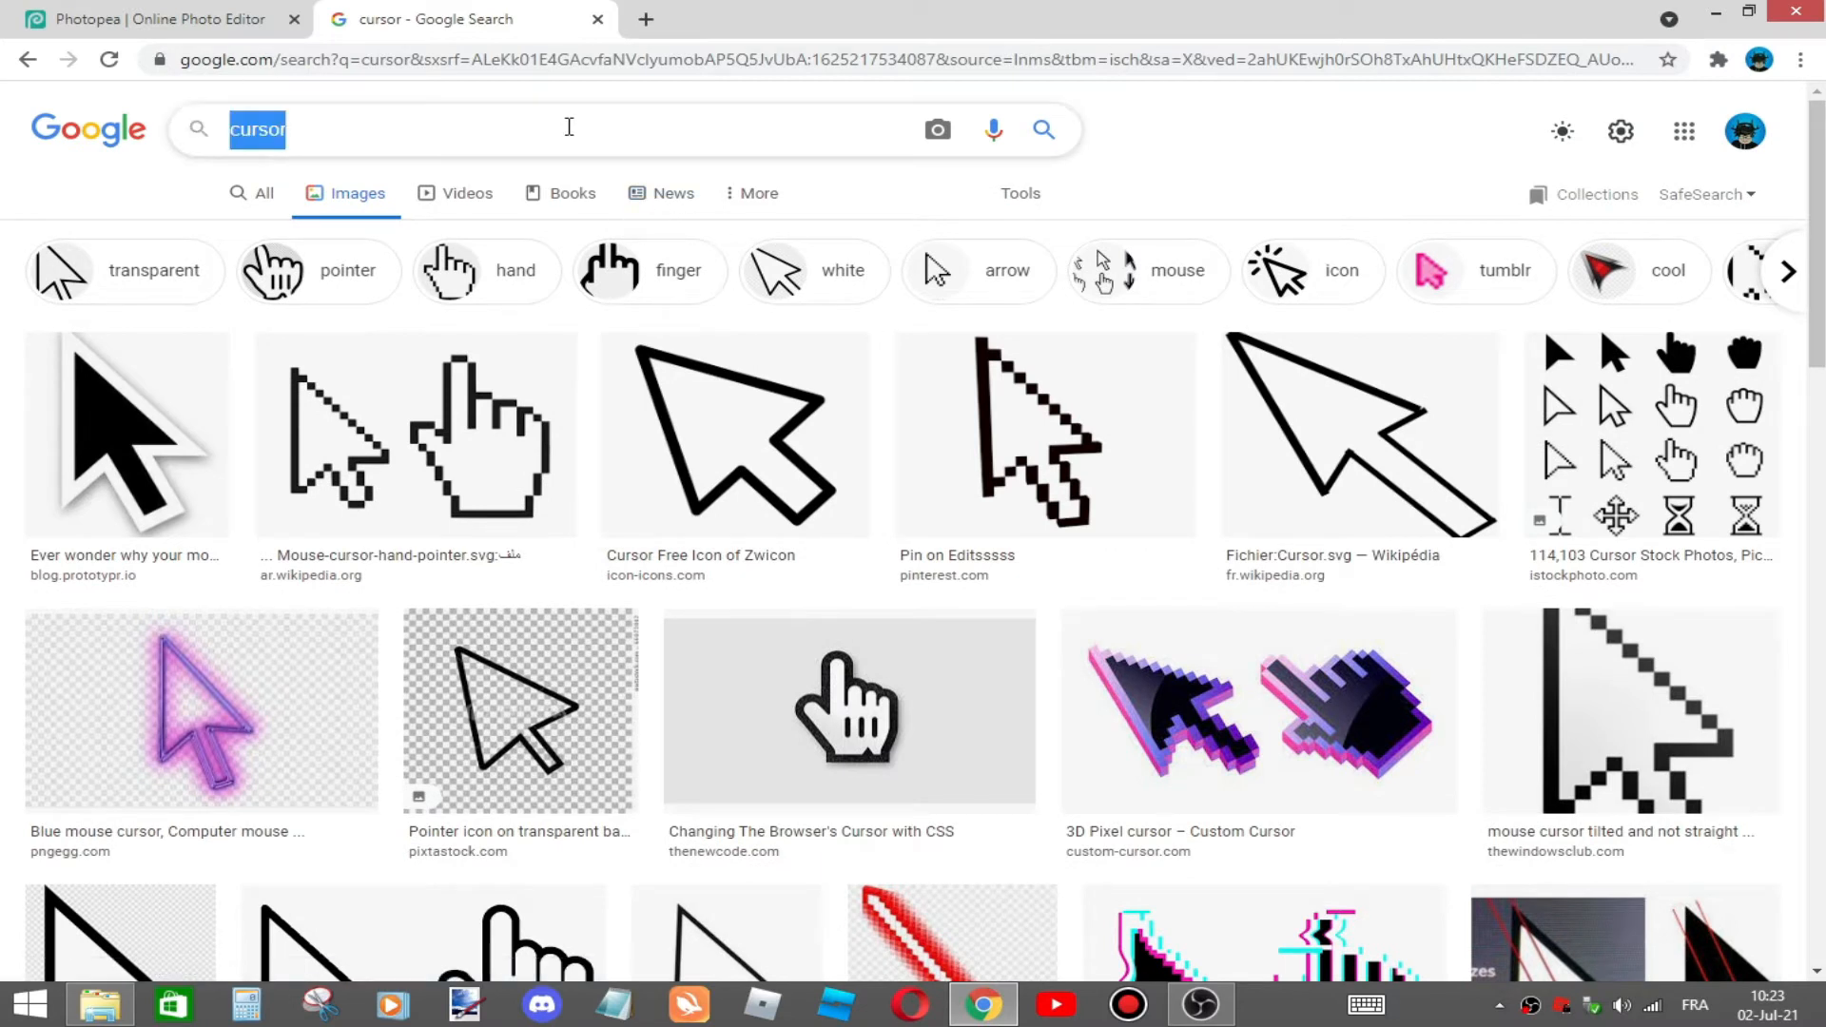
pyautogui.write('21')
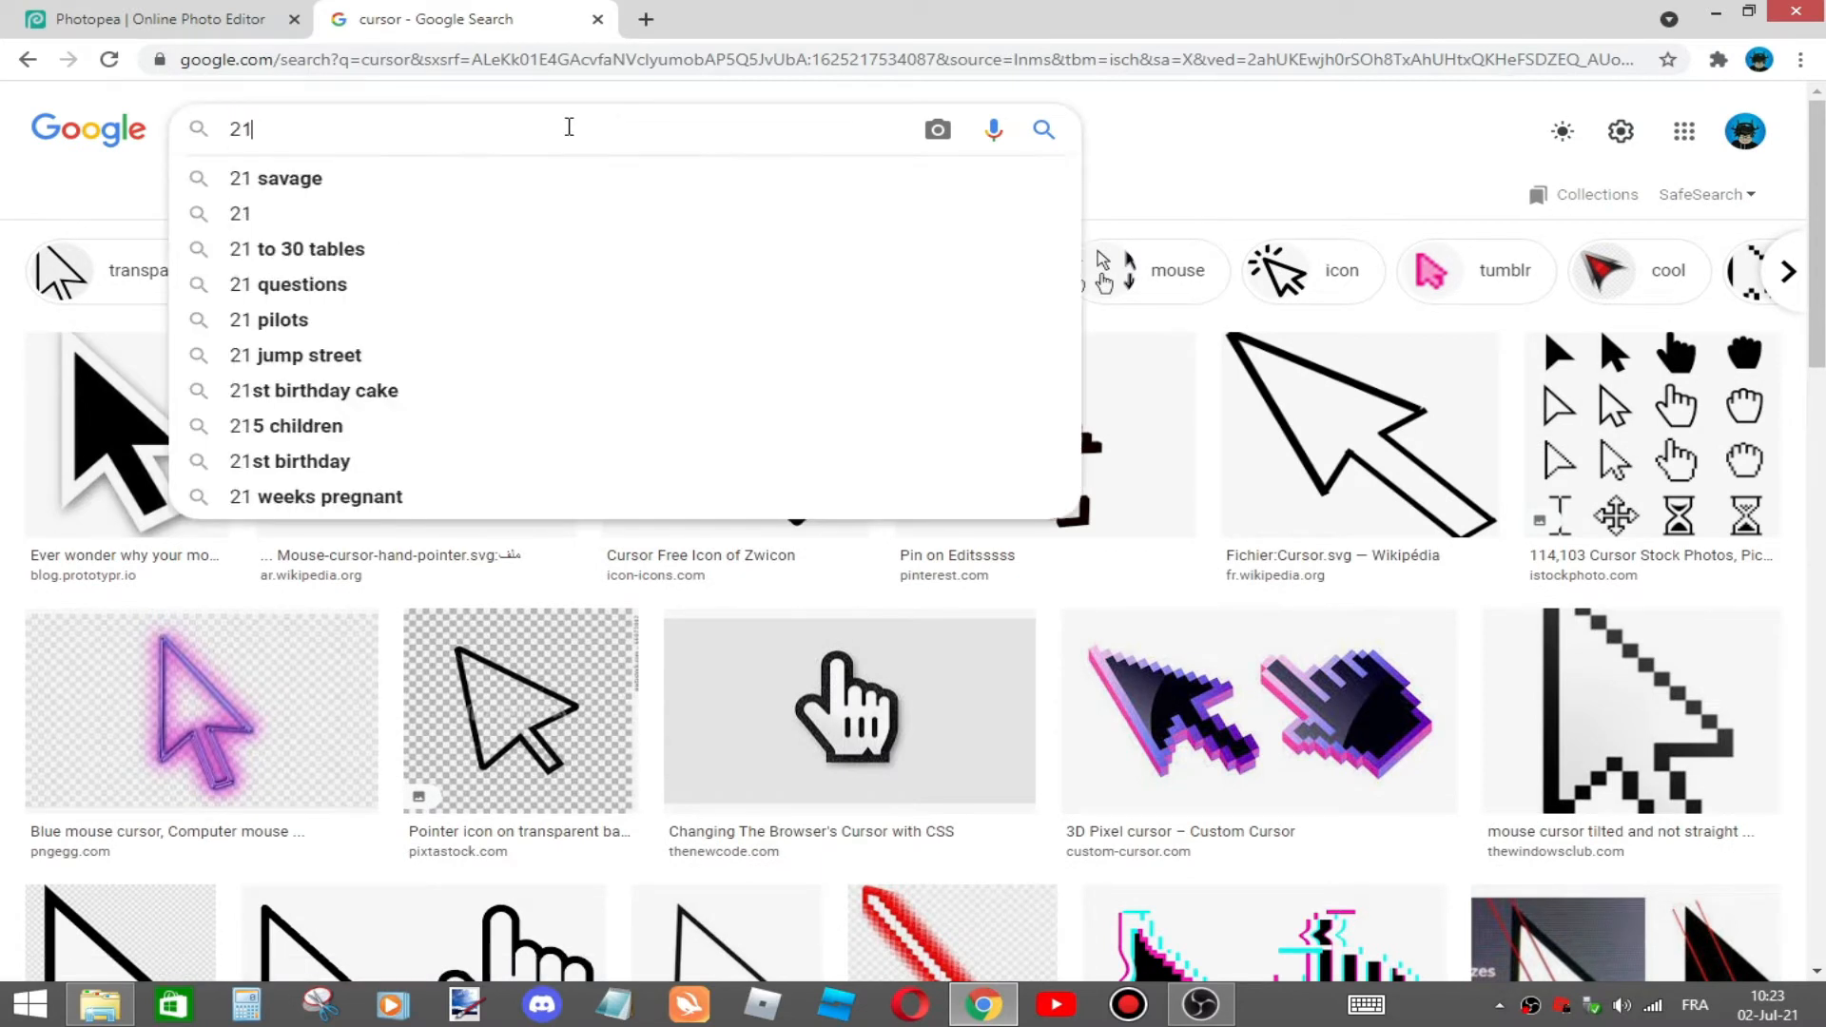
pyautogui.write('2020 roblox cursor')
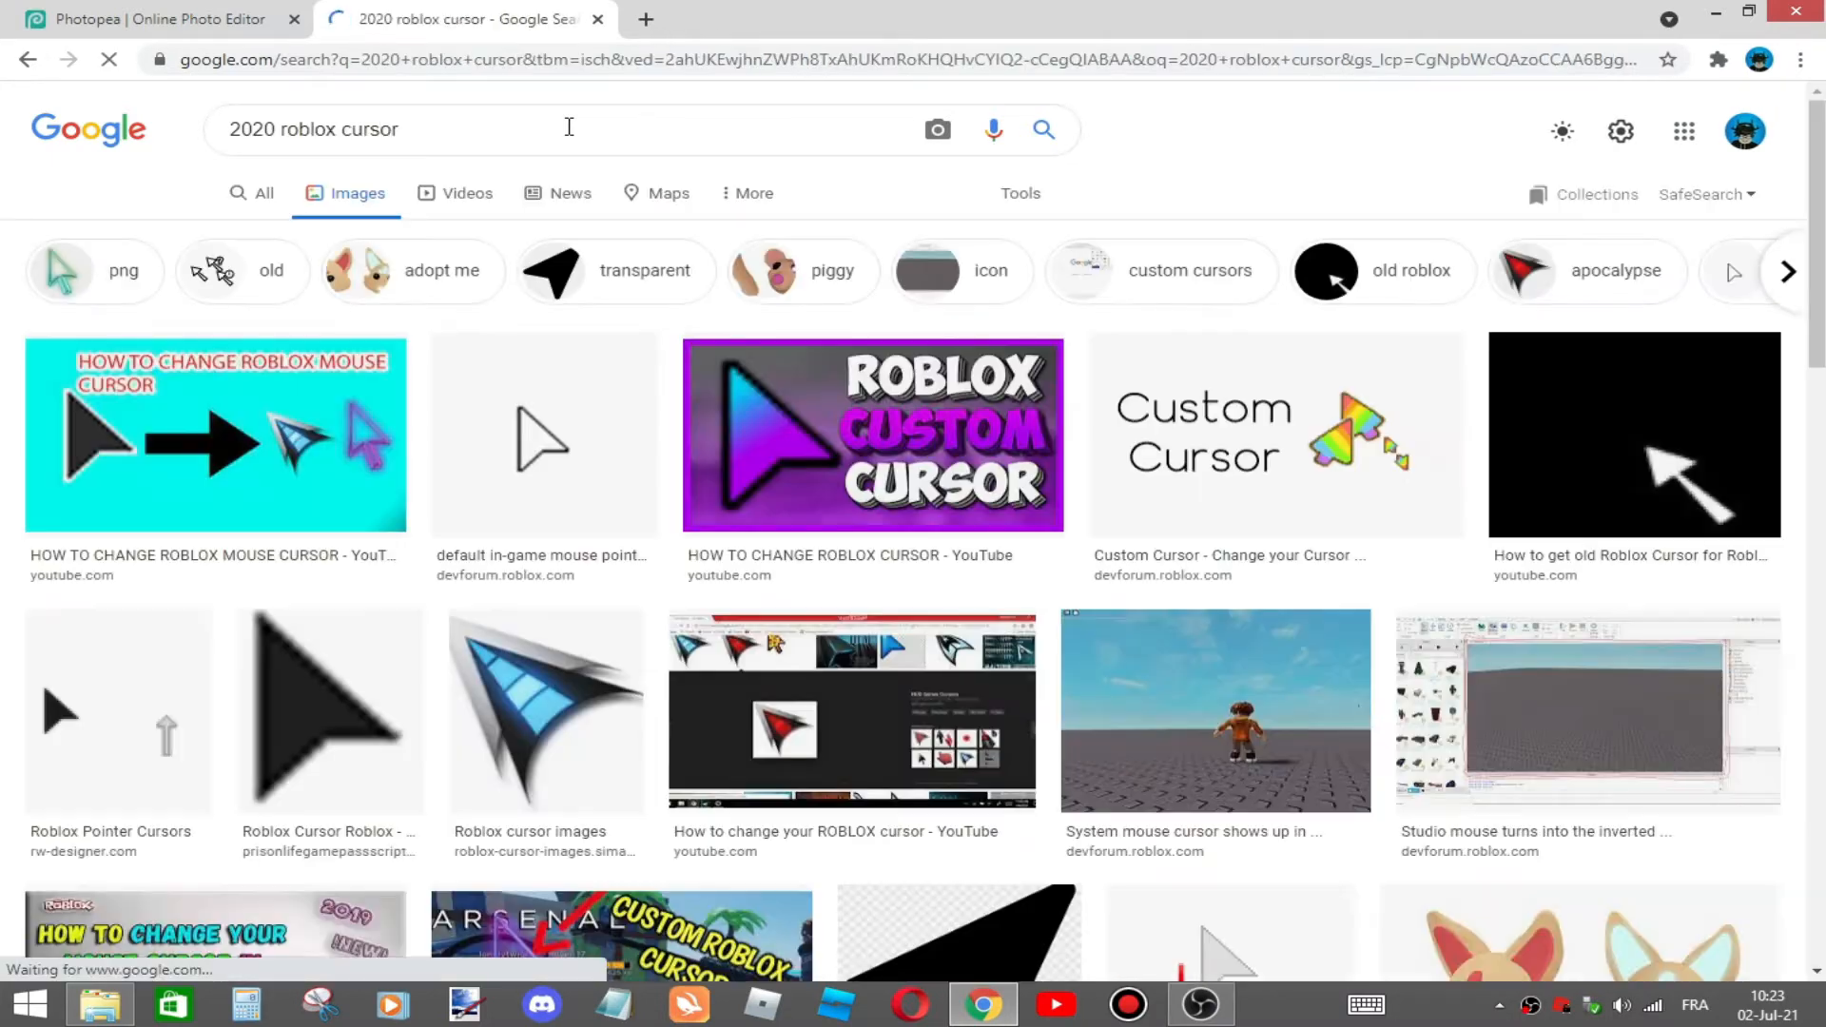
pyautogui.scroll(-3)
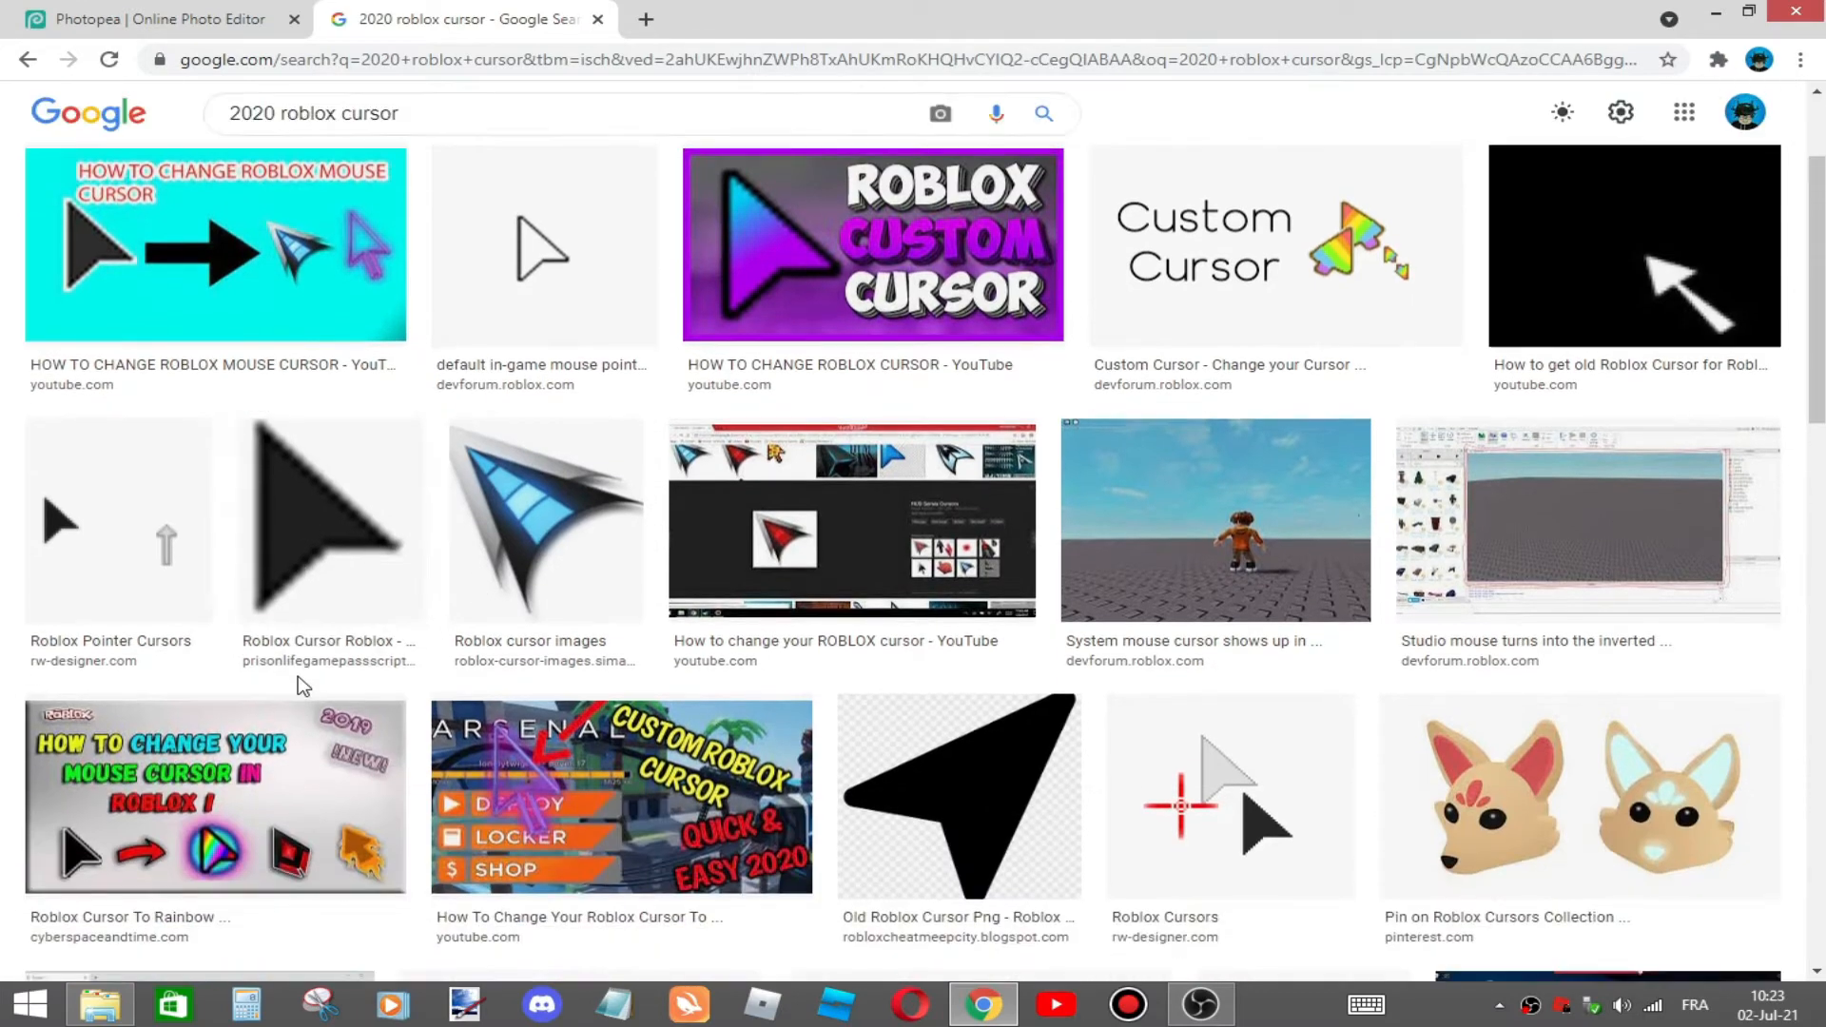
pyautogui.click(544, 520)
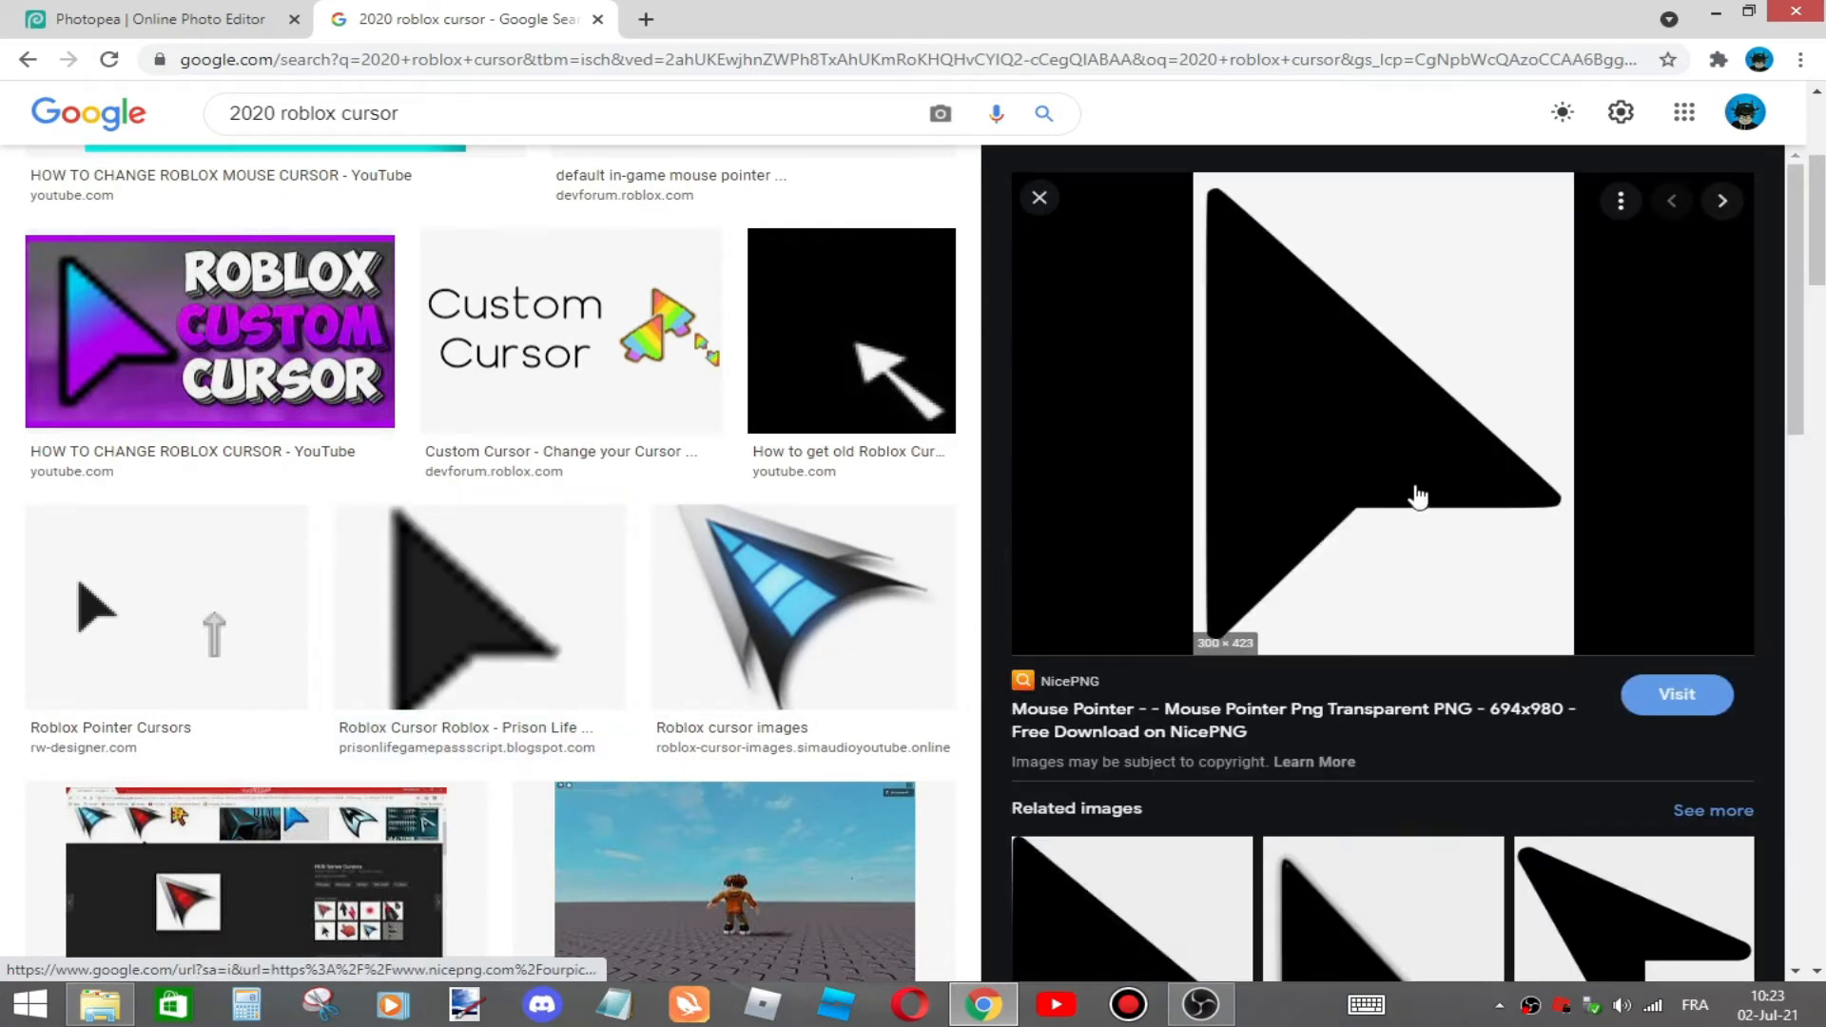
pyautogui.moveTo(1008, 323)
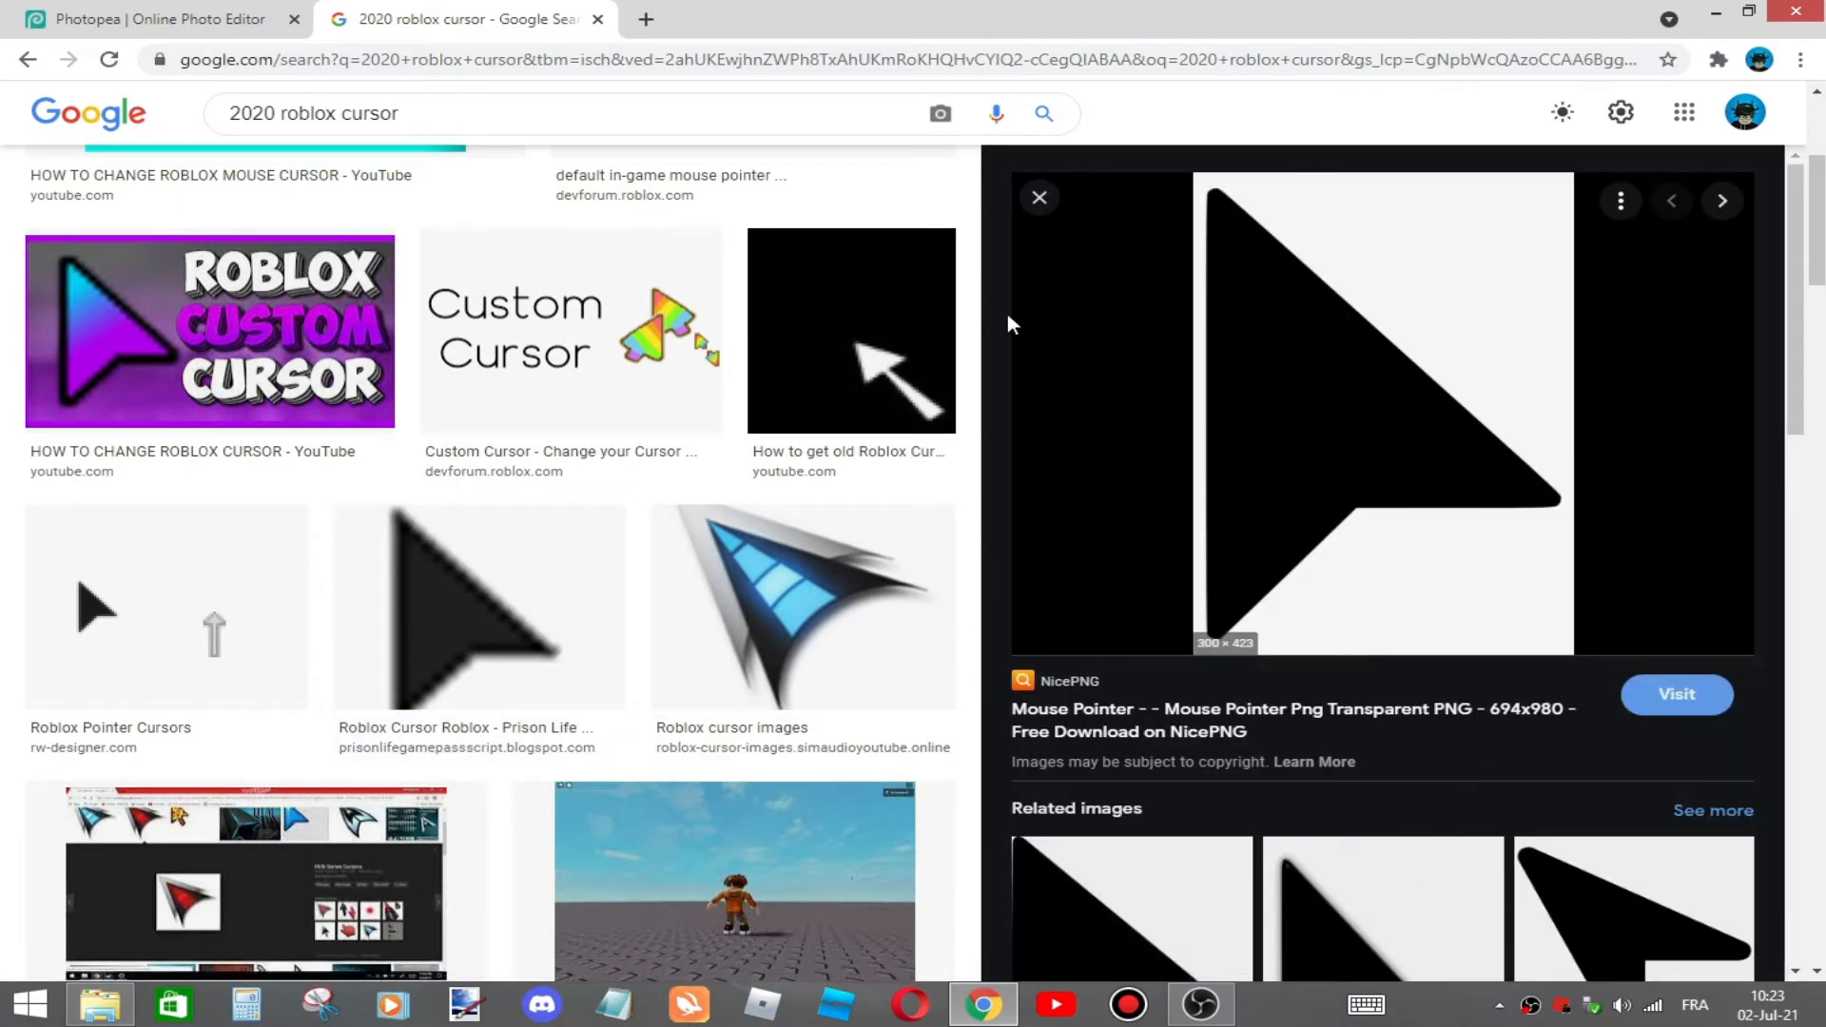
pyautogui.click(152, 19)
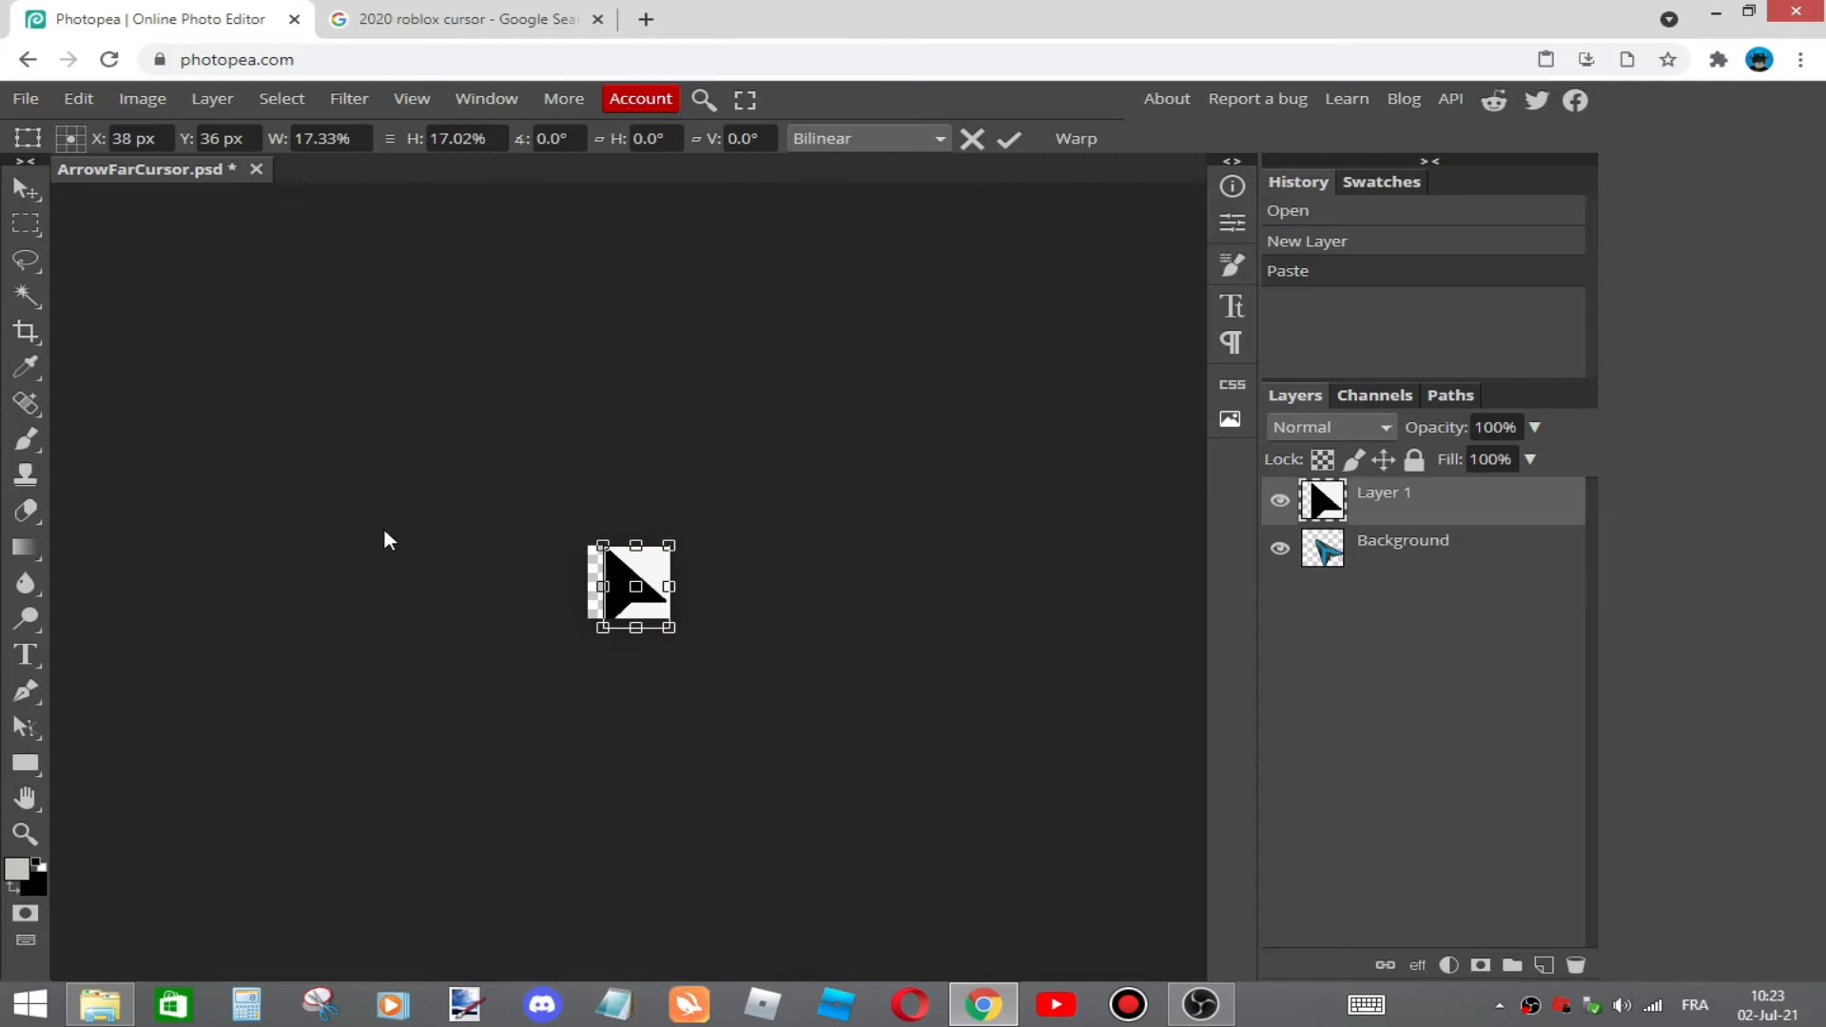
pyautogui.moveTo(26, 294)
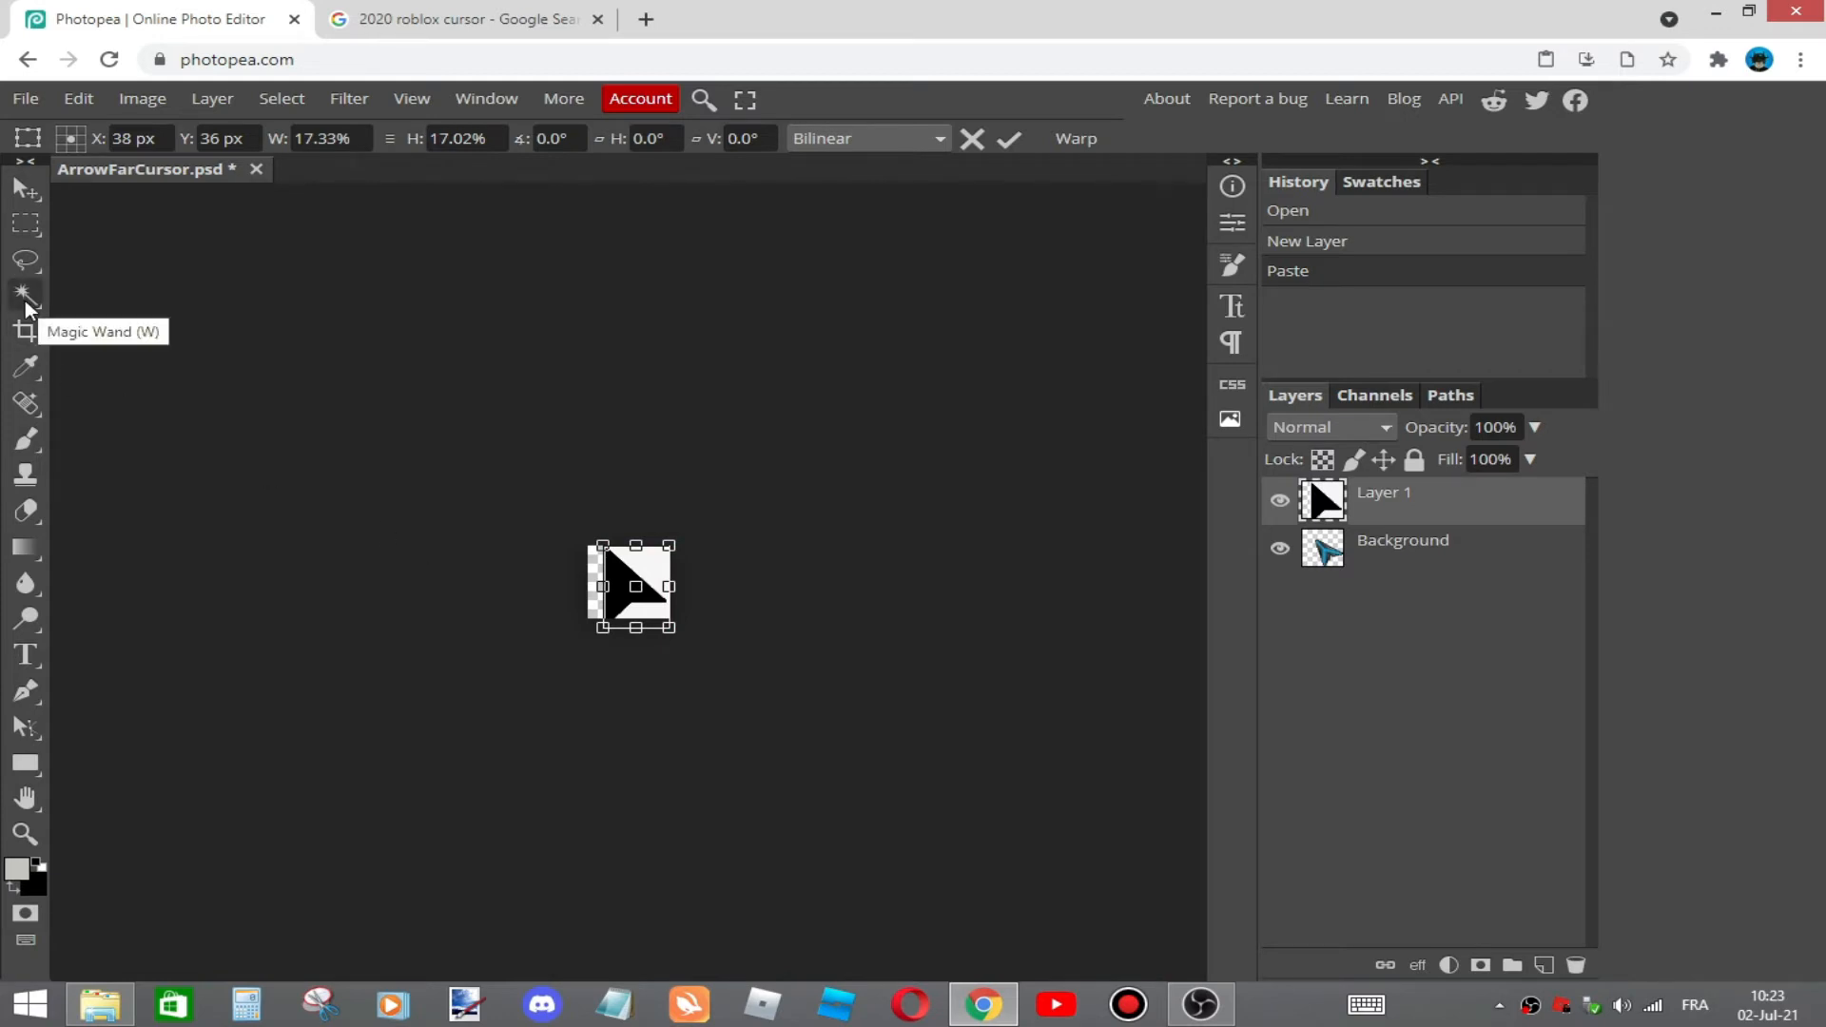
# Magic-wand away the arrow's white backdrop and nudge the black arrow into place
pyautogui.click(25, 294)
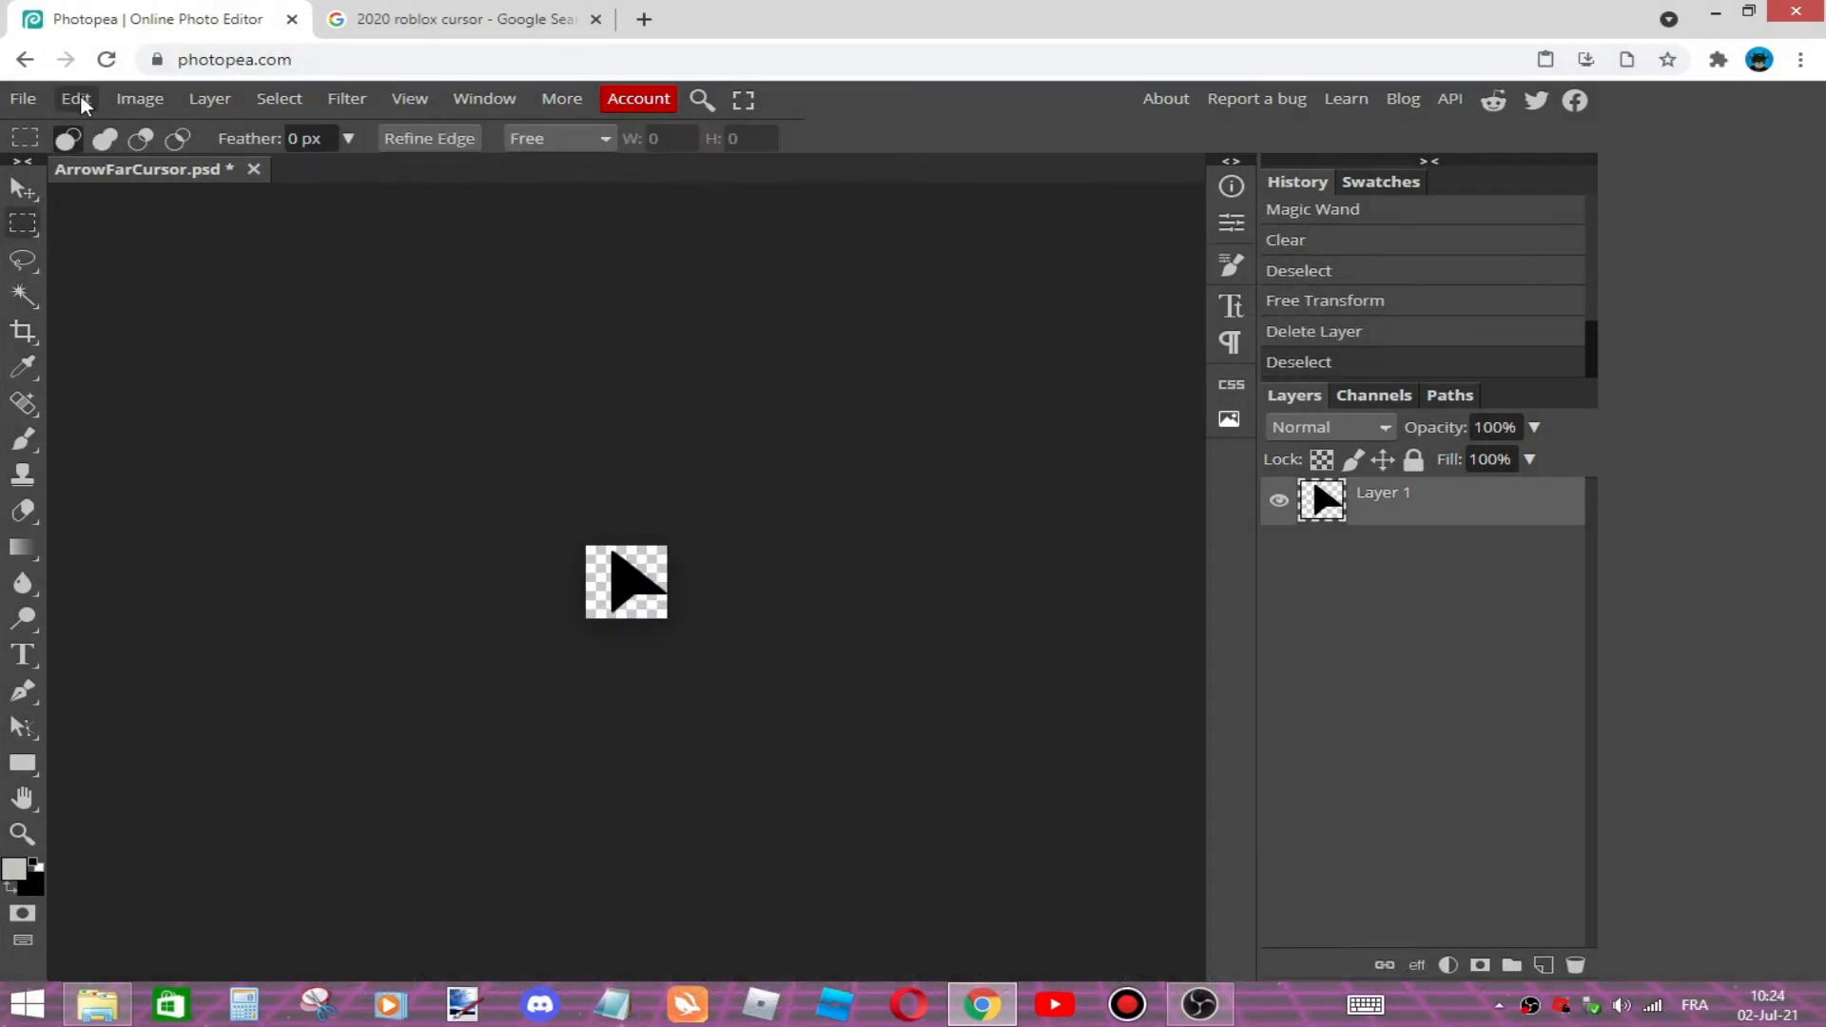
pyautogui.click(21, 155)
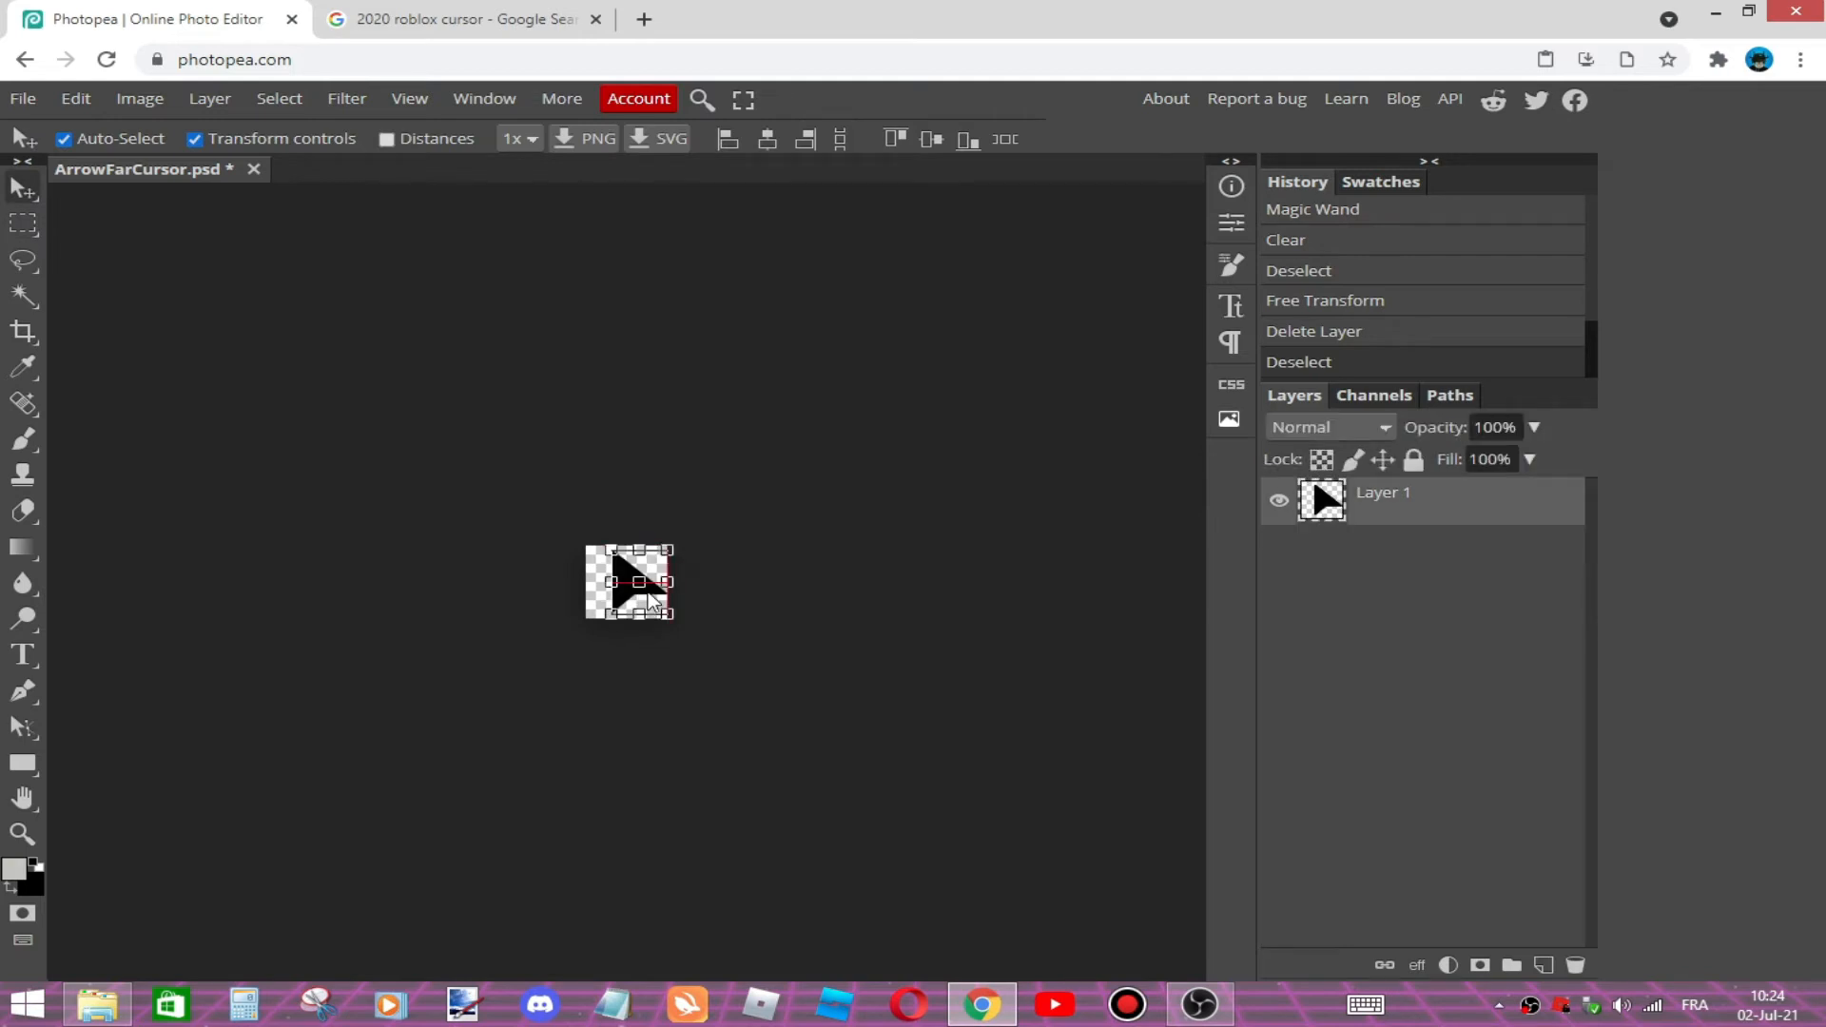
pyautogui.moveTo(647, 588); pyautogui.dragTo(626, 582)
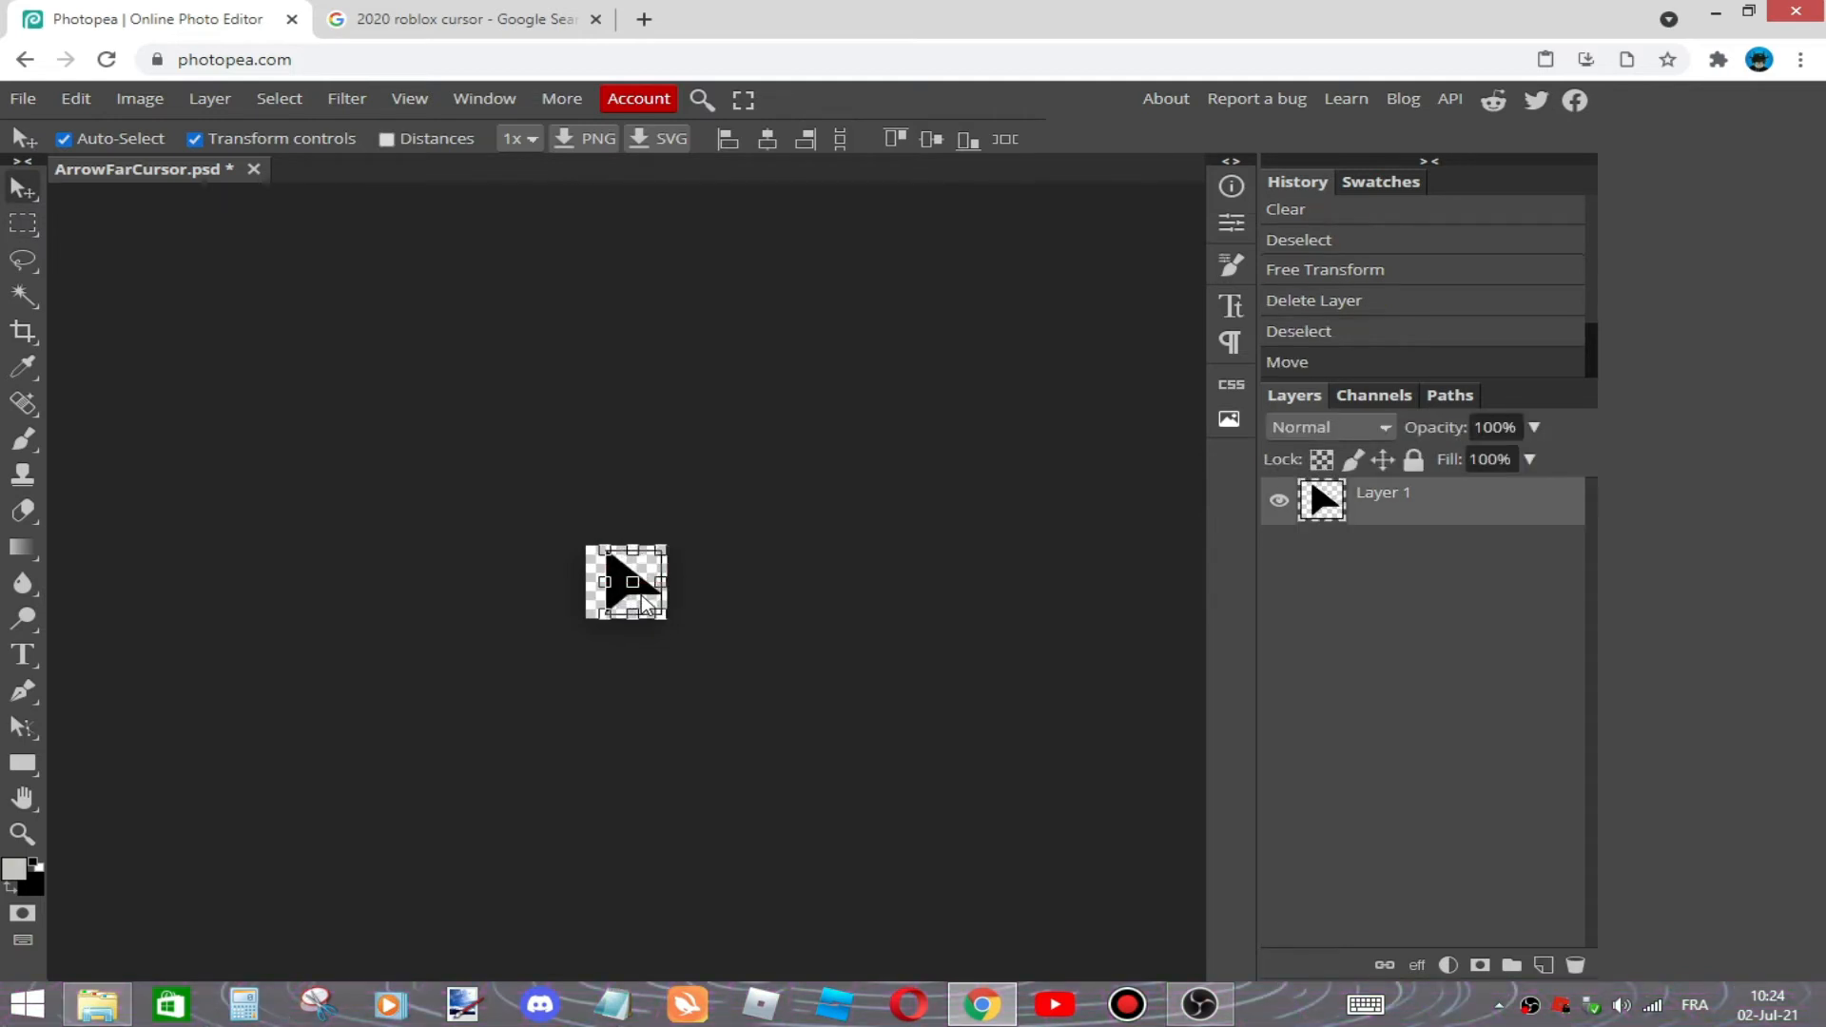
pyautogui.click(21, 98)
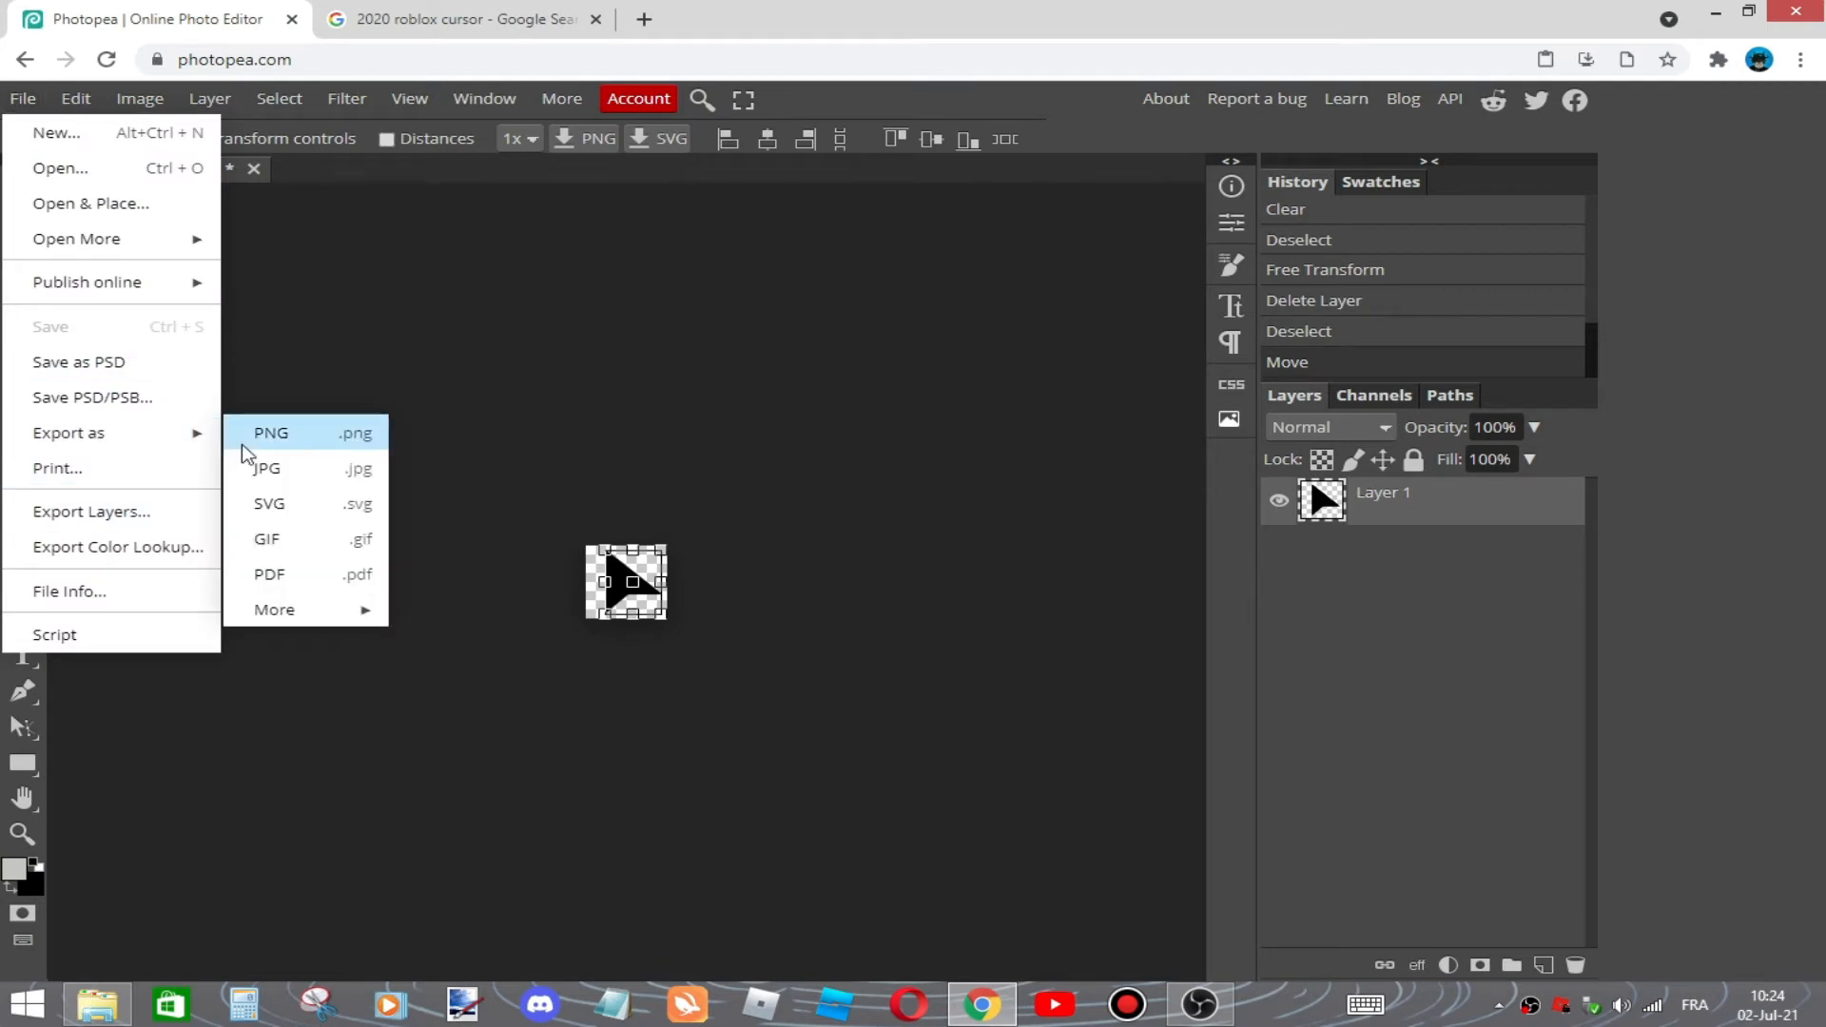
# Export the black arrow image from Photopea as a PNG
pyautogui.click(271, 432)
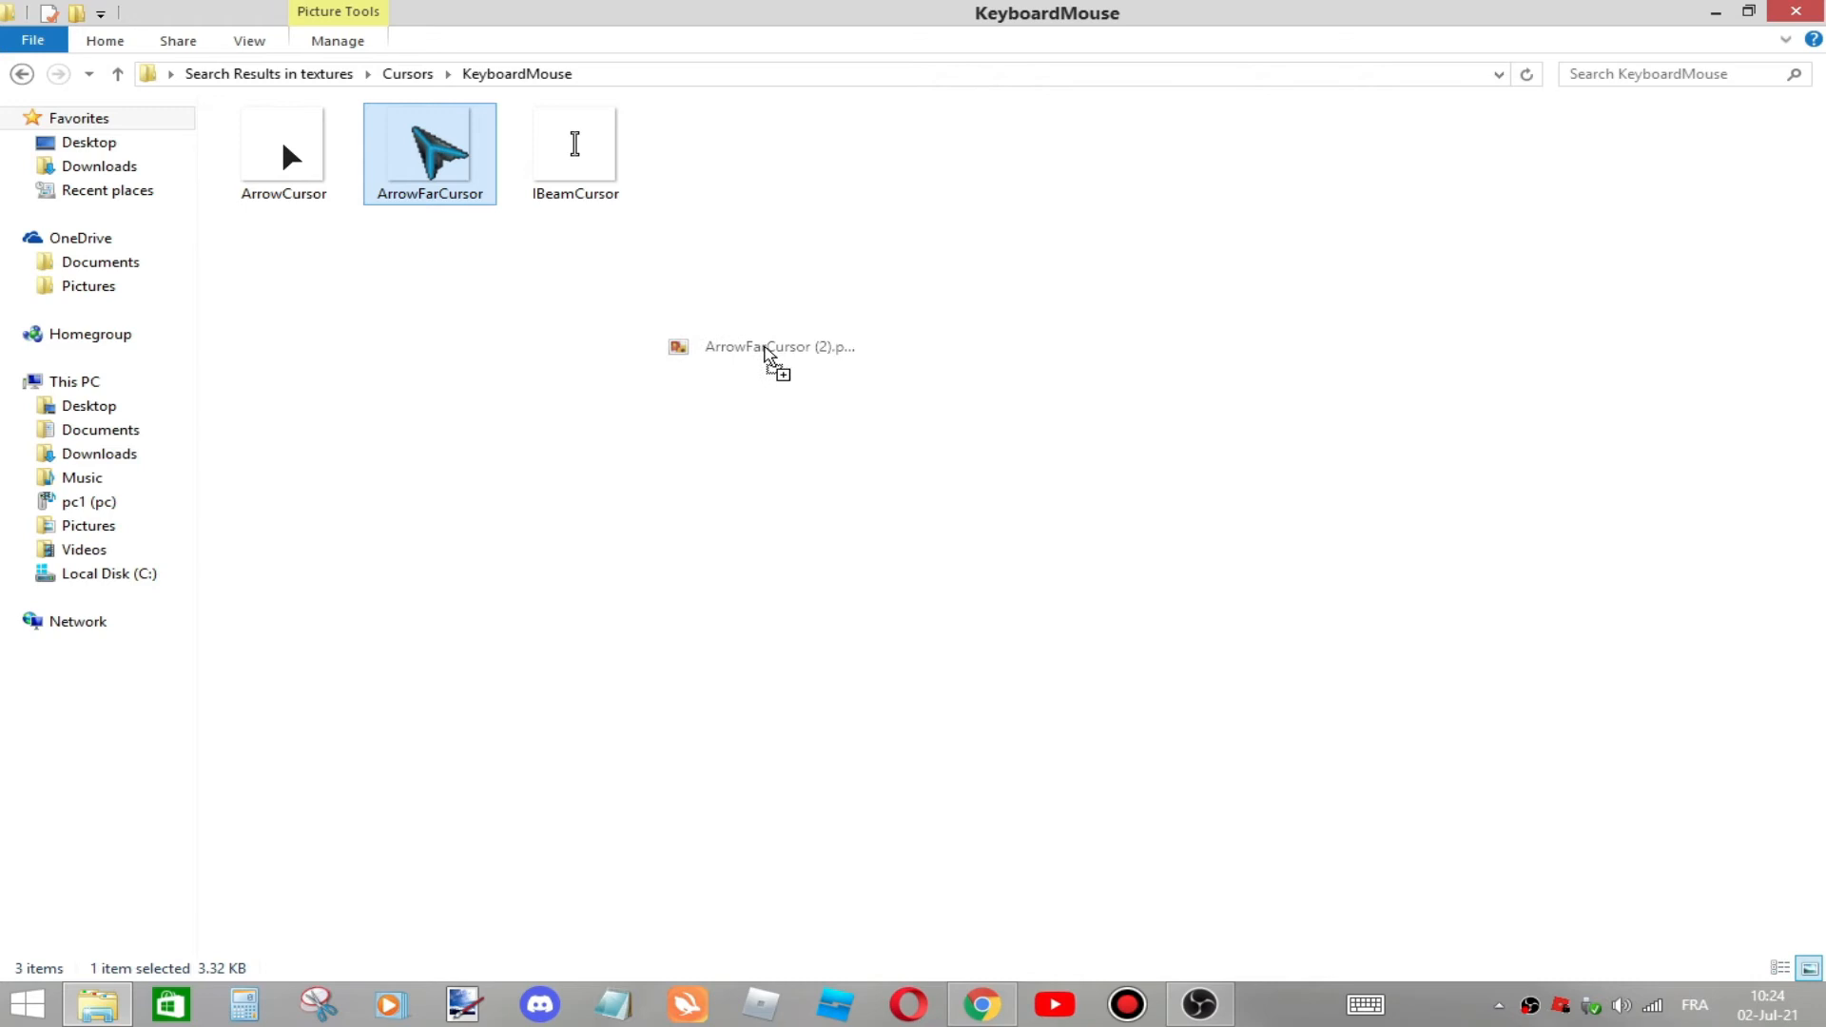
# Move the exported PNG into KeyboardMouse and rename it to ArrowFarCursor
pyautogui.moveTo(768, 355); pyautogui.dragTo(414, 699)
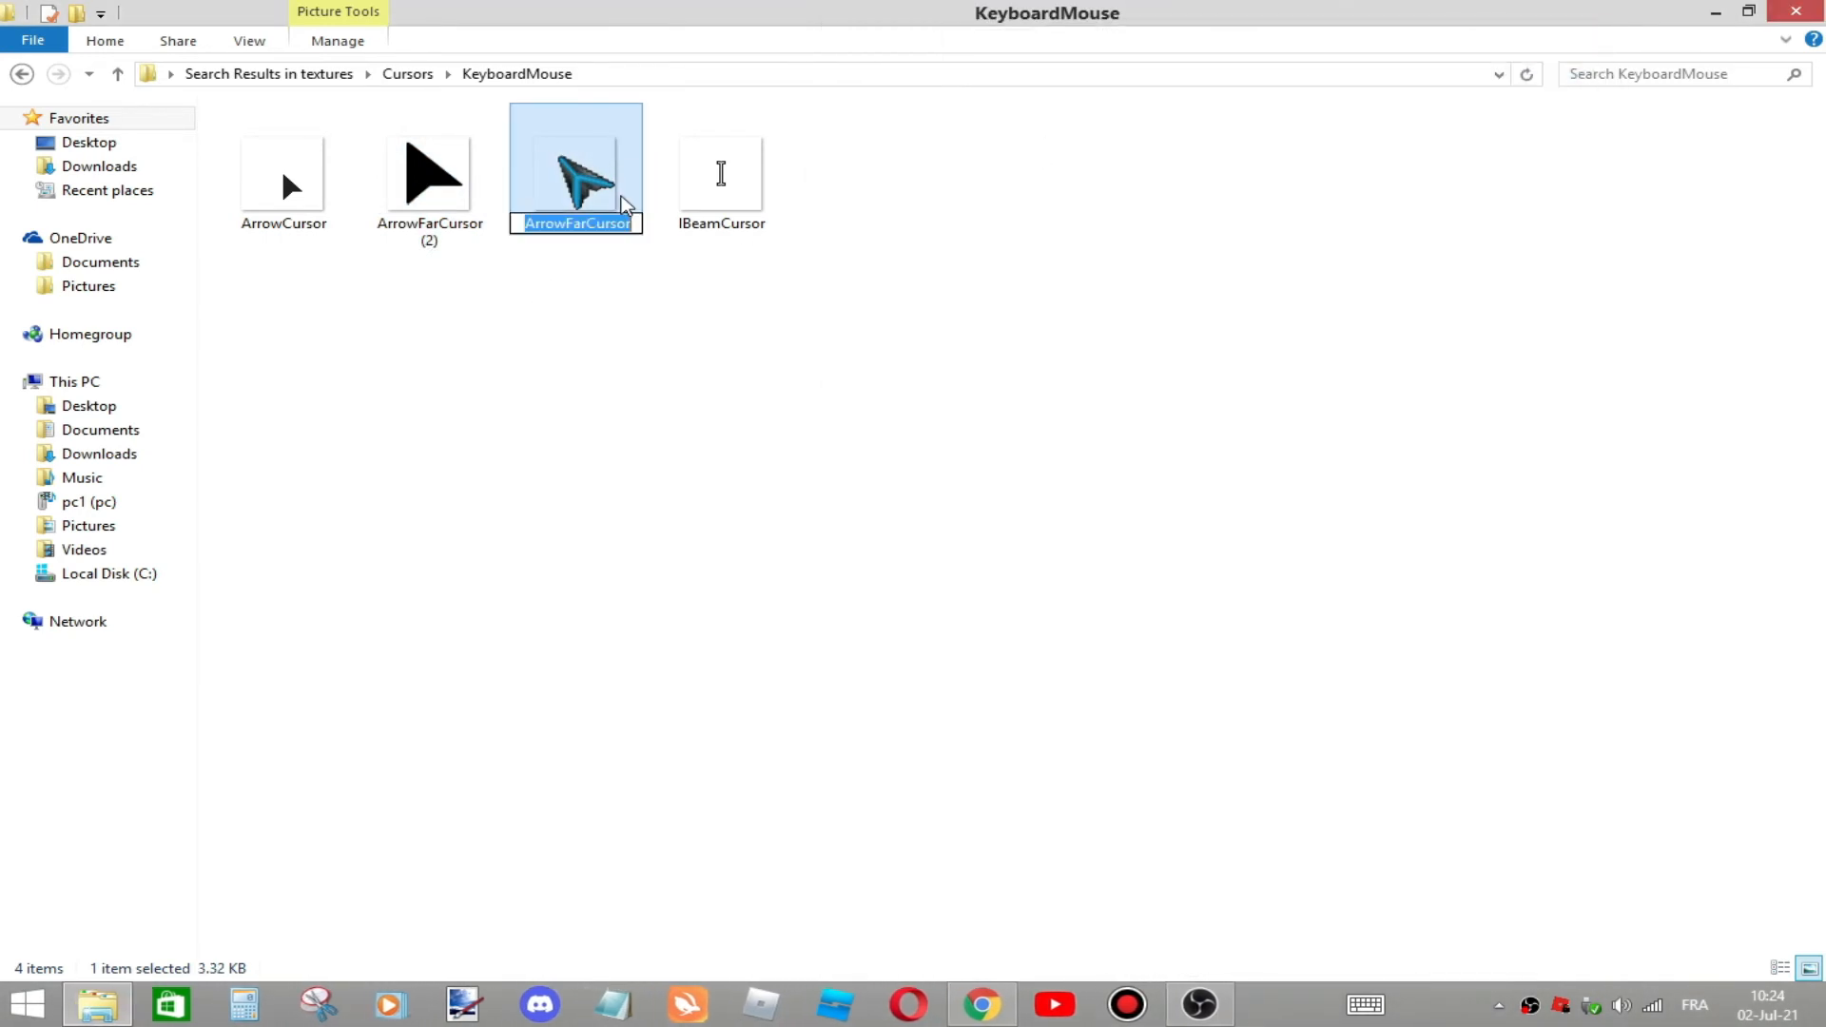
pyautogui.moveTo(648, 256)
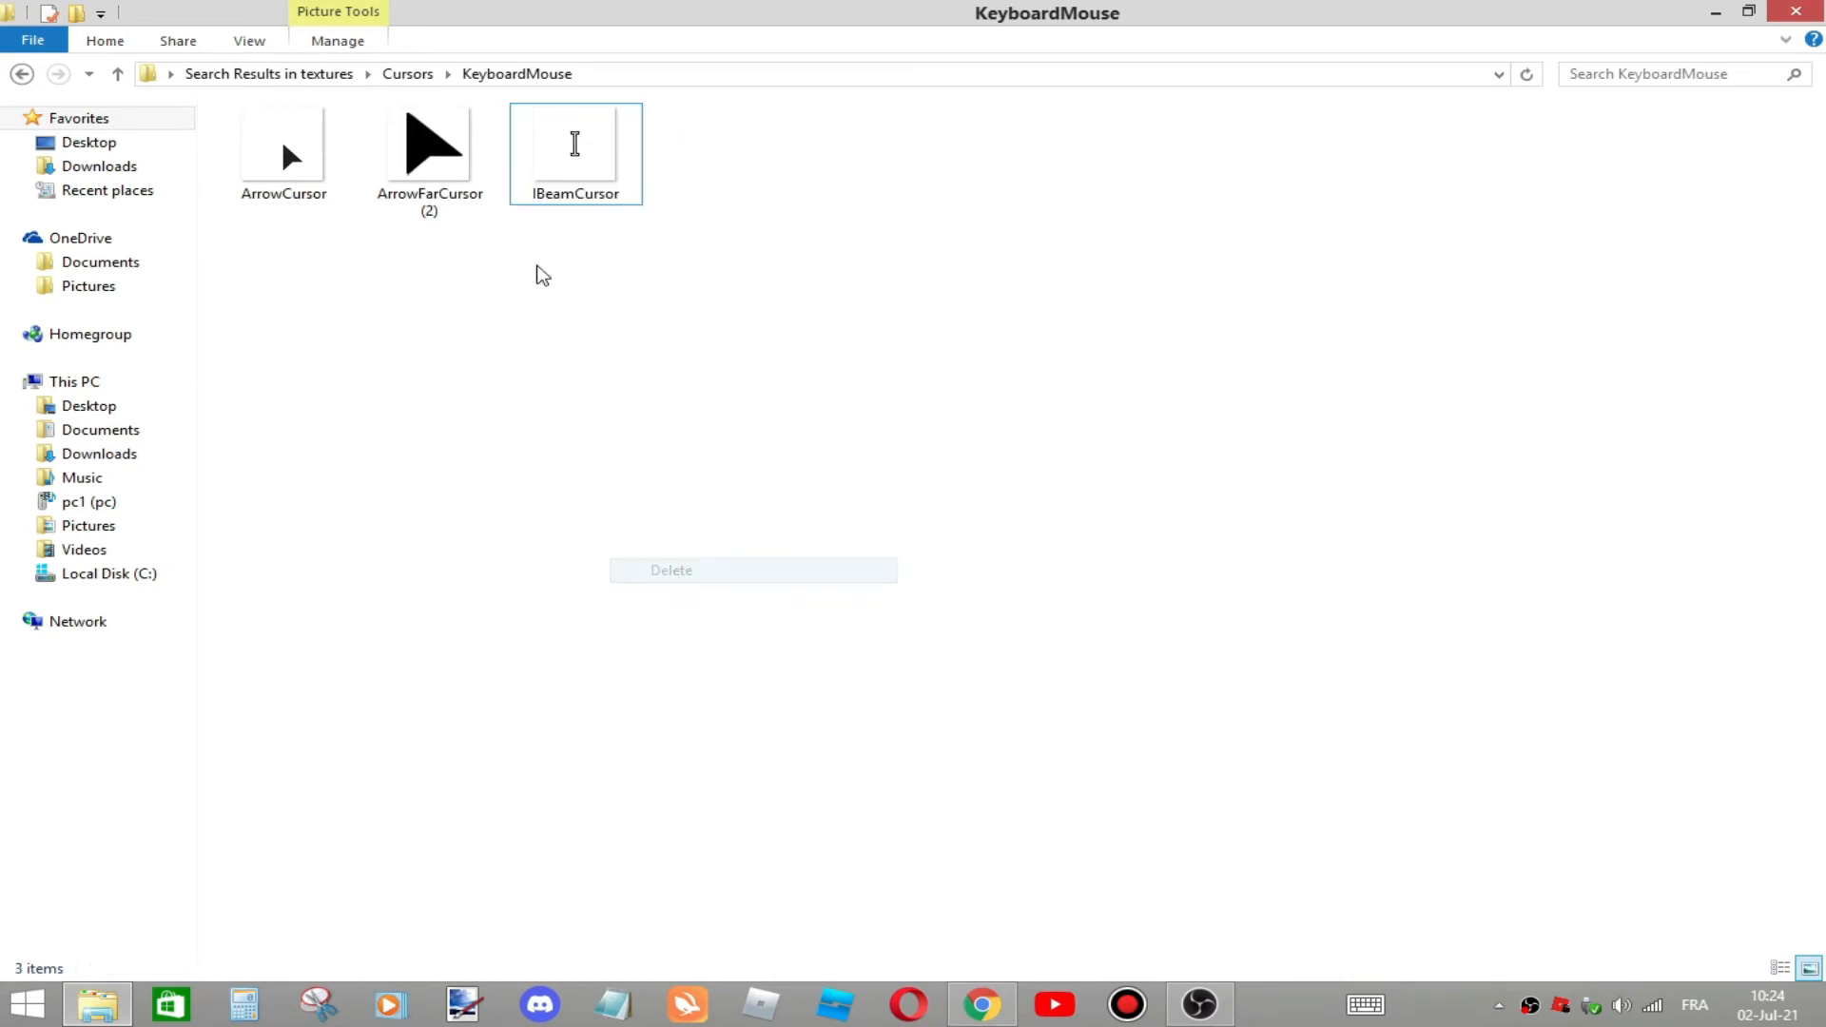
pyautogui.click(430, 144)
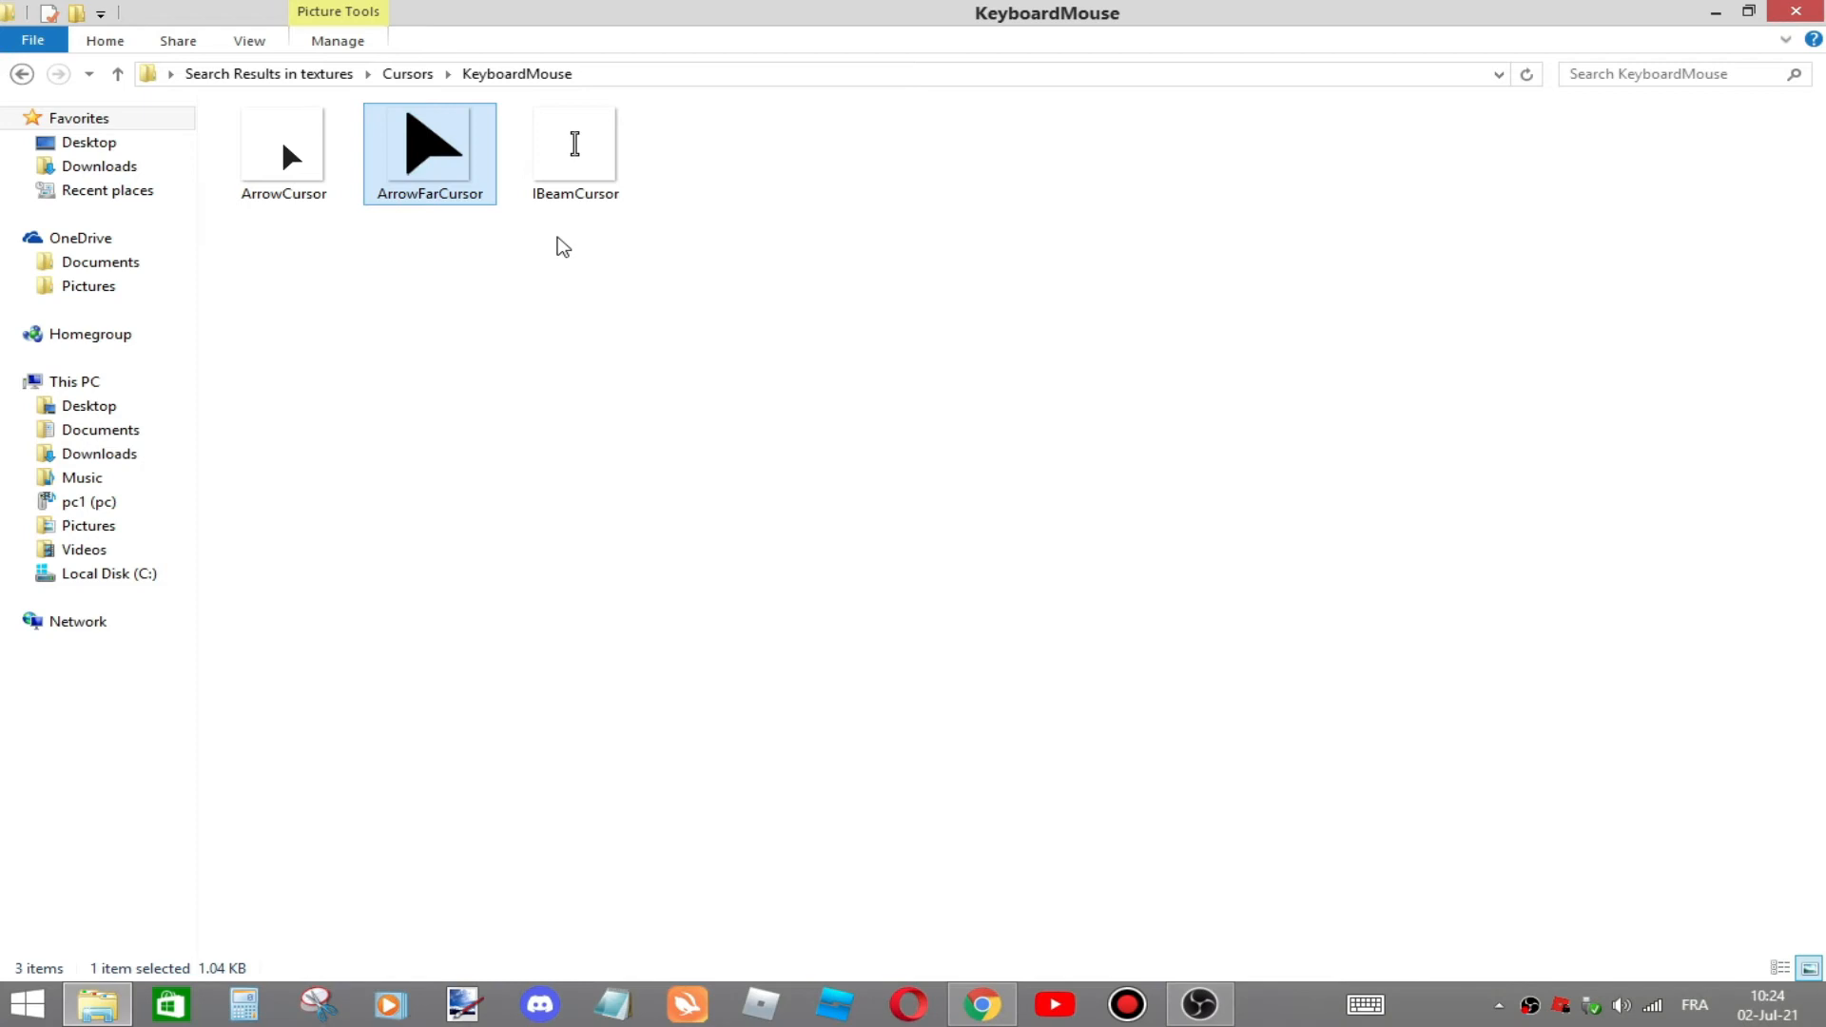
pyautogui.moveTo(452, 245)
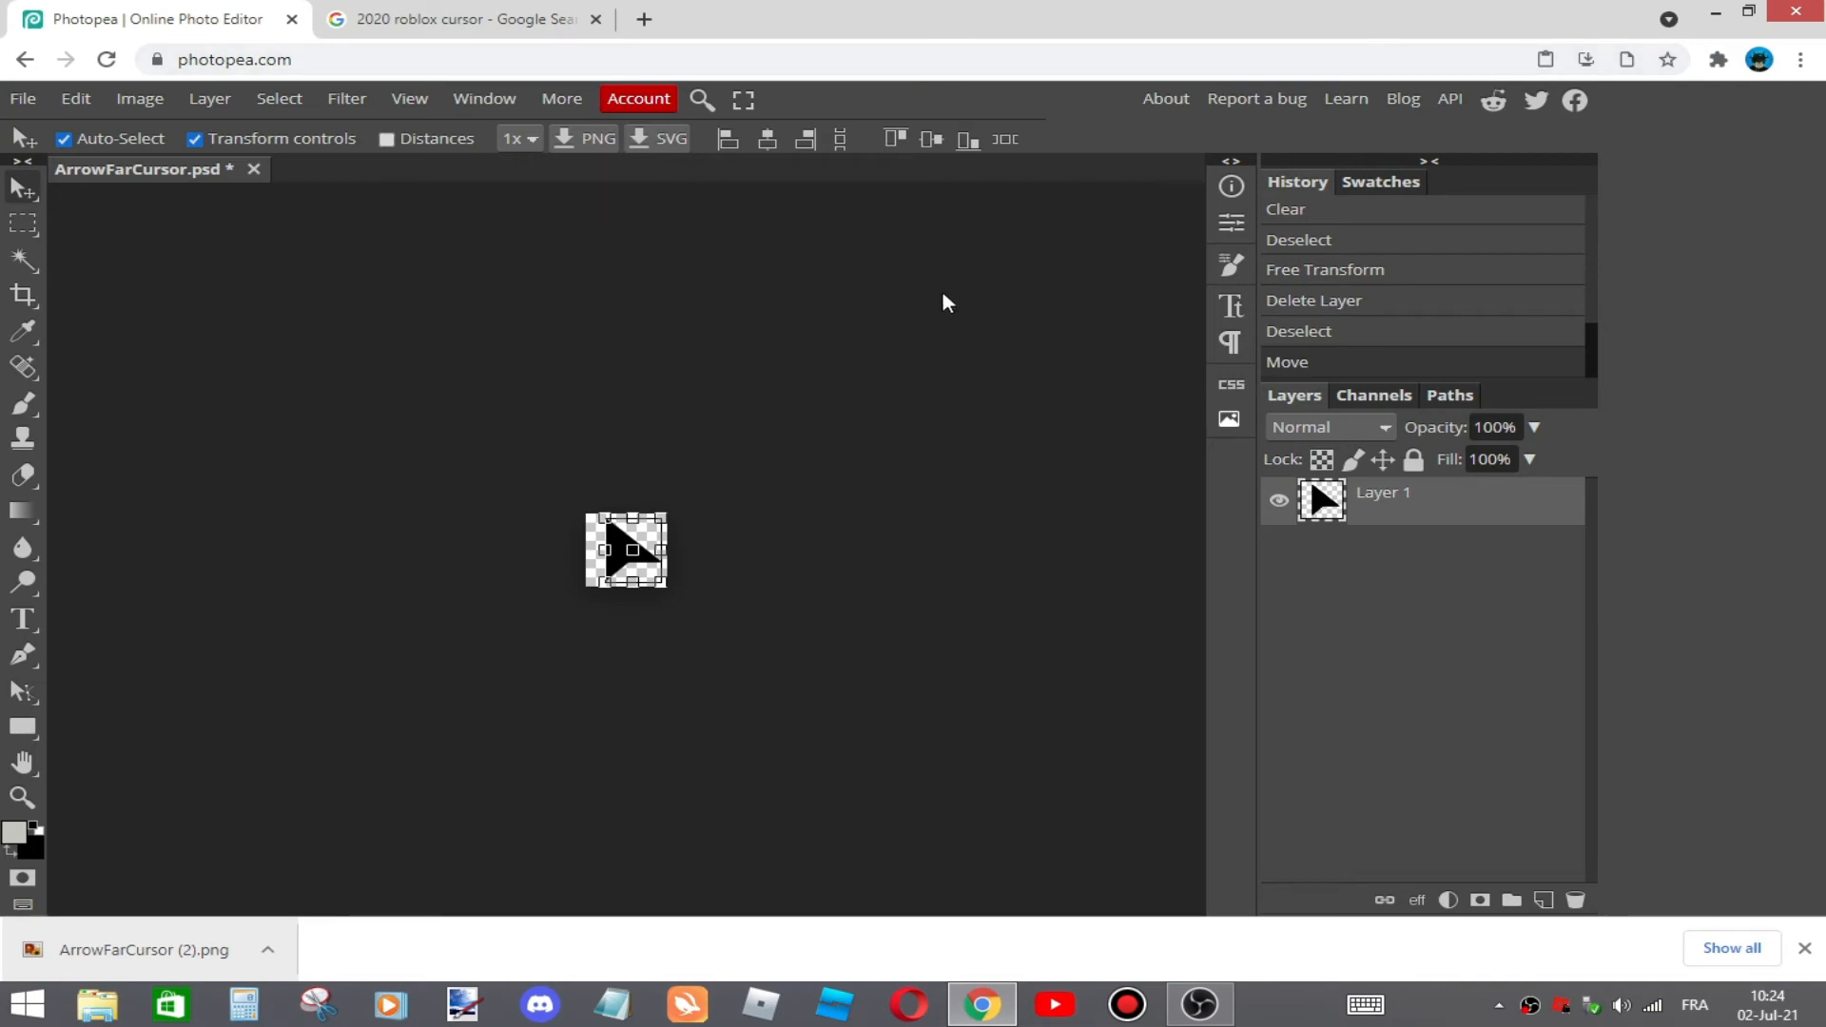
pyautogui.moveTo(969, 322)
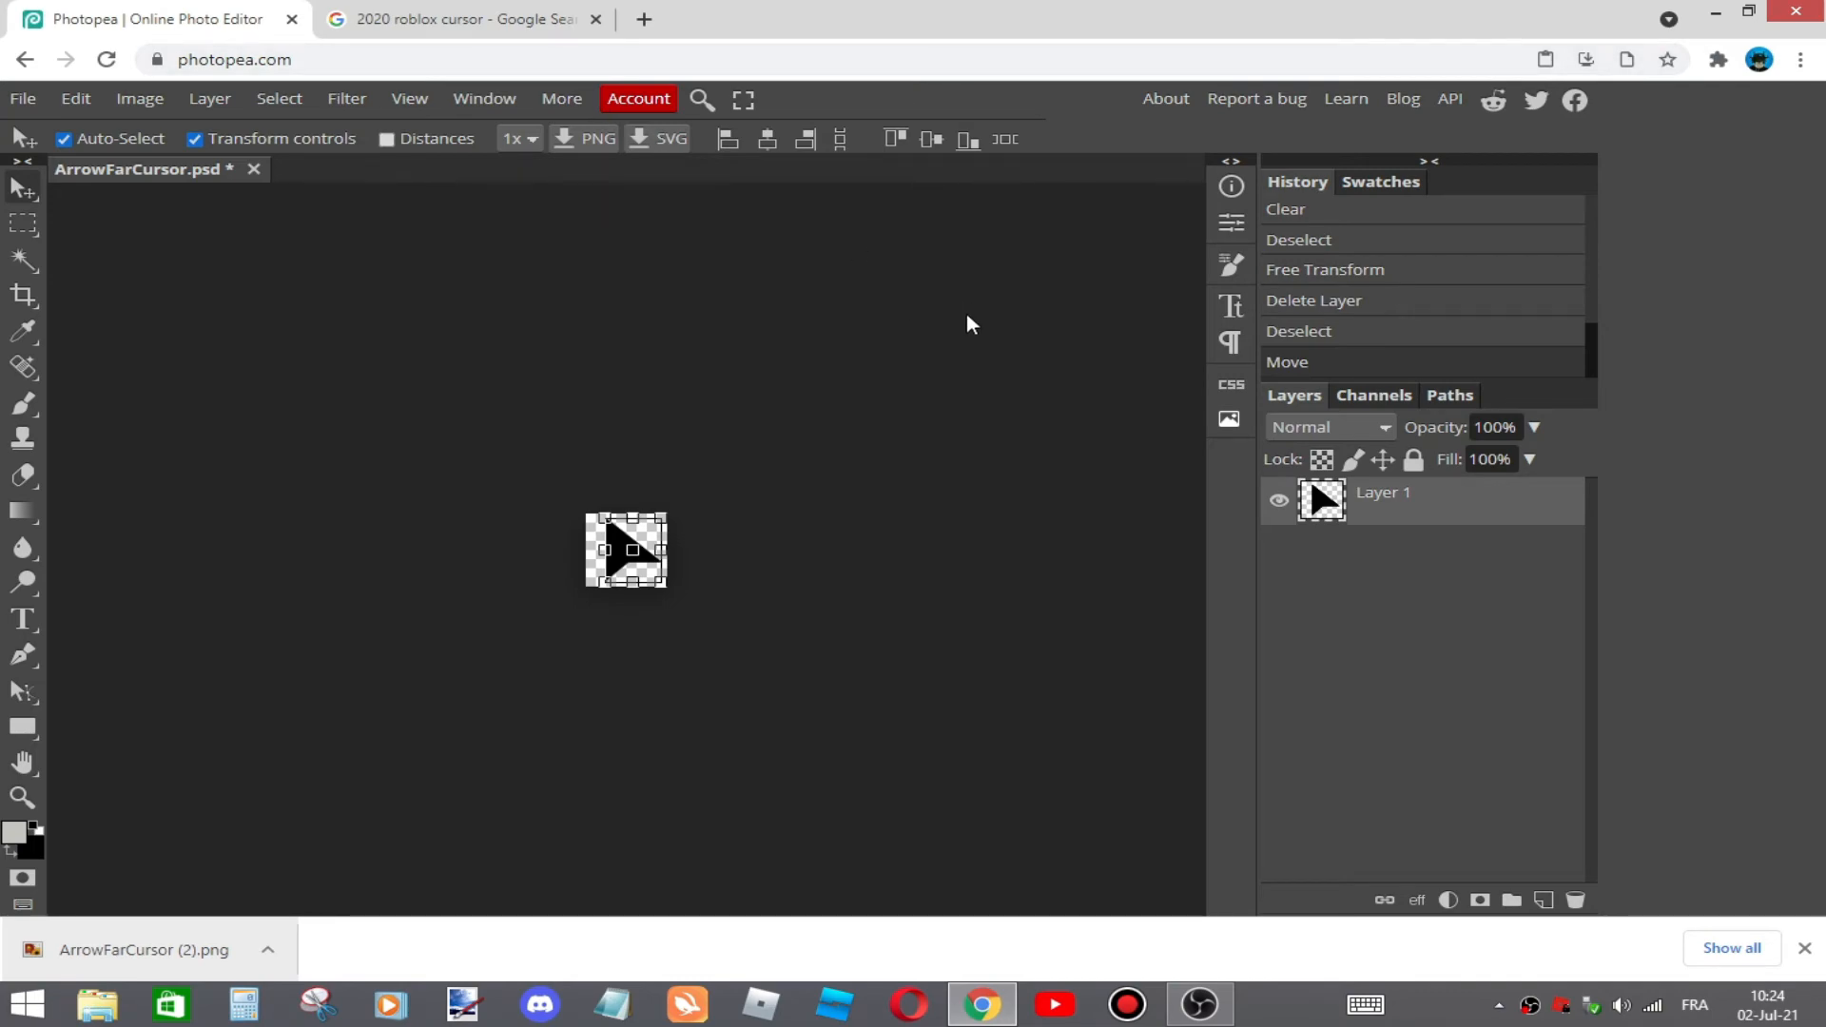